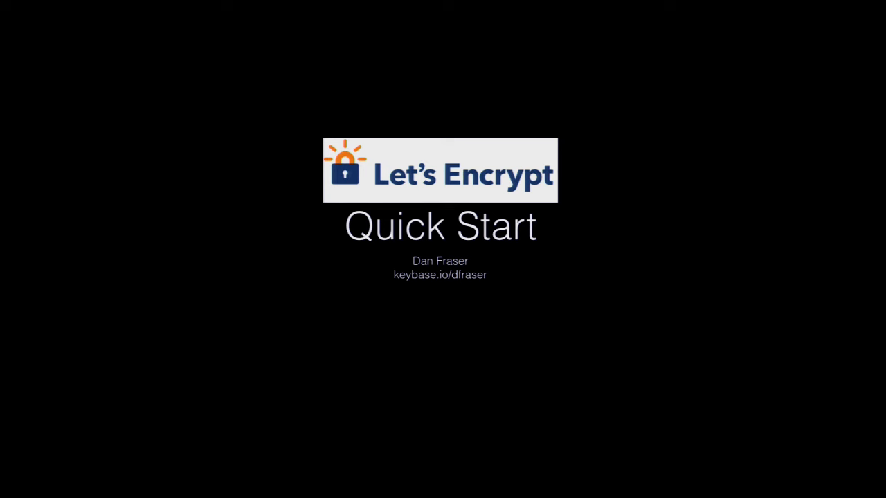
# Advance from the Let's Encrypt Quick Start title to the Why use HTTPS slide
pyautogui.press('right')
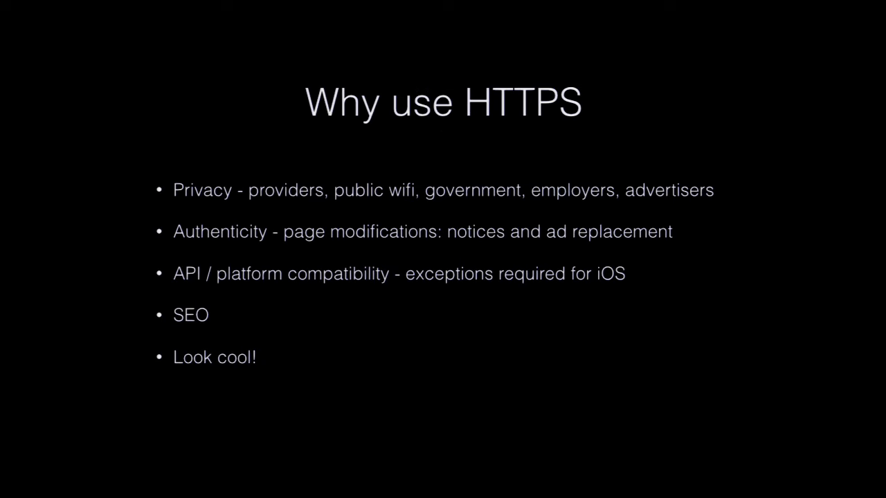
# Advance from Why use HTTPS to the Objectives of Let's Encrypt slide
pyautogui.press('right')
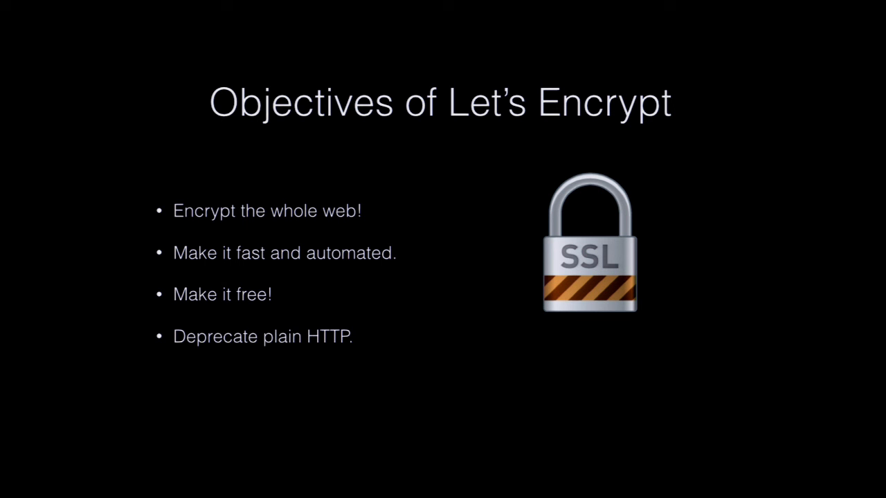
pyautogui.press('right')
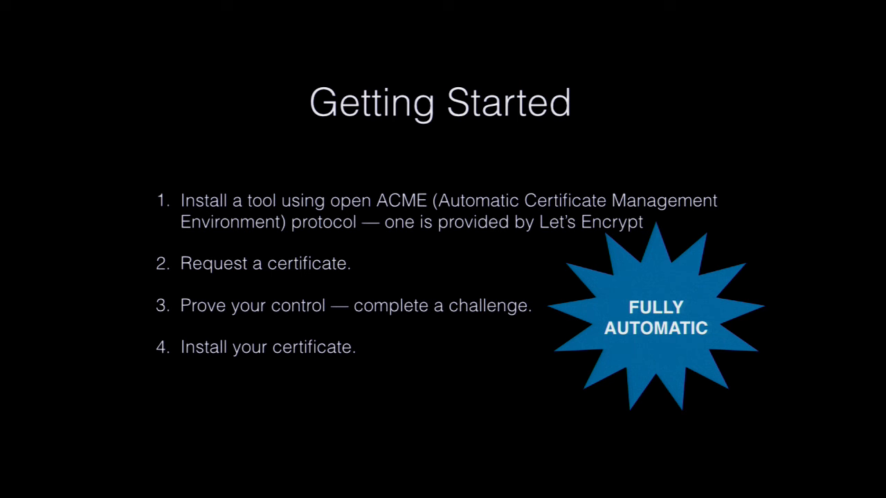
# Step through the Authentication Challenge slide to the 'But with Java…' keystore slide
pyautogui.press('right')
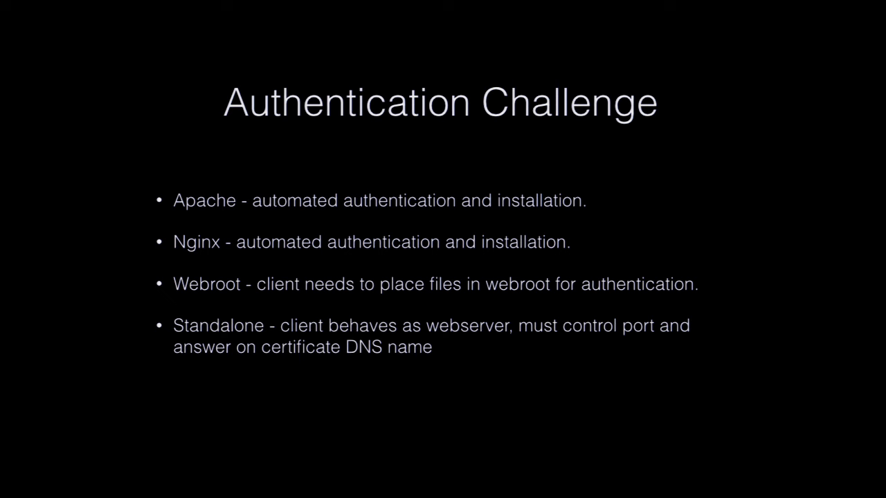
pyautogui.press('Right')
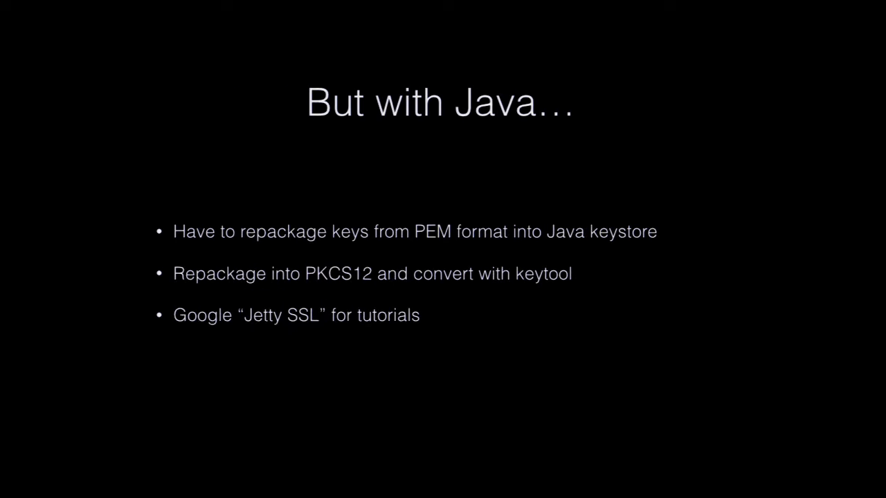
# Show the Example - Apache slide with git clone and letsencrypt-auto commands
pyautogui.press('Right')
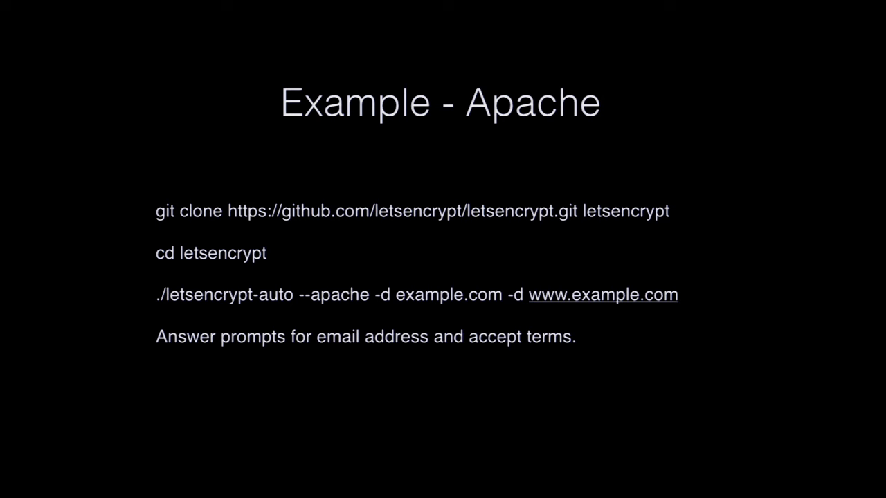
# Advance the slideshow to the Revoking slide
pyautogui.press('Right')
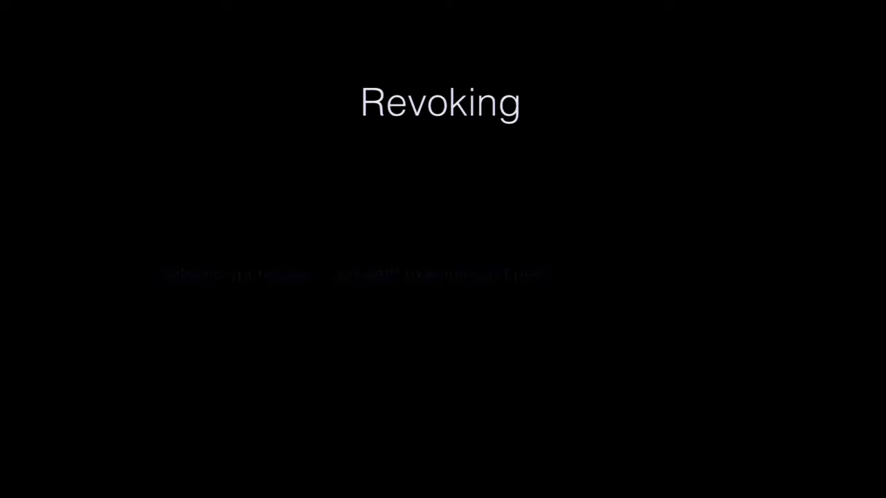
# Build in the revoke command, then advance to the Caveats slide
pyautogui.press('Right')
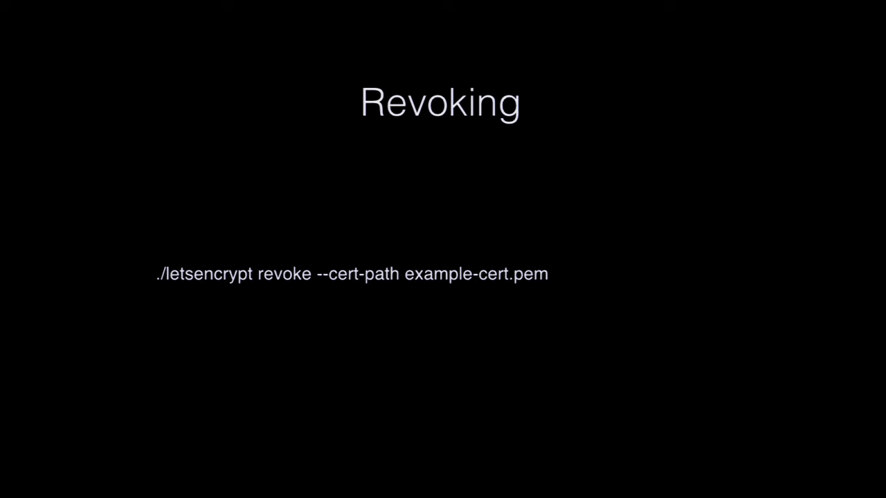
pyautogui.press('Right')
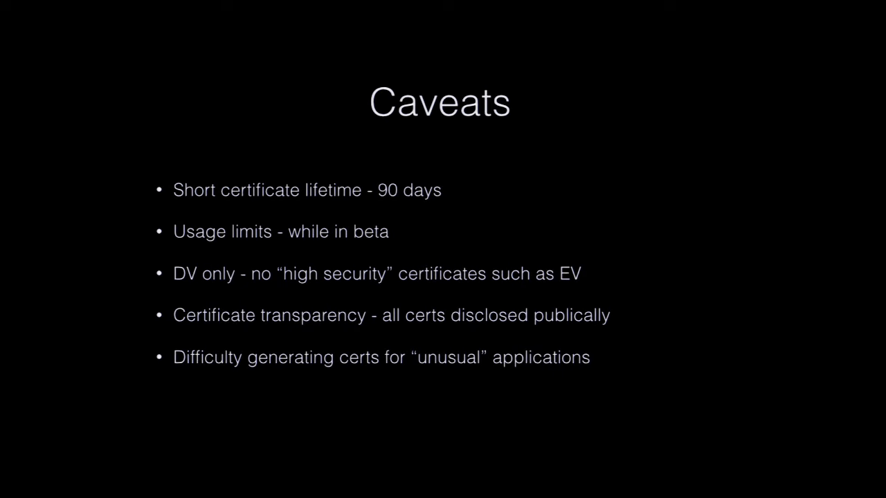
# Advance past Caveats and Demo? to the Hystrix circuit-breaker flowchart slide
pyautogui.press('right')
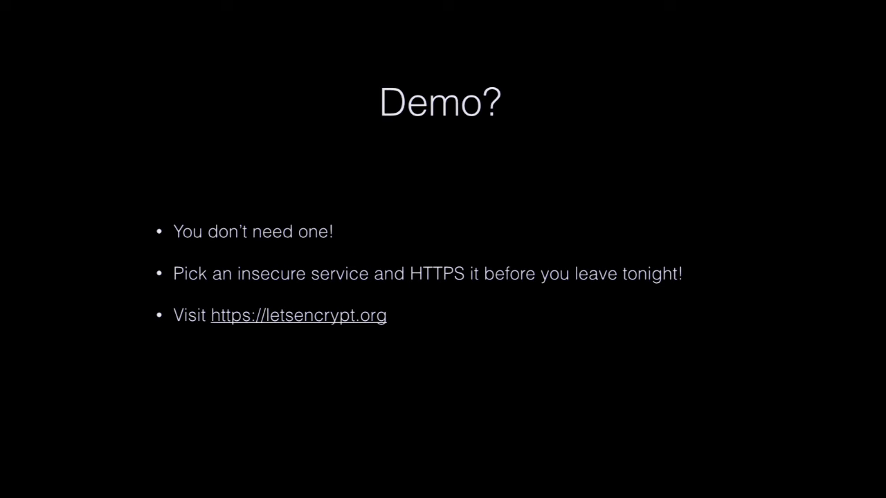
pyautogui.press('Right')
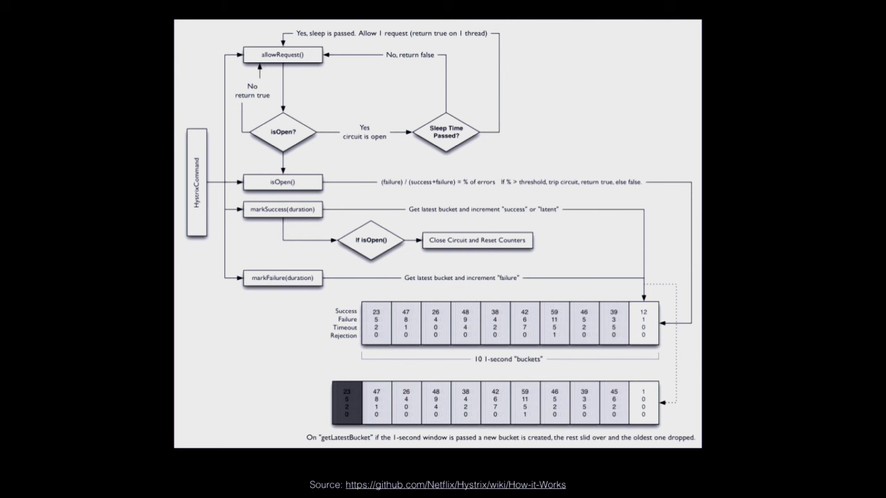
# Advance past the Hystrix circuit breaker diagram toward the Request Caching slide
pyautogui.press('right')
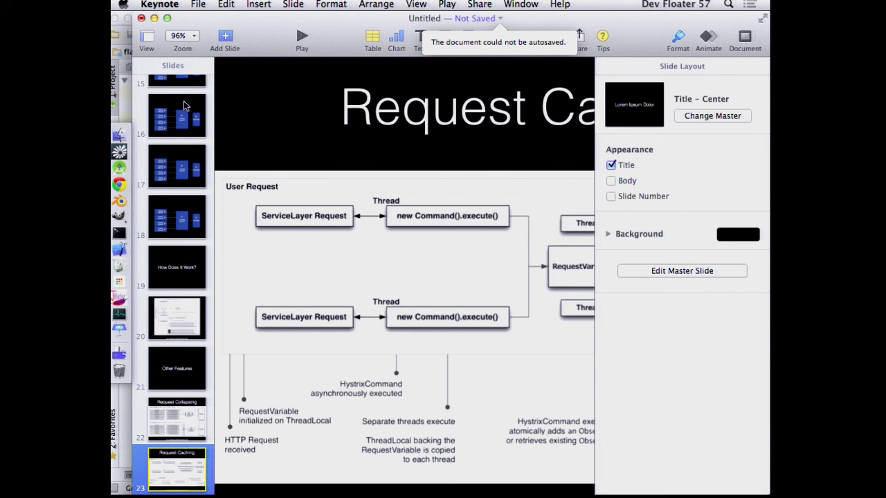
pyautogui.moveTo(119, 183)
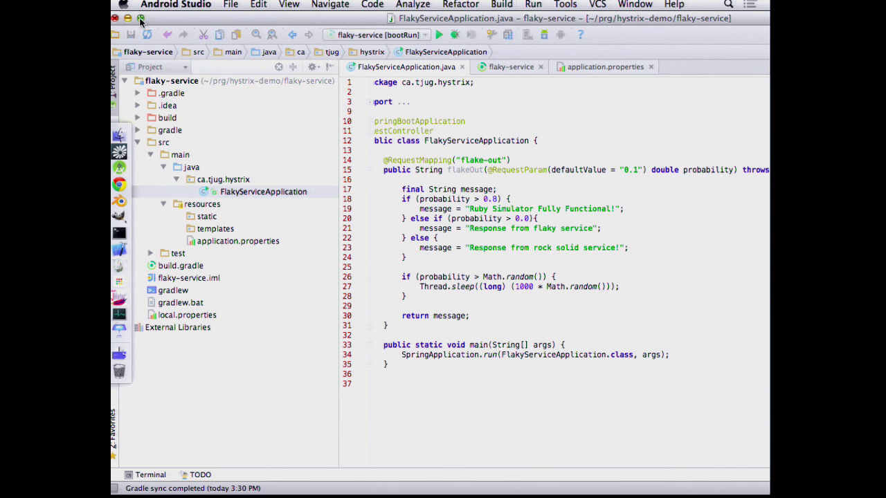
# Enlarge FlakyServiceApplication.java and highlight its 'Ruby Simulator Fully Functional' and rock-solid response messages
pyautogui.click(763, 158)
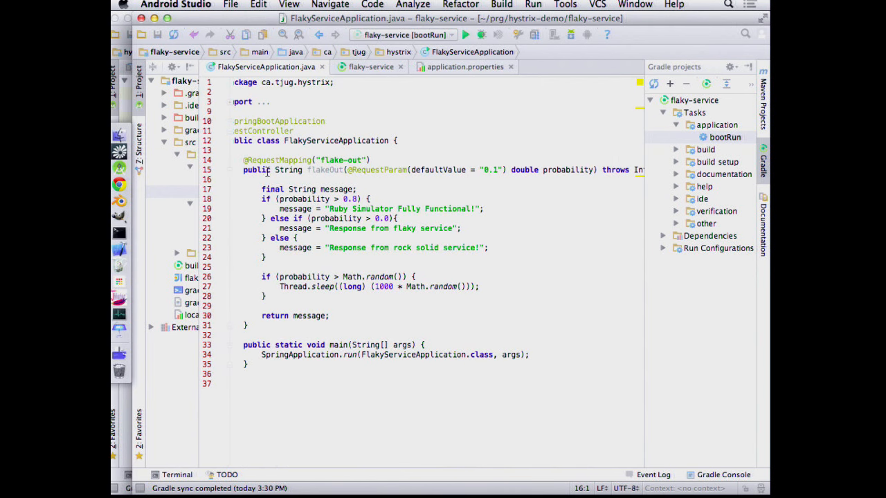
pyautogui.hscroll(3)
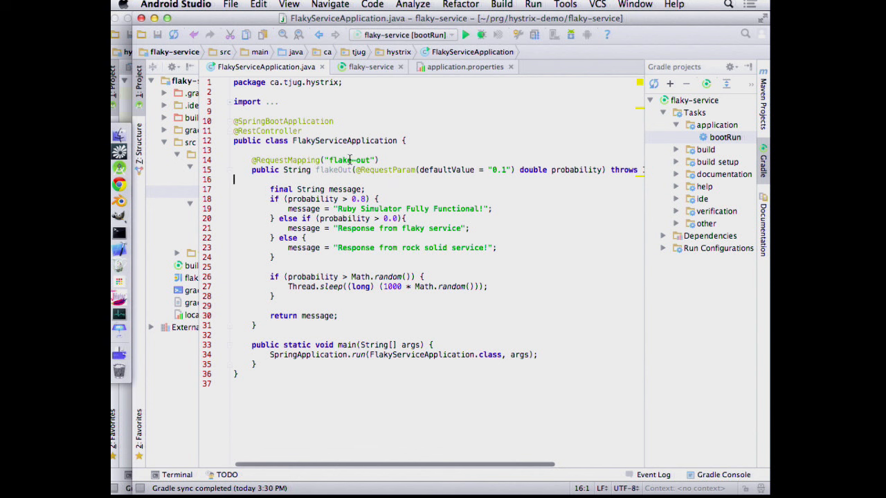
pyautogui.moveTo(522, 164)
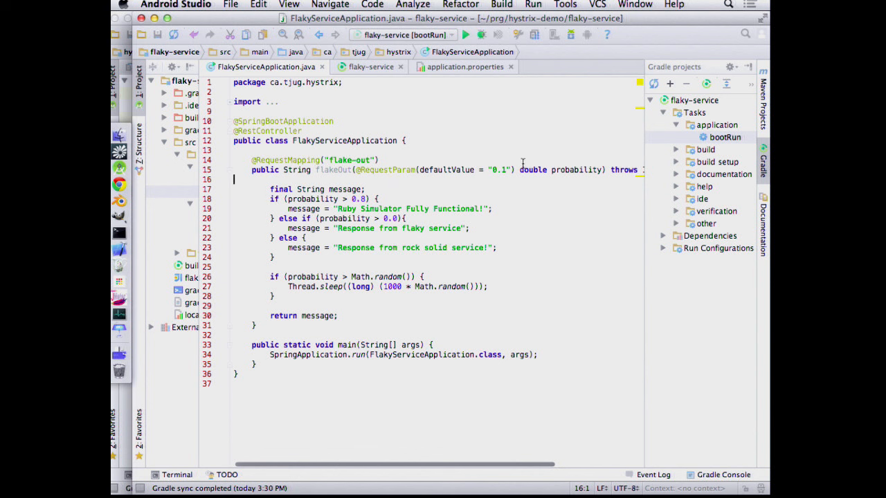
pyautogui.moveTo(578, 180)
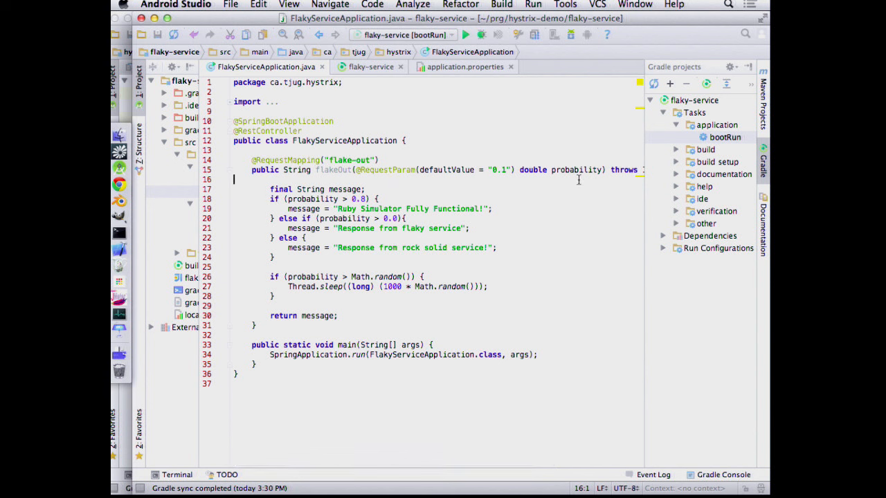
pyautogui.moveTo(352, 192)
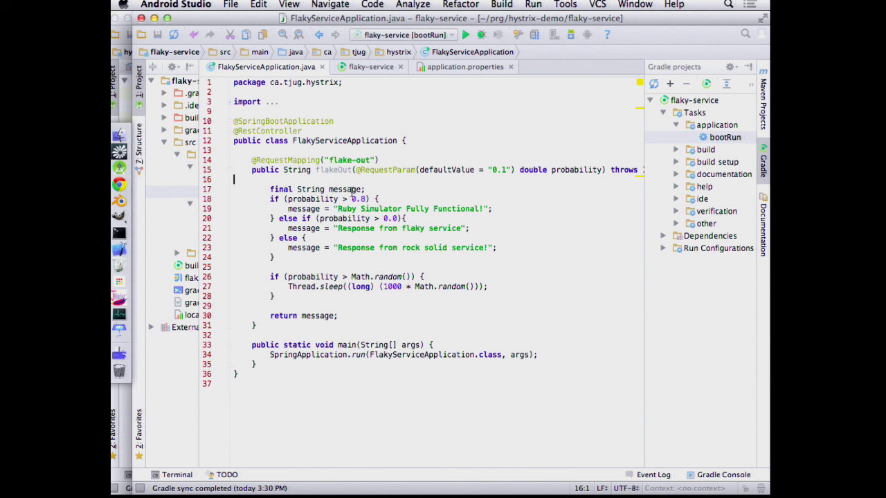
pyautogui.moveTo(253, 277)
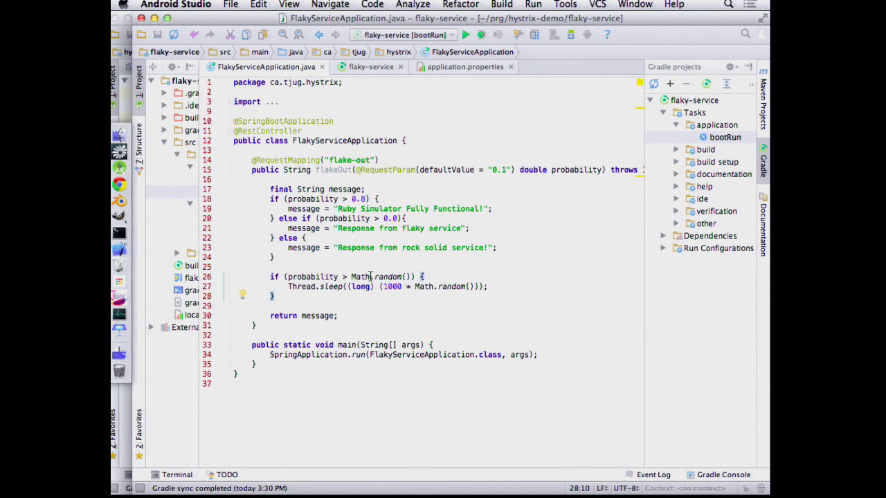
pyautogui.moveTo(365, 276)
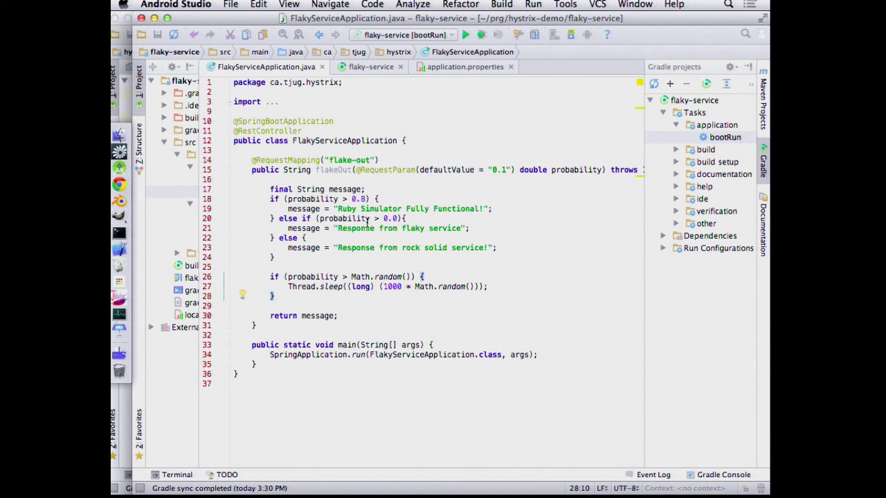
pyautogui.moveTo(392, 309)
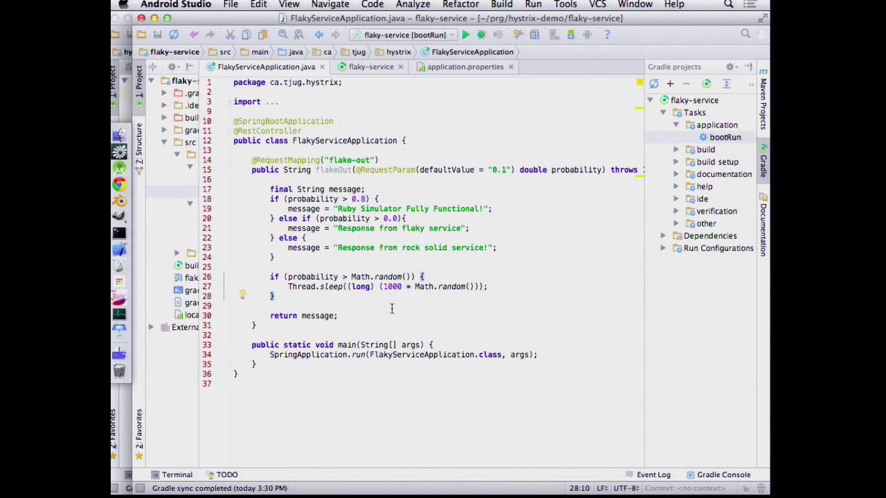
pyautogui.moveTo(492, 184)
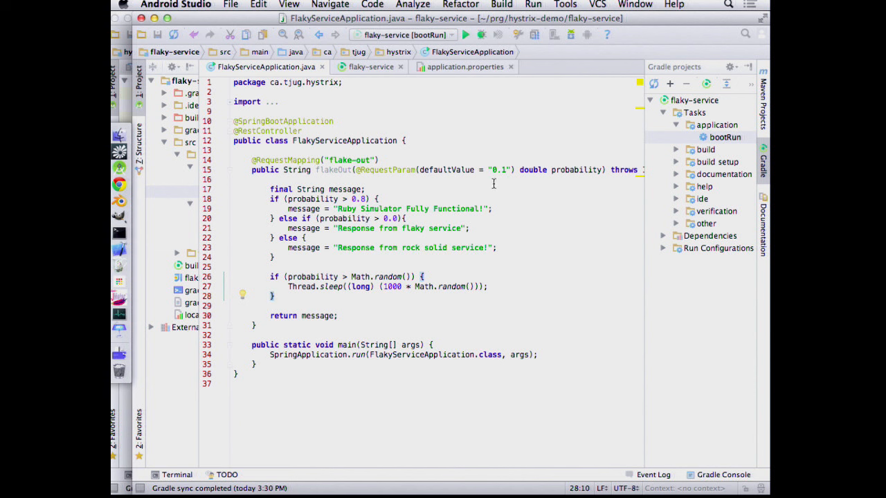
pyautogui.moveTo(388, 278)
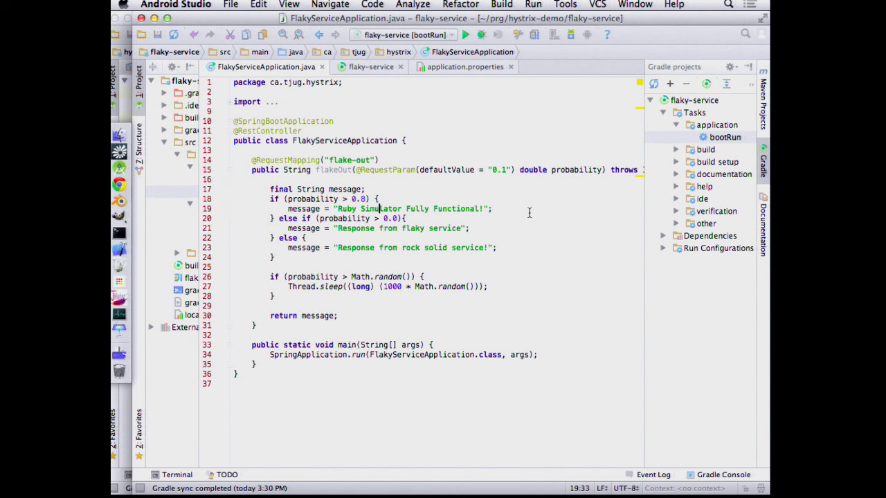
pyautogui.click(379, 219)
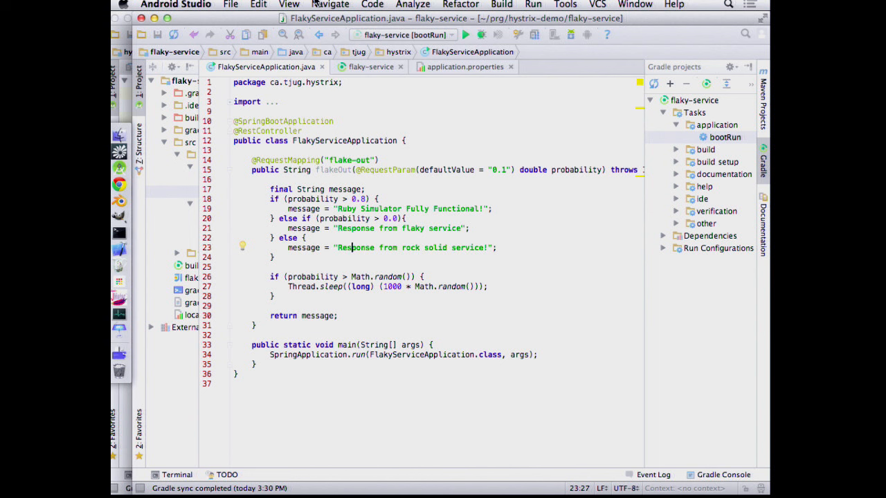
pyautogui.click(725, 137)
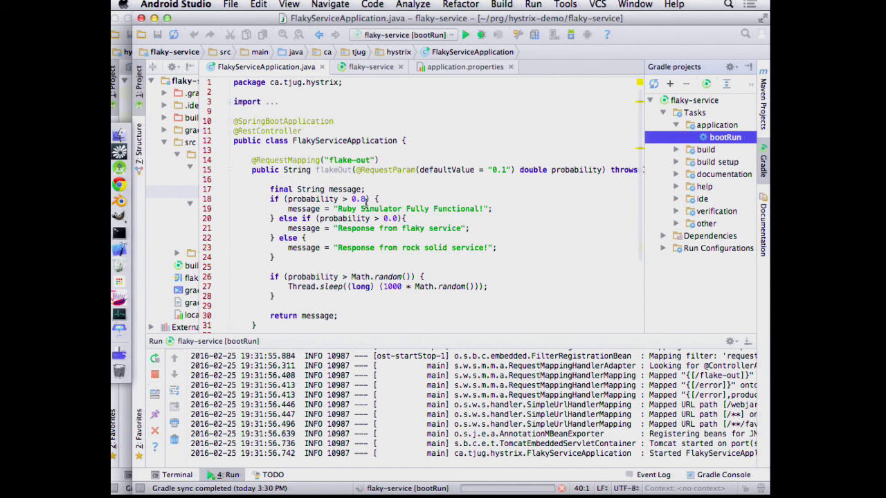
pyautogui.moveTo(120, 184)
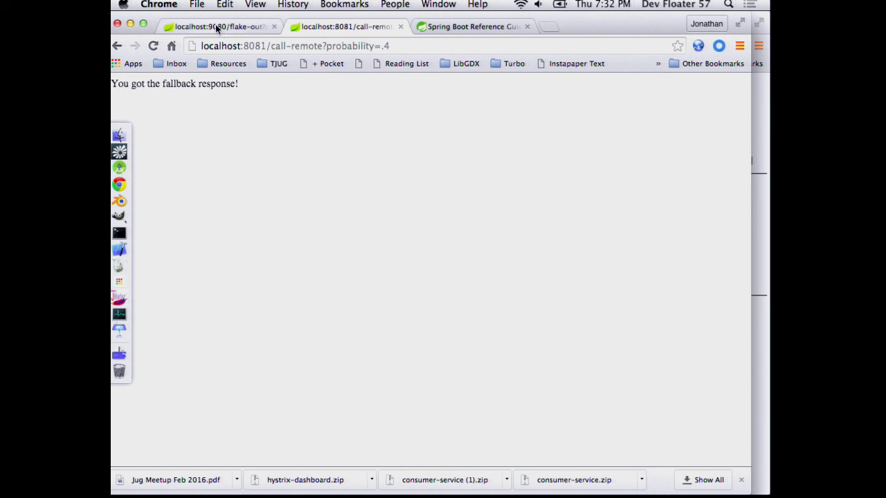
# Load the flake-out endpoint on localhost:9080 with probability=1 and reload it several times
pyautogui.click(218, 26)
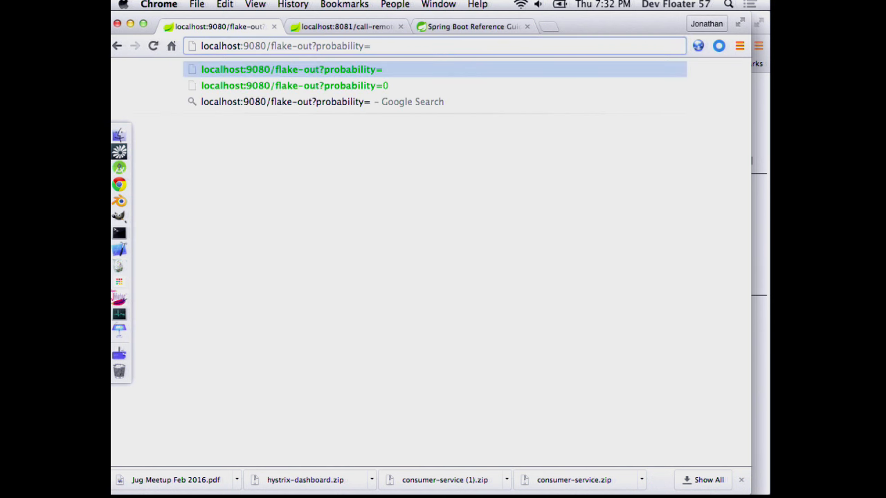
pyautogui.write('1')
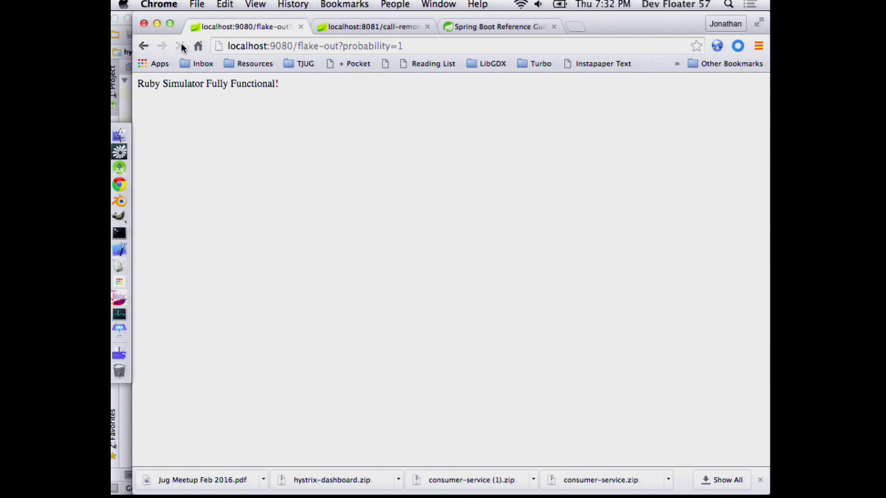
pyautogui.click(180, 46)
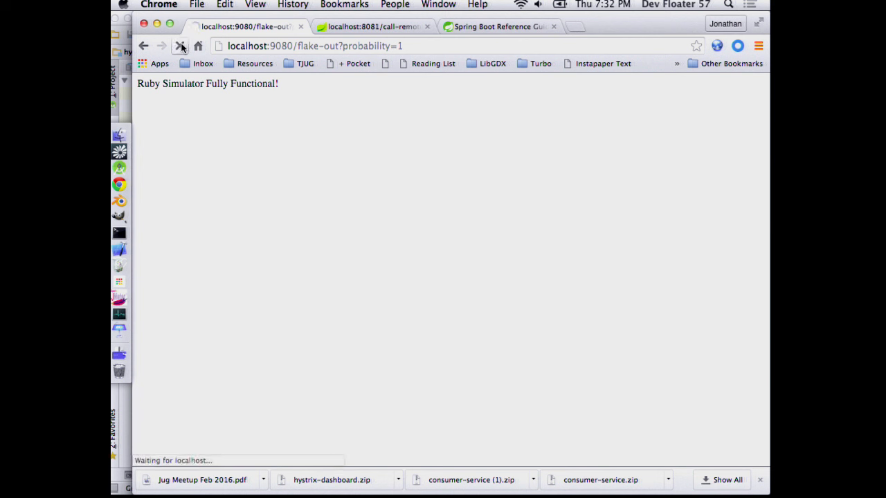
pyautogui.click(182, 45)
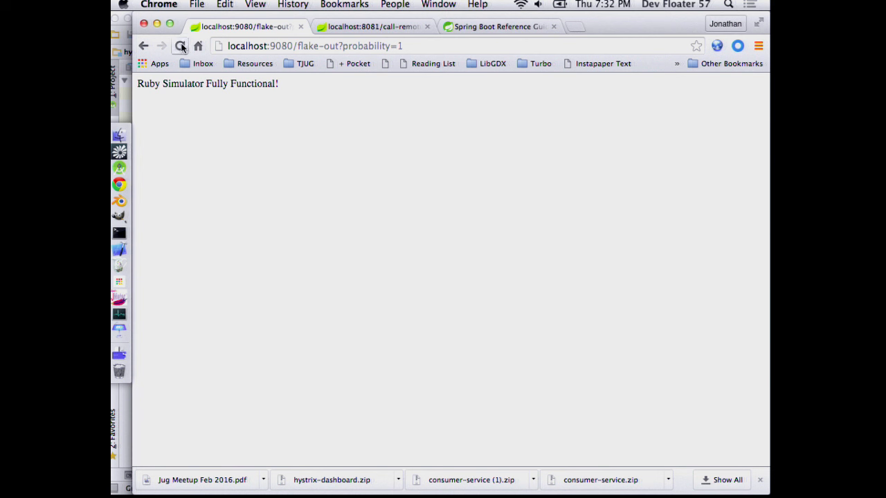
pyautogui.click(181, 45)
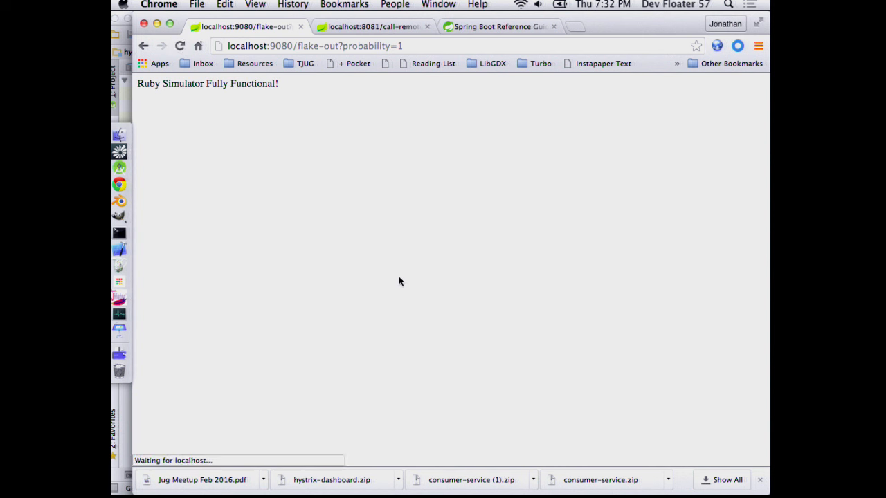
# Change the flake-out probability to 0.4 and reload to compare responses
pyautogui.click(311, 46)
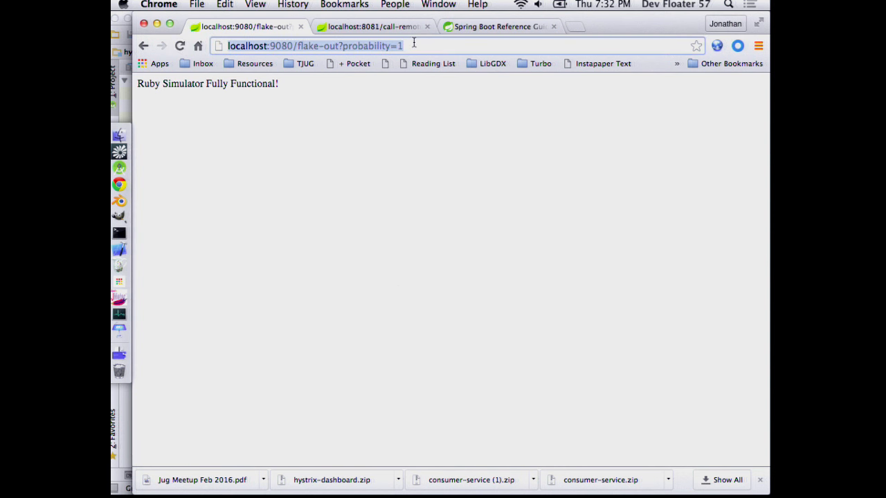
pyautogui.write('0')
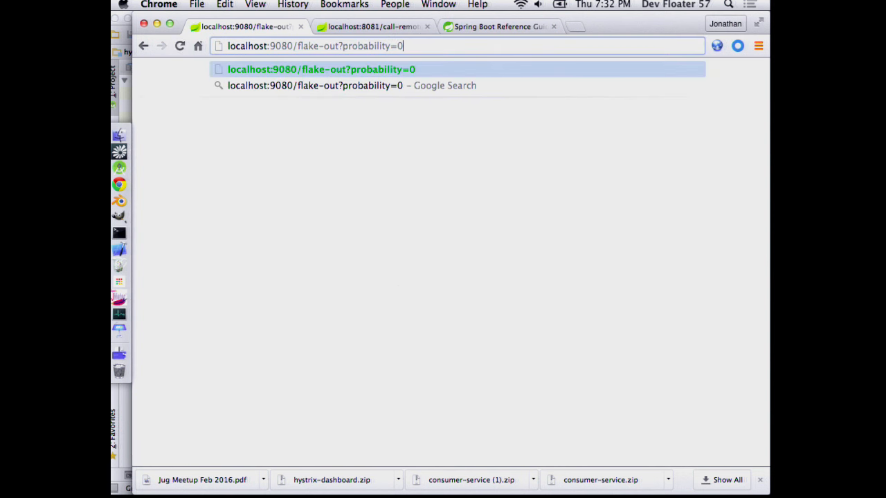
pyautogui.press('Return')
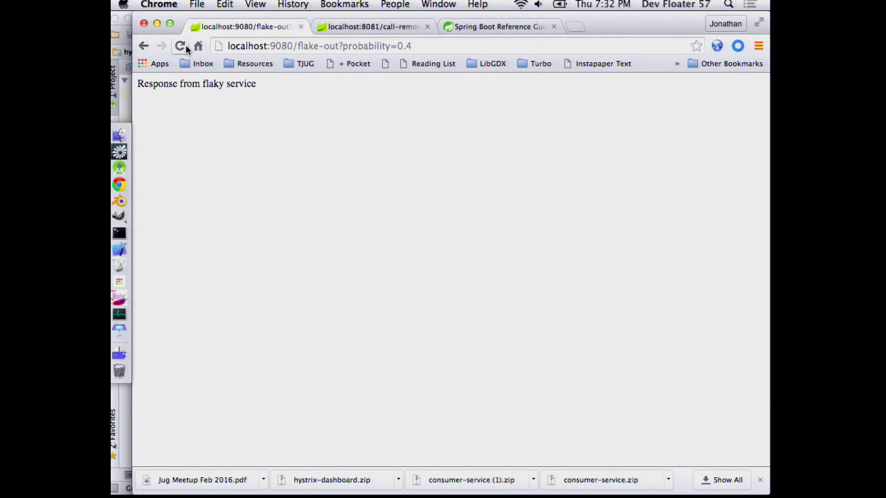
pyautogui.click(180, 46)
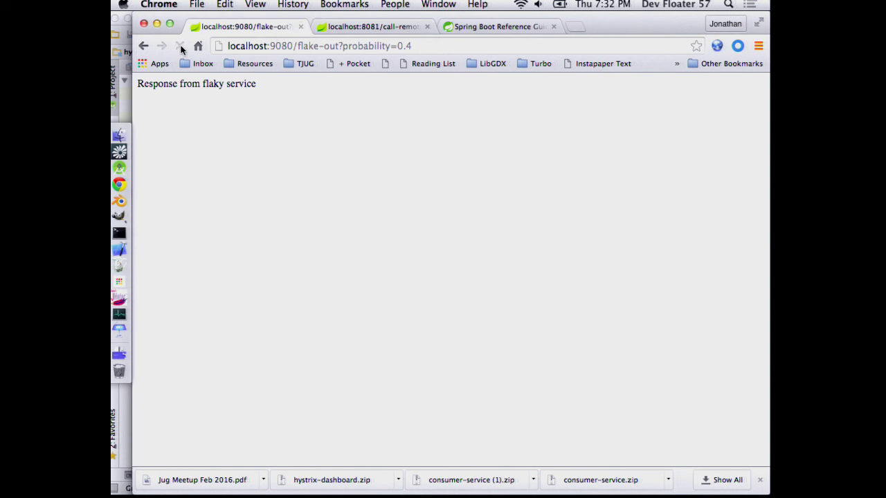
pyautogui.click(180, 45)
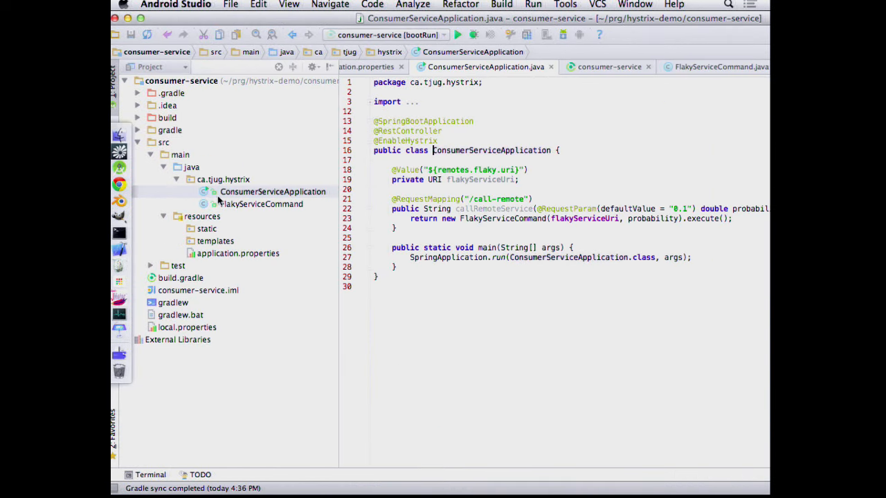
# Highlight the FlakyServiceCommand creation line in ConsumerServiceApplication.java and move to that class
pyautogui.click(763, 159)
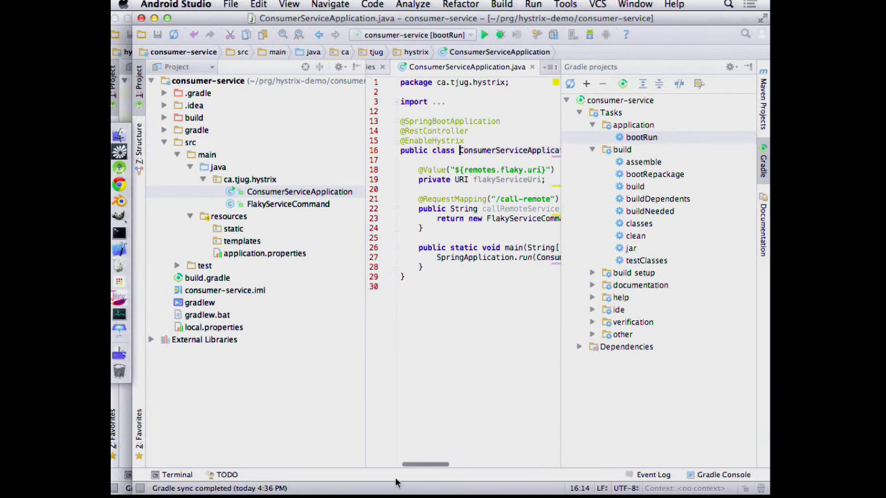
pyautogui.moveTo(360, 276)
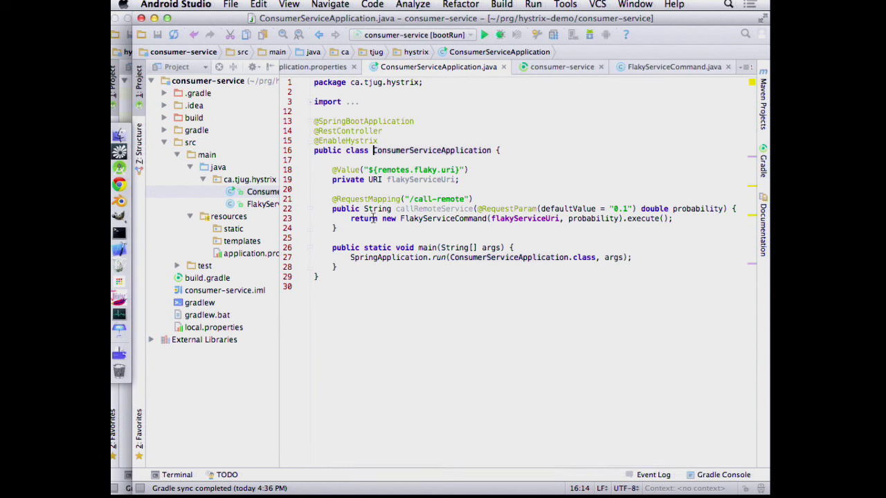
pyautogui.click(438, 219)
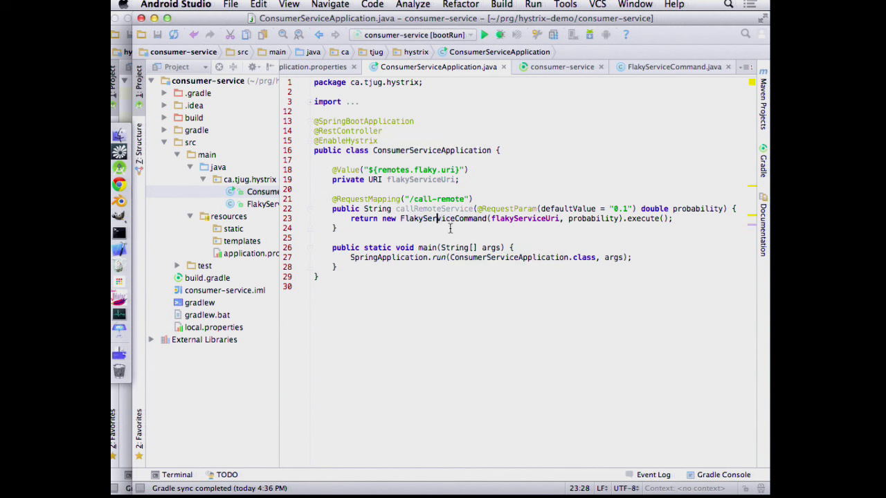
pyautogui.moveTo(477, 162)
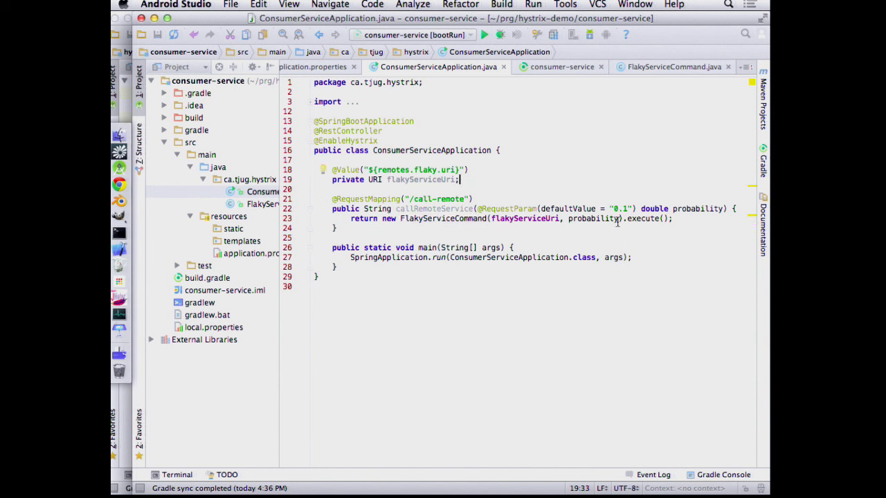
pyautogui.click(398, 209)
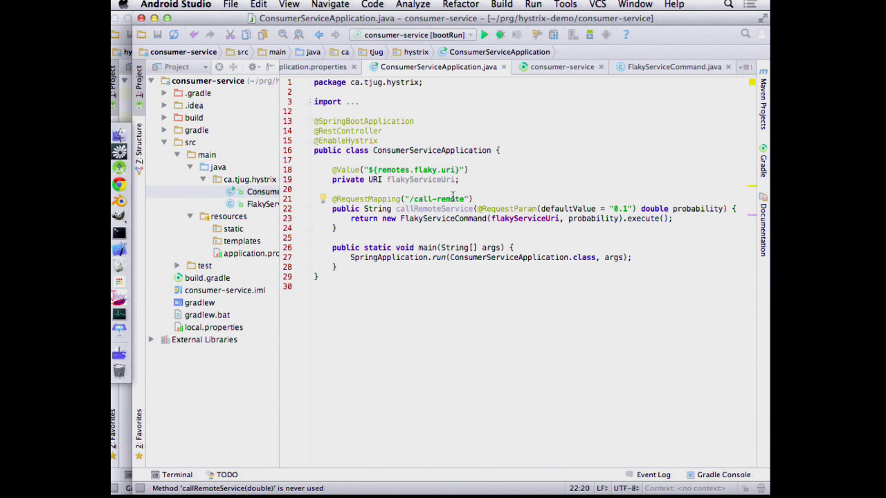
pyautogui.moveTo(693, 213)
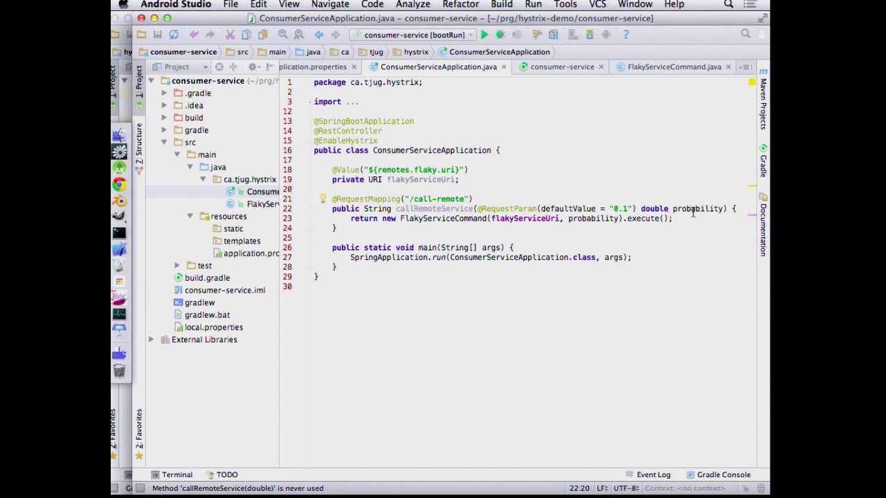
pyautogui.moveTo(557, 227)
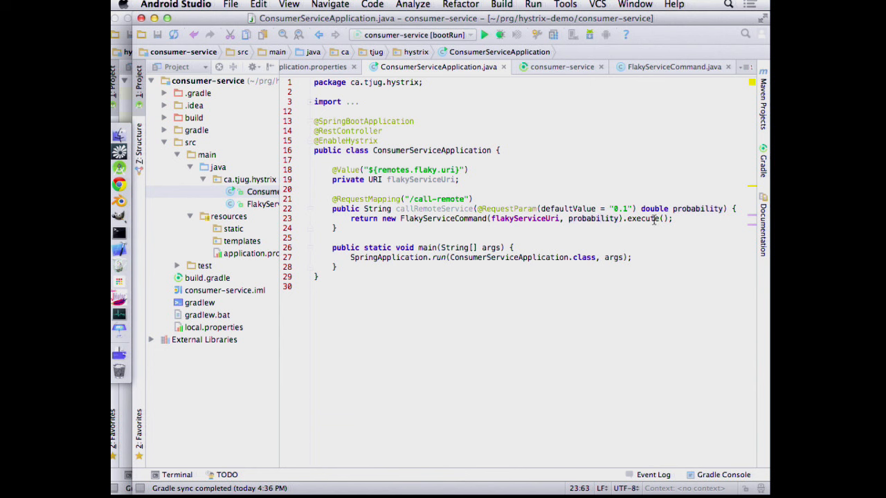
pyautogui.moveTo(627, 265)
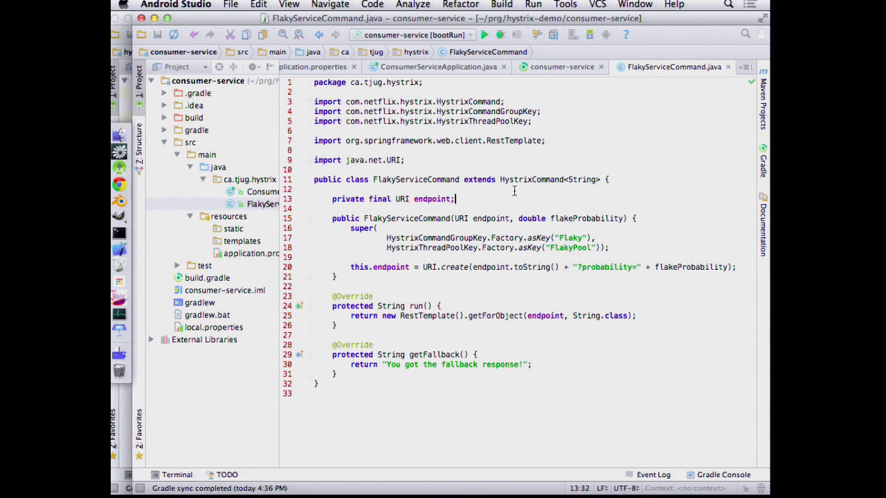
pyautogui.click(315, 189)
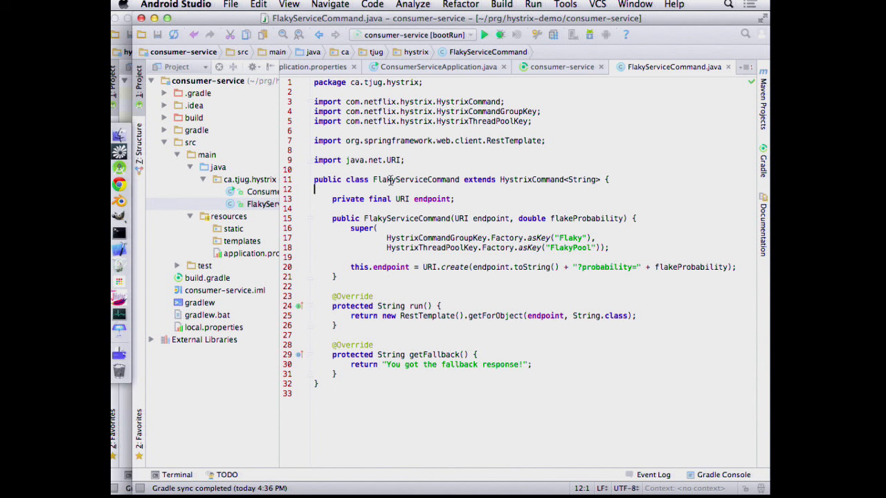
pyautogui.moveTo(553, 270)
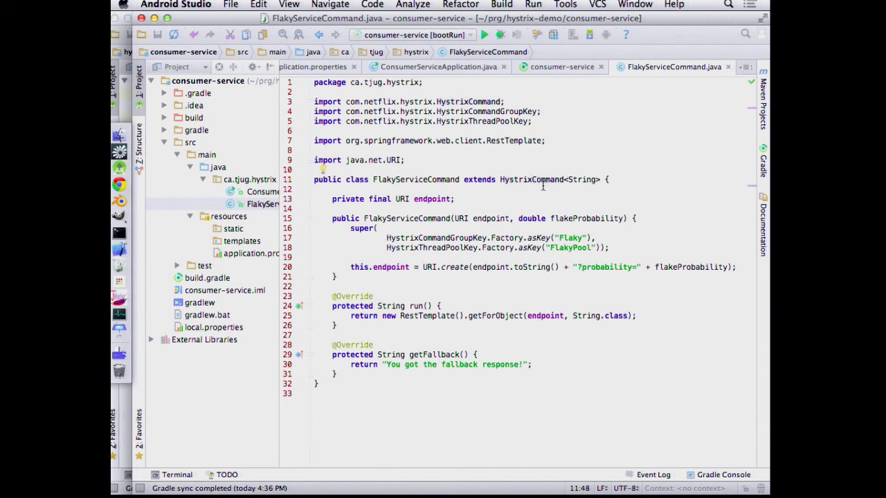
pyautogui.doubleClick(581, 179)
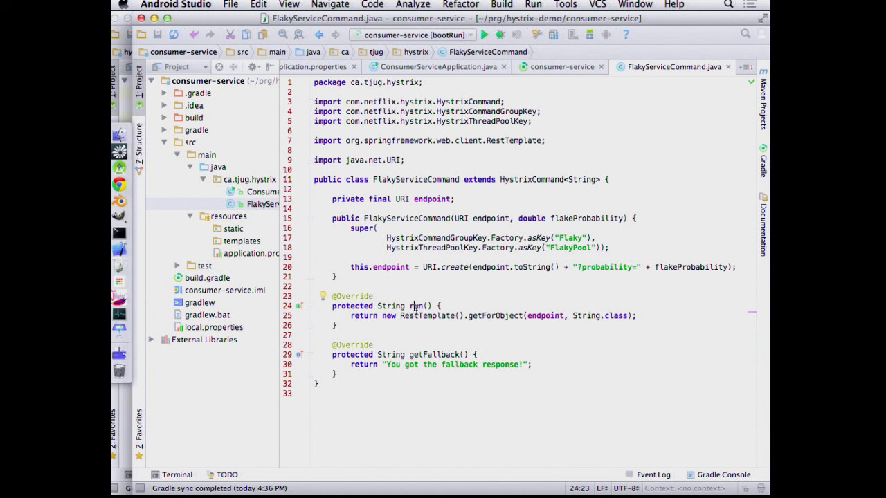
pyautogui.moveTo(602, 155)
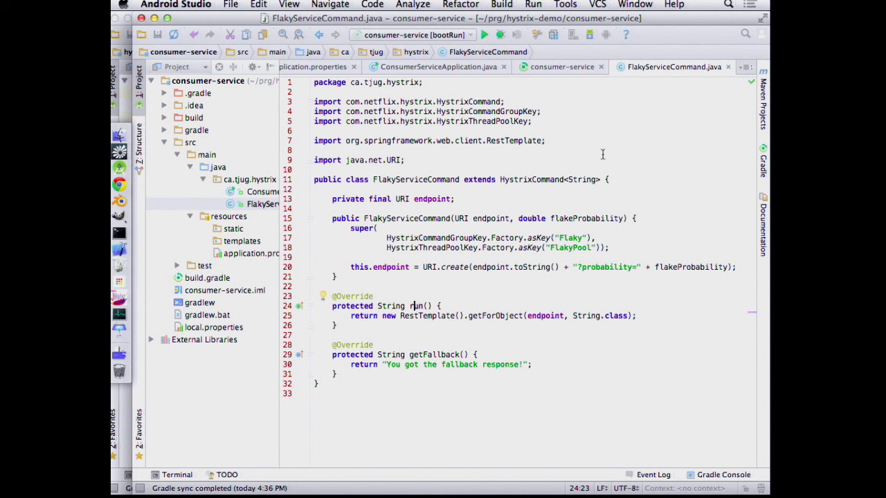
pyautogui.click(582, 180)
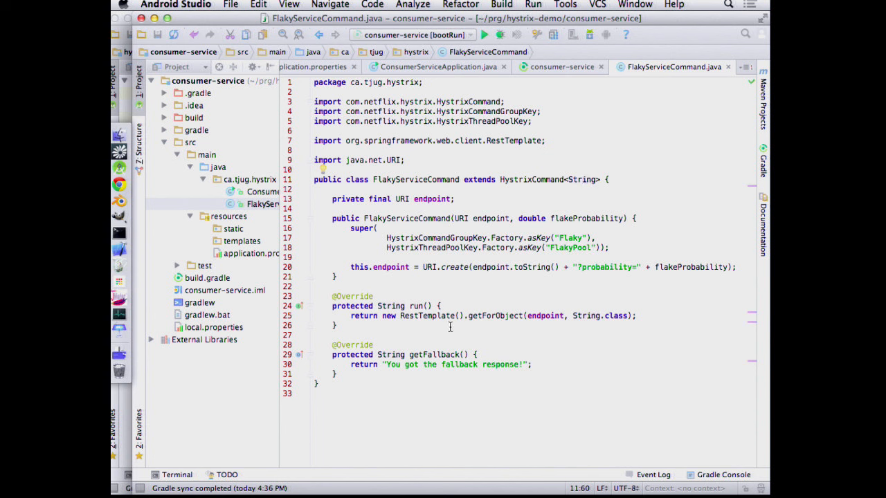
pyautogui.click(434, 315)
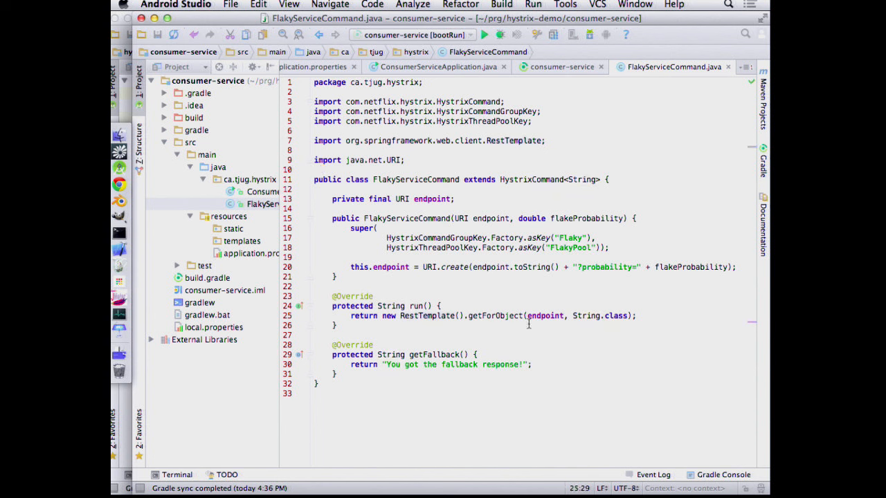
pyautogui.click(623, 310)
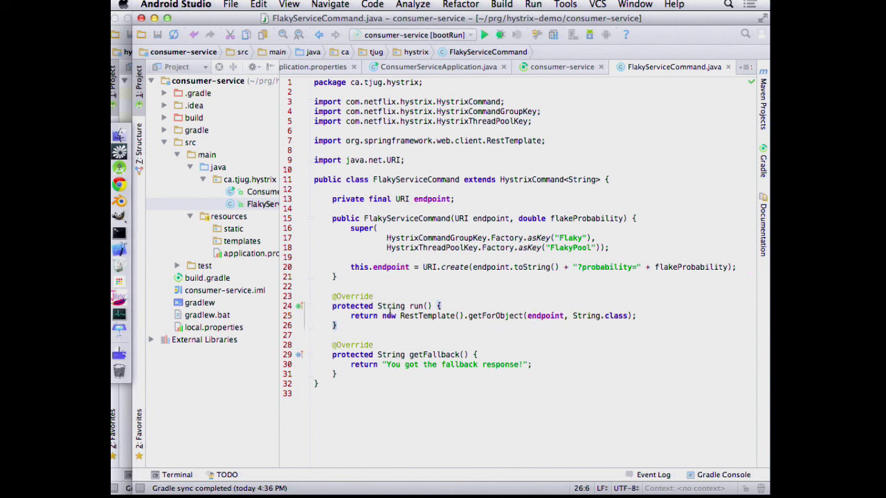
pyautogui.click(433, 317)
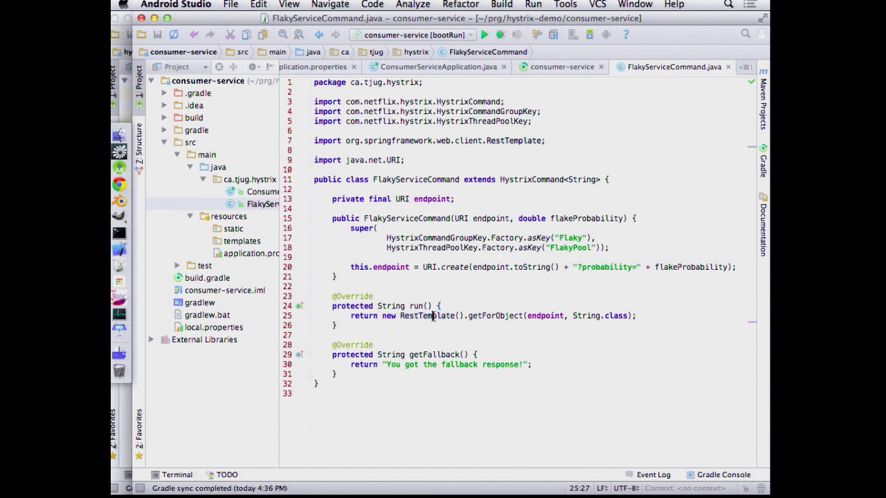
pyautogui.moveTo(379, 243)
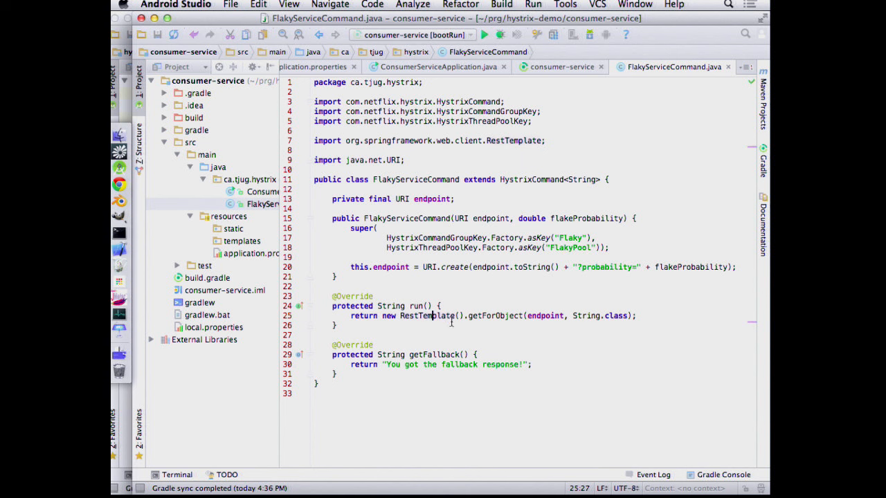
pyautogui.moveTo(401, 303)
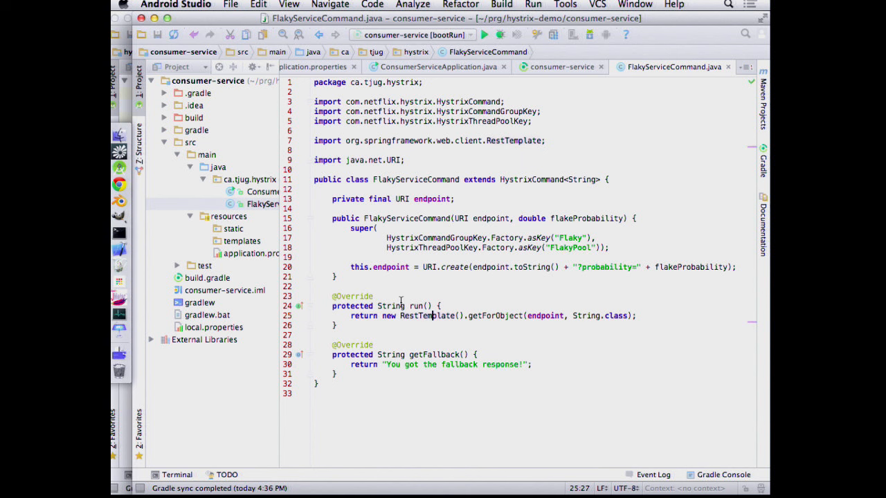
pyautogui.click(436, 354)
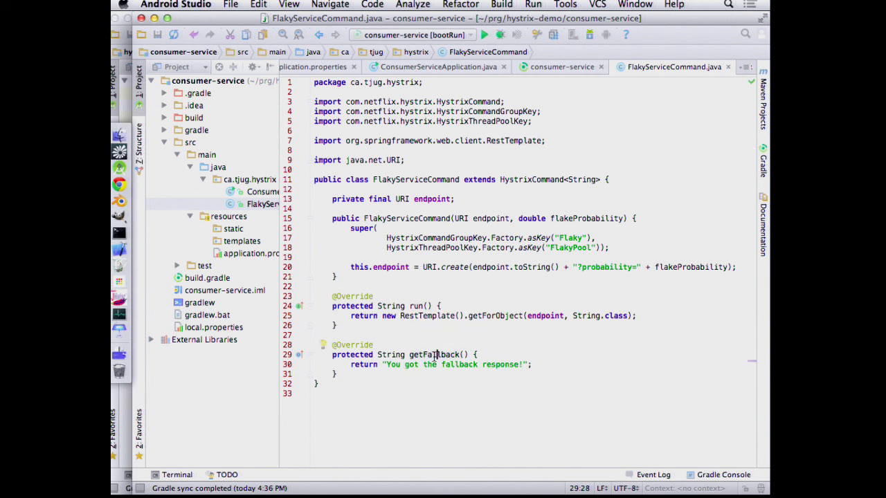
pyautogui.doubleClick(457, 365)
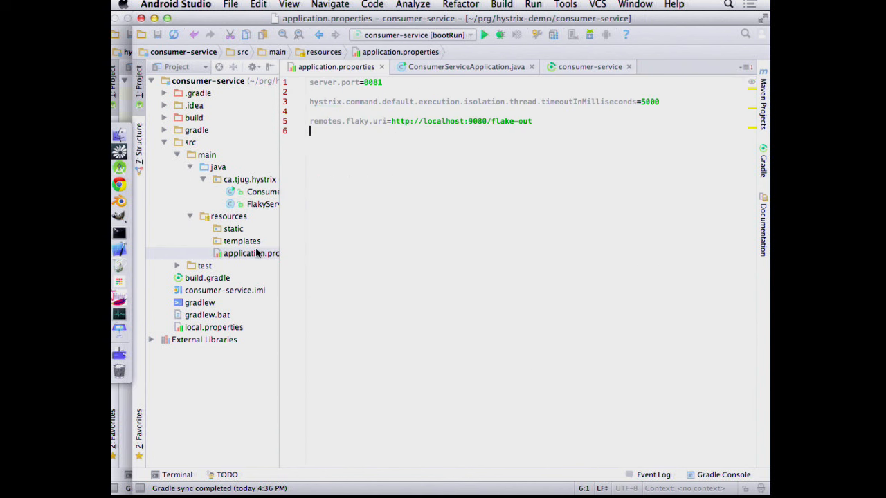
pyautogui.moveTo(671, 102)
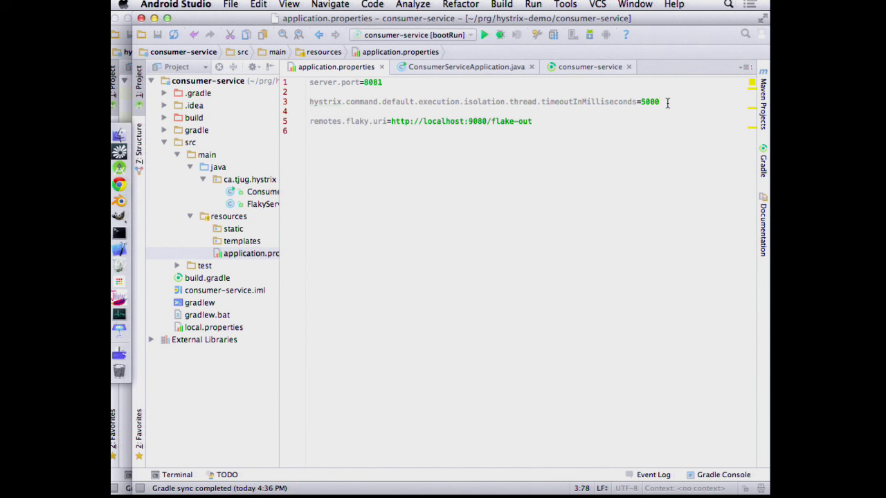
pyautogui.press('Backspace')
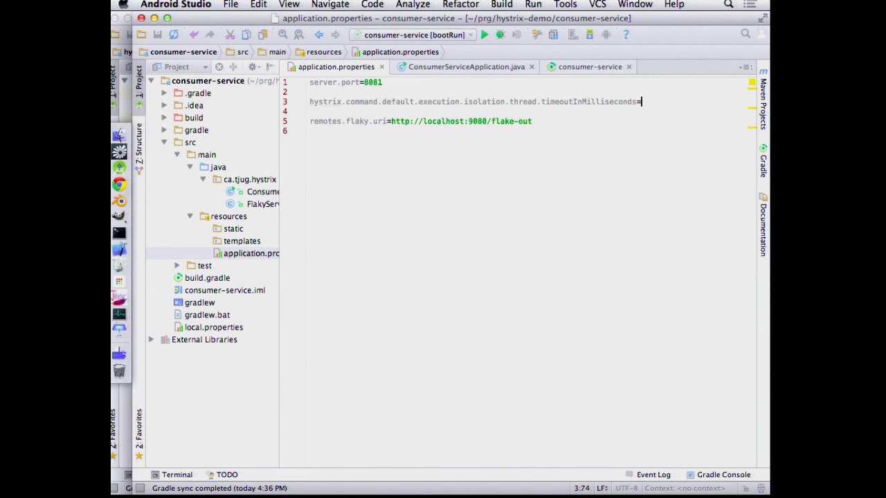
pyautogui.write('100')
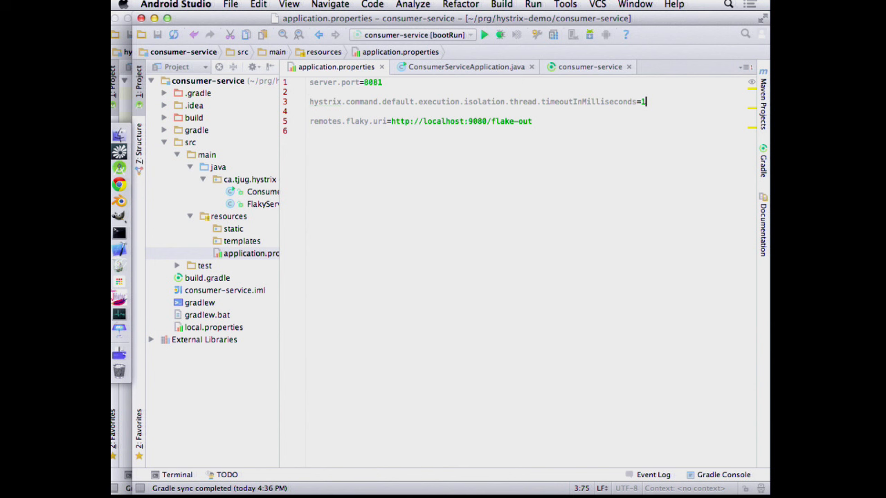
pyautogui.write('50')
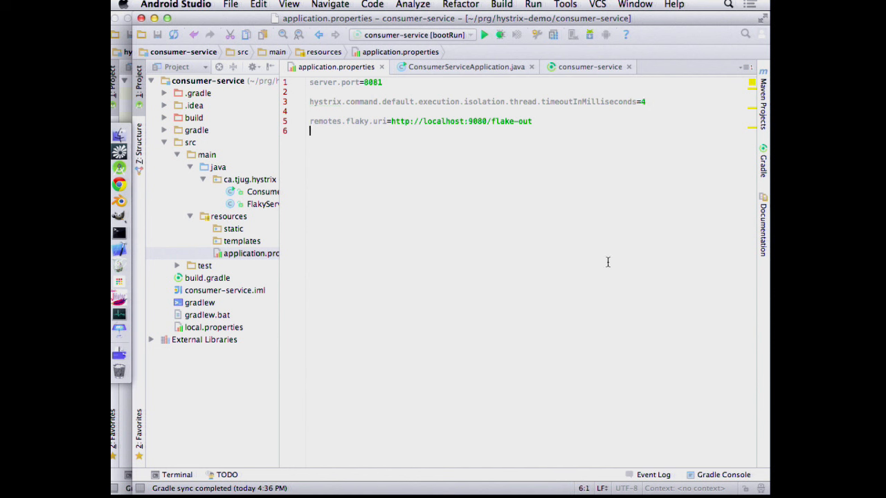
pyautogui.moveTo(616, 158)
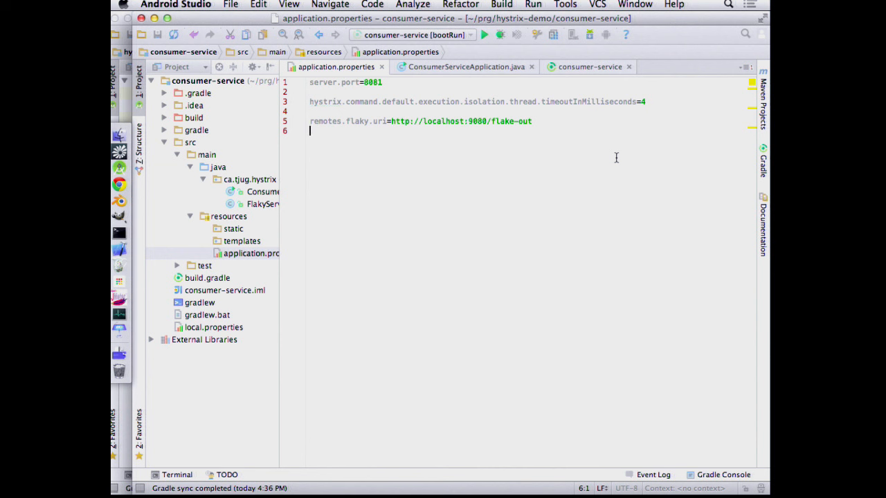
pyautogui.moveTo(584, 148)
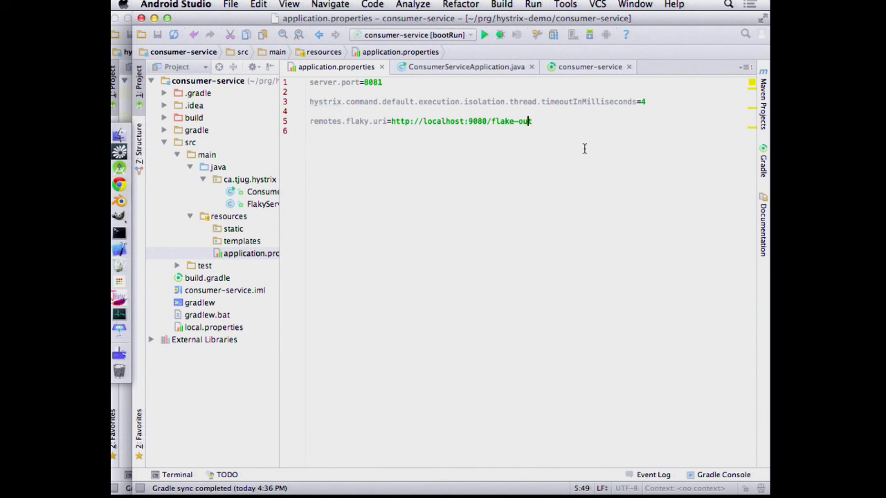
pyautogui.press('Return')
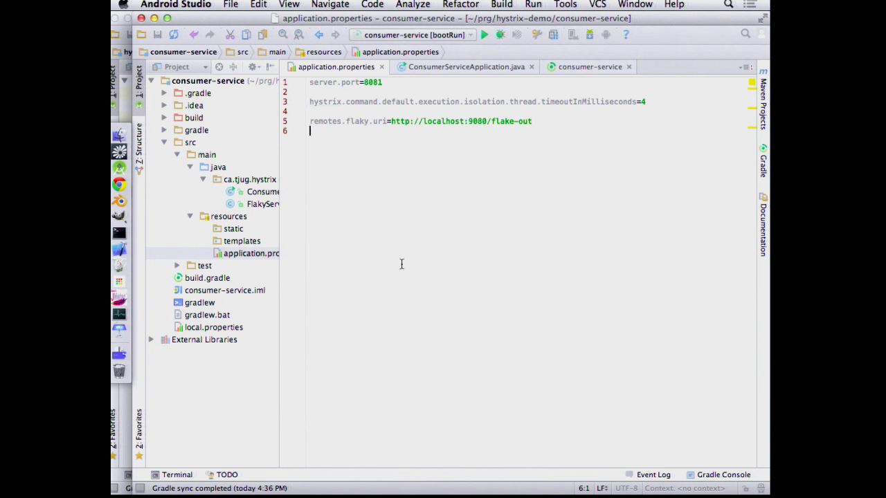
pyautogui.moveTo(330, 225)
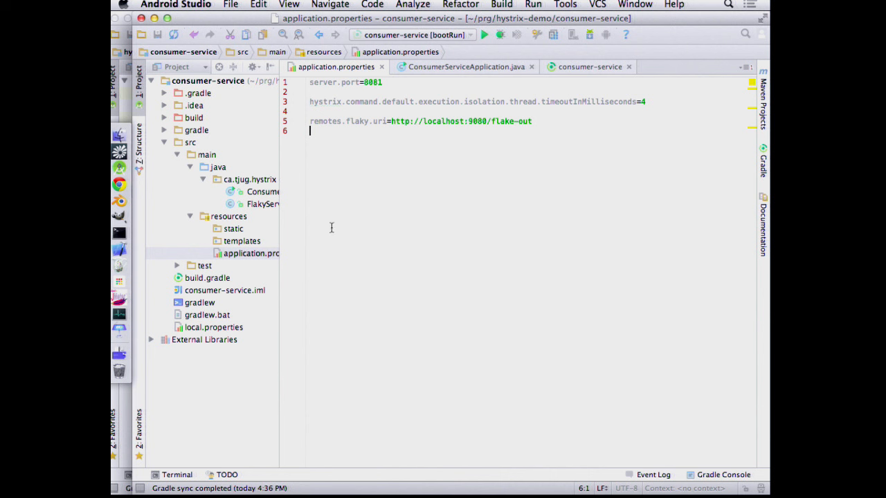
pyautogui.click(484, 35)
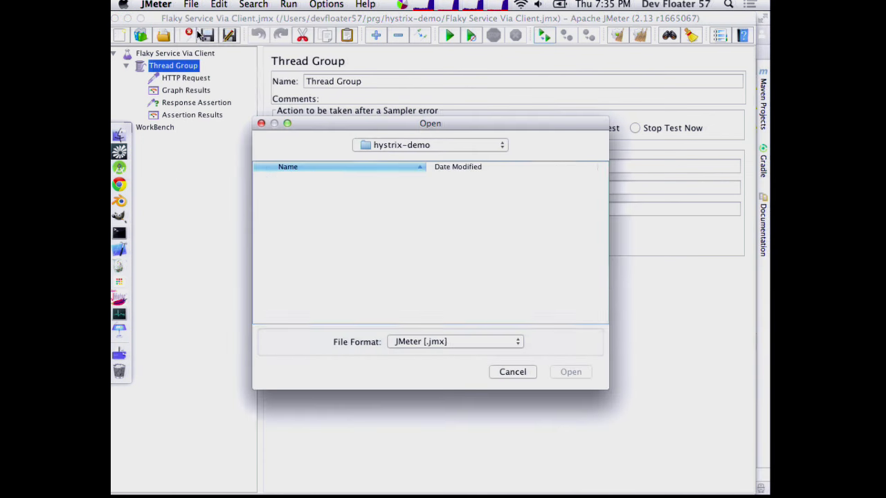
# Open the Flaky Service Direct.jmx test plan in JMeter
pyautogui.click(321, 202)
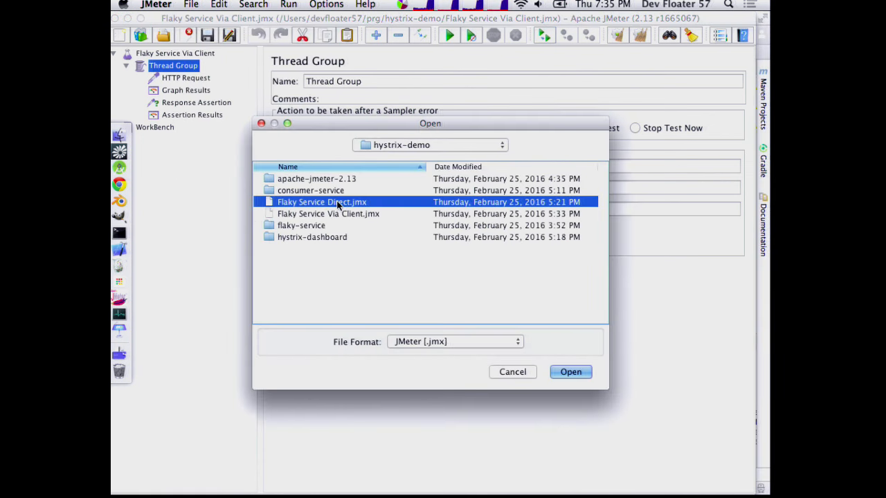
pyautogui.click(570, 371)
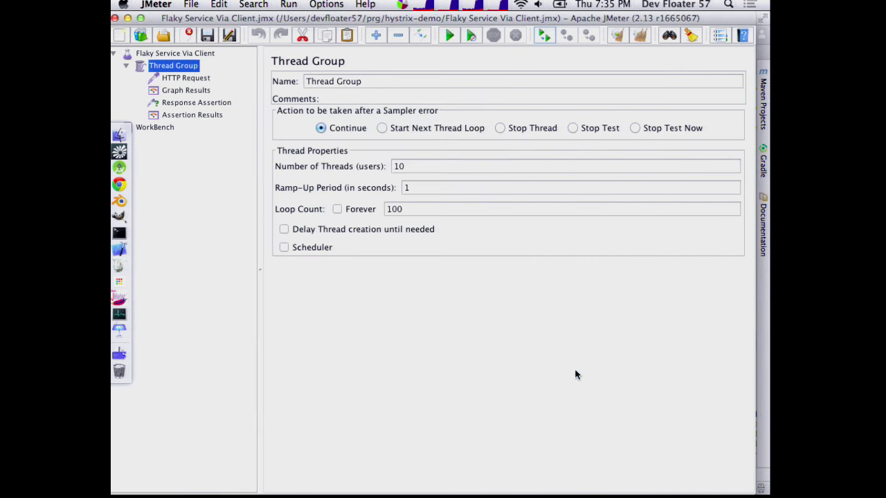
pyautogui.moveTo(211, 49)
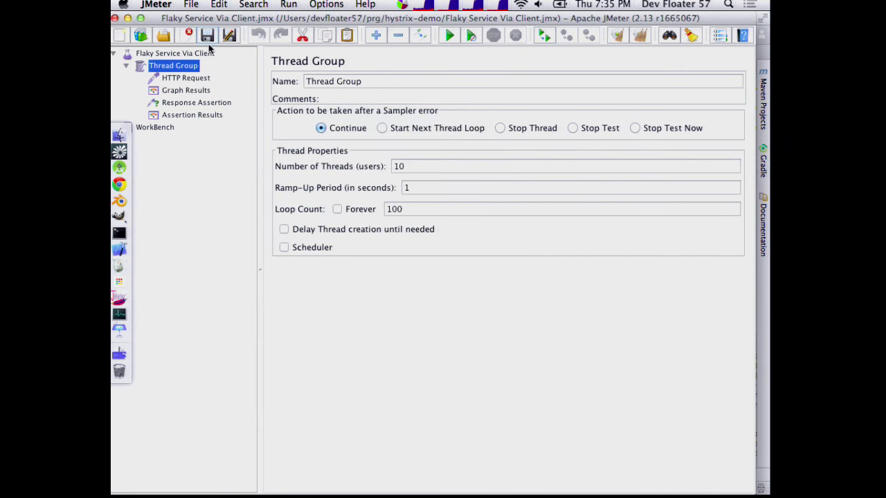
pyautogui.click(163, 36)
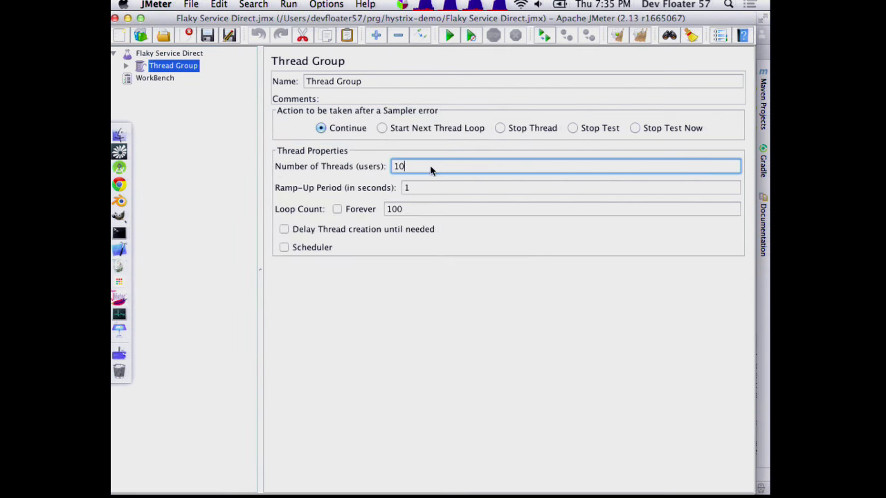
# Expand Thread Group and review the HTTP Request, Graph Results and Thread Group settings
pyautogui.click(127, 65)
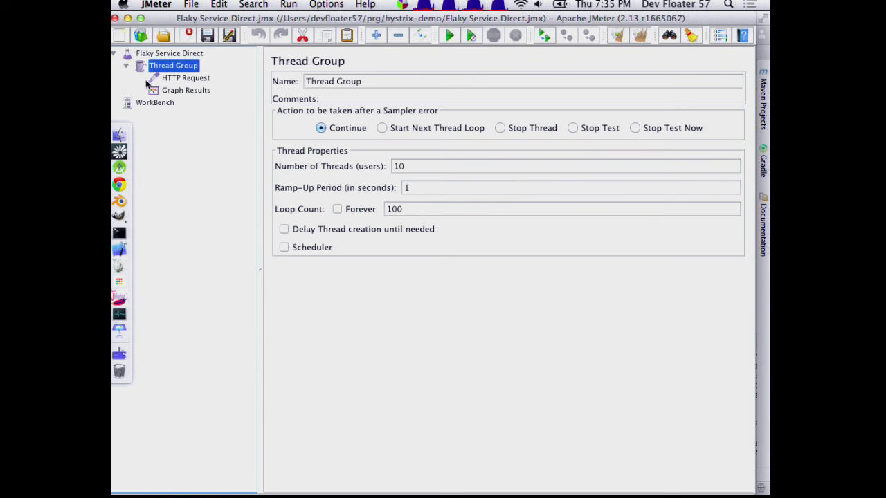
pyautogui.click(185, 78)
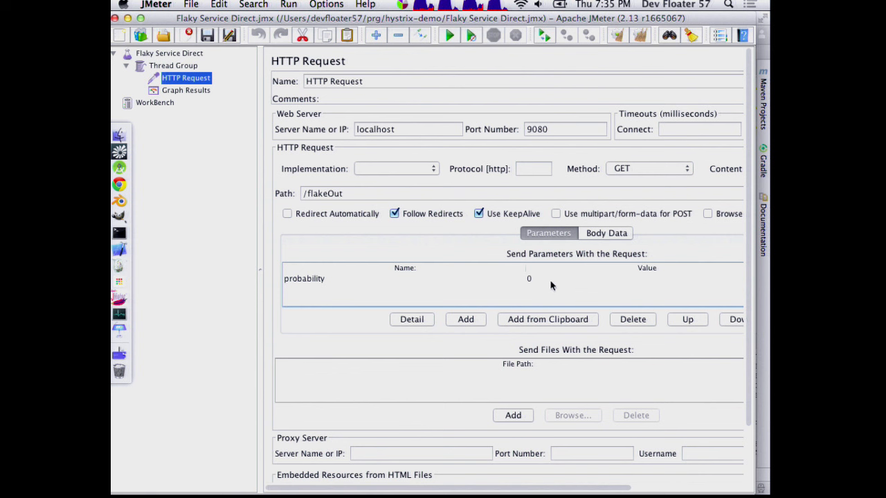
pyautogui.click(185, 90)
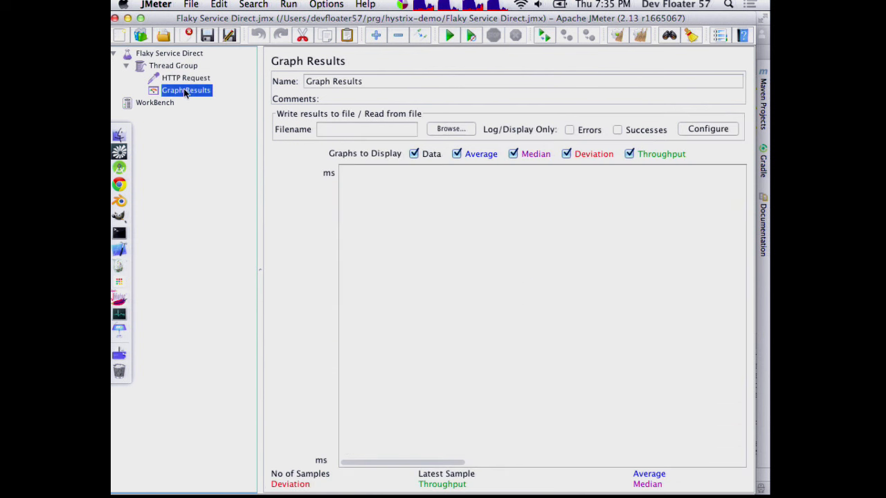
pyautogui.moveTo(119, 184)
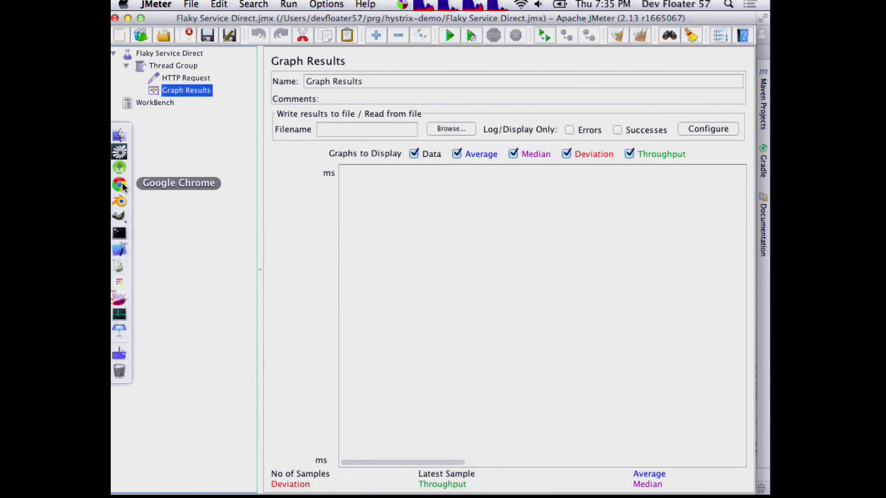
pyautogui.click(185, 77)
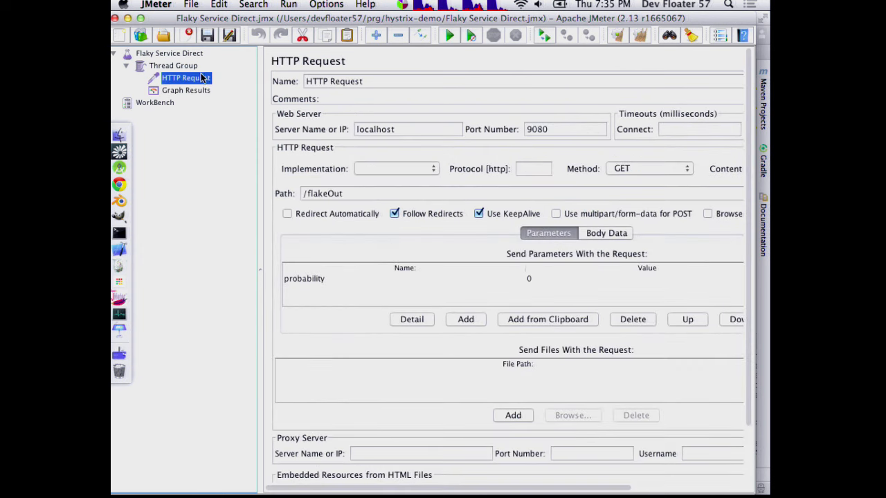
pyautogui.click(173, 65)
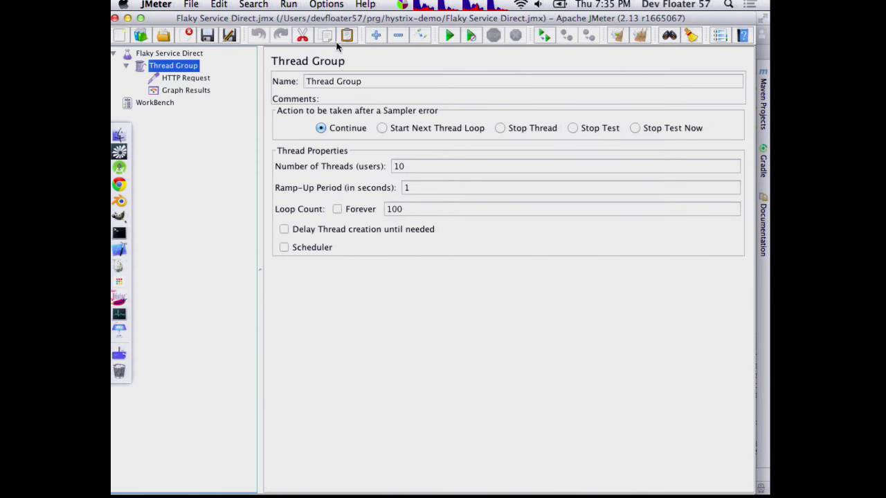
pyautogui.click(185, 90)
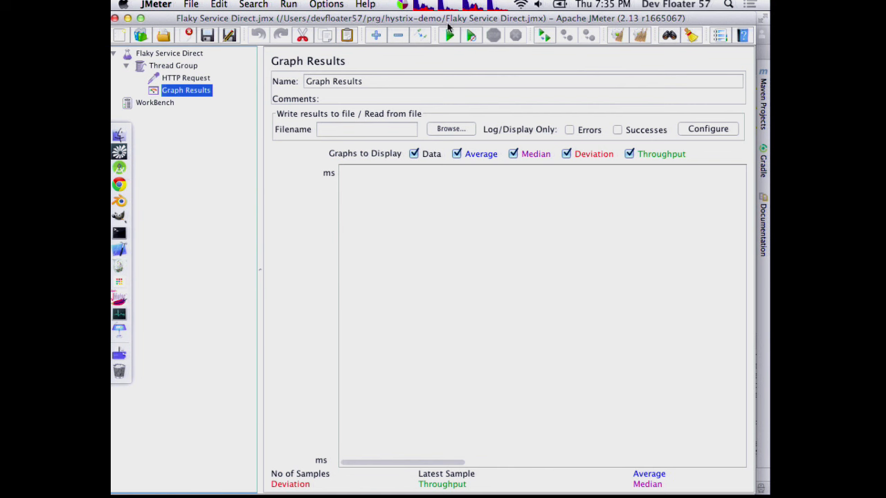
# Start the load test and hide the Average and Deviation lines in Graph Results
pyautogui.click(449, 36)
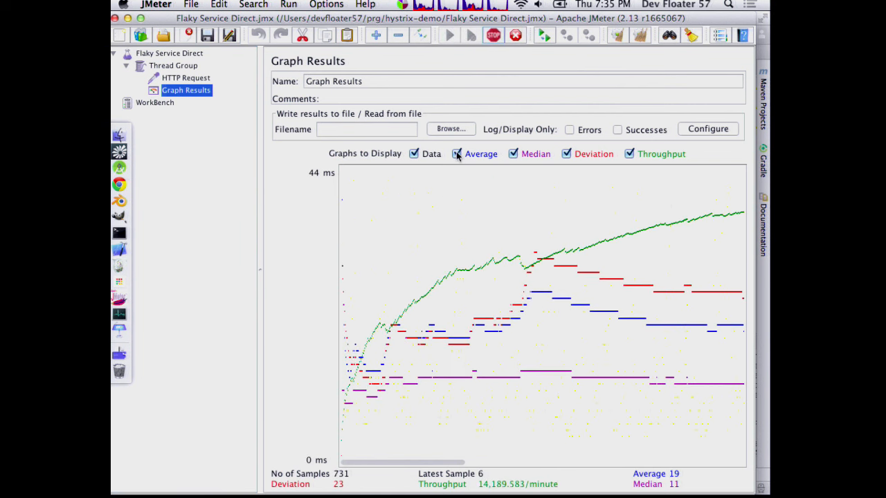
pyautogui.click(457, 154)
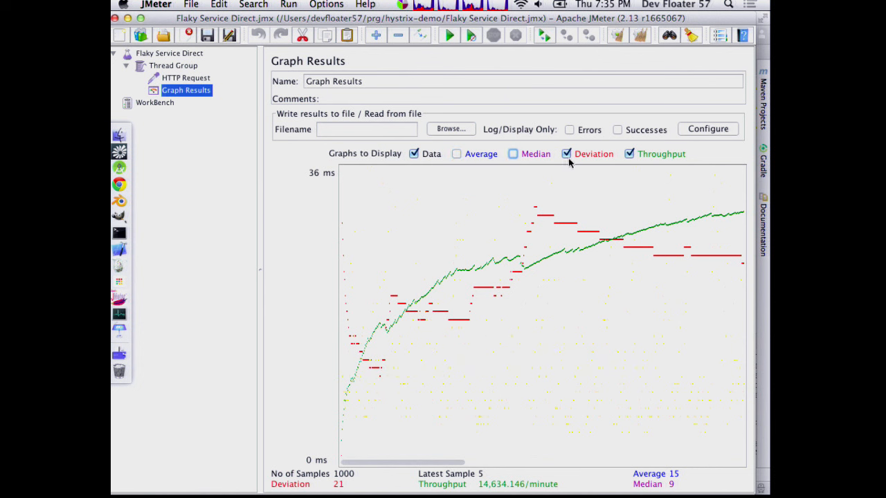
pyautogui.click(567, 154)
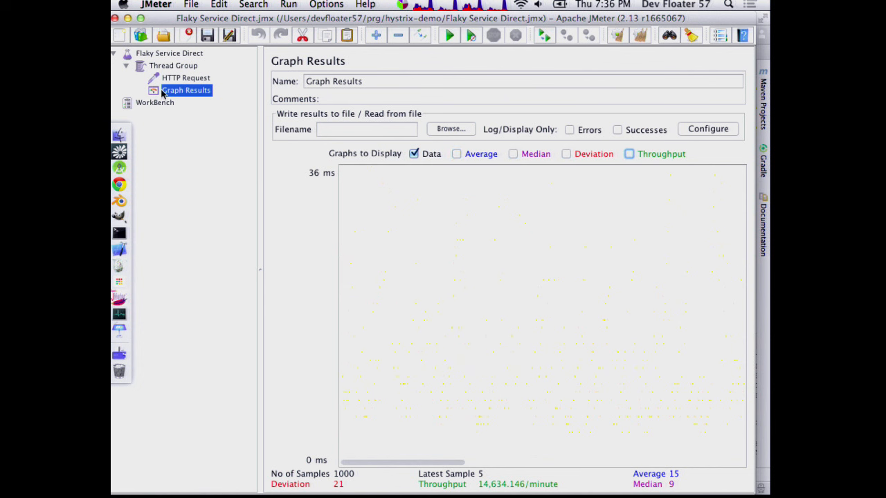
pyautogui.click(184, 78)
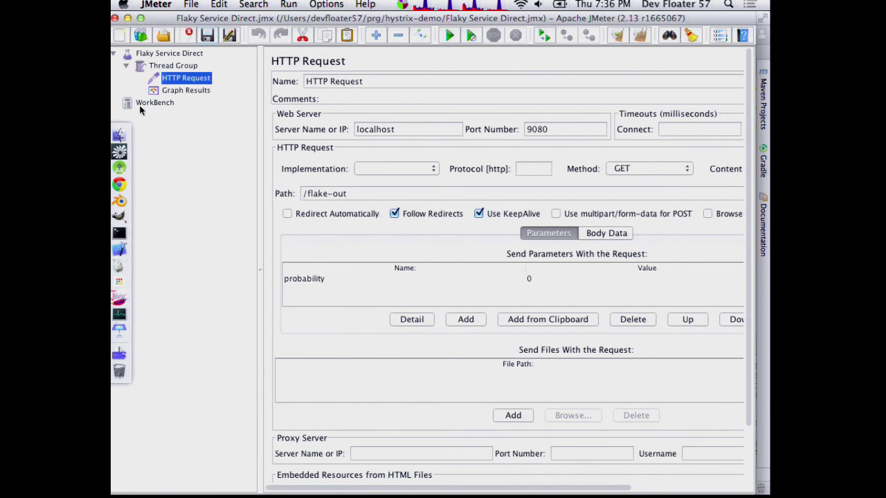
pyautogui.click(185, 90)
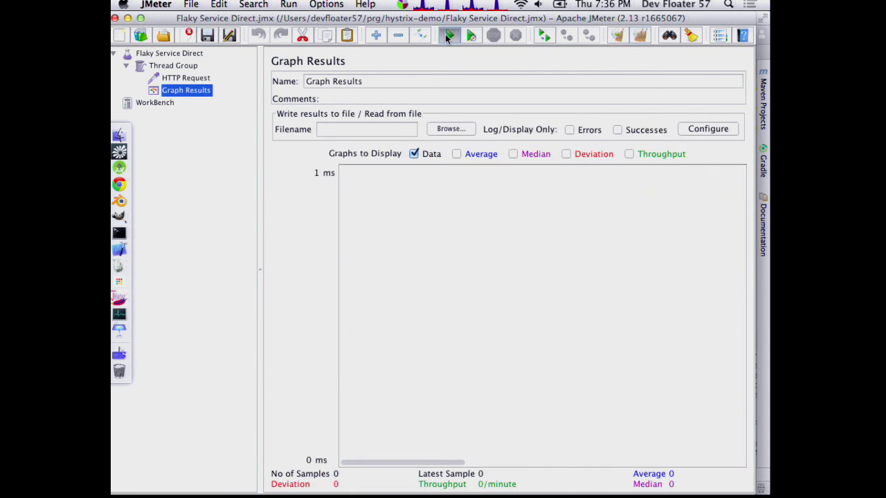
# Rerun the Flaky Service Direct load test to 1000 samples, then move to the browser
pyautogui.click(448, 36)
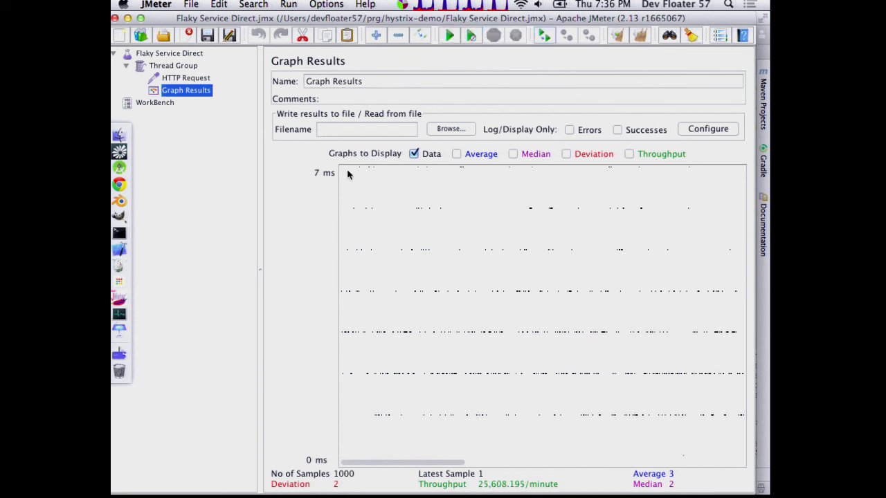
pyautogui.moveTo(386, 185)
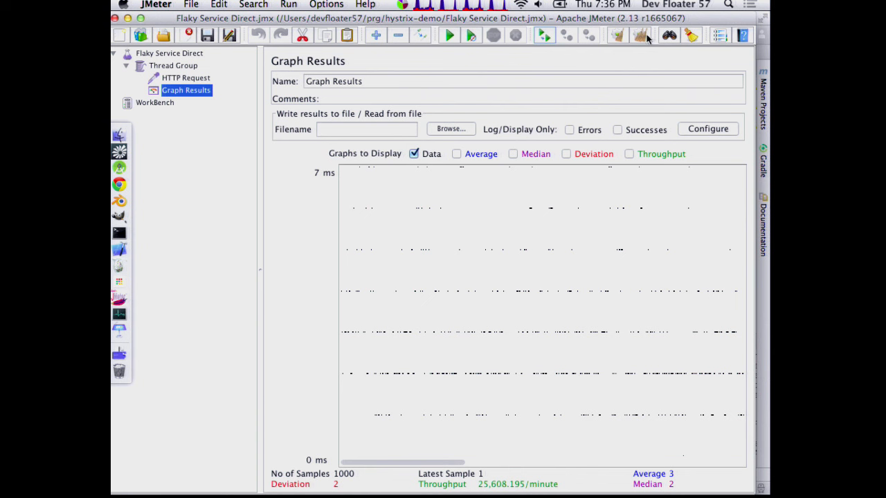
pyautogui.click(448, 35)
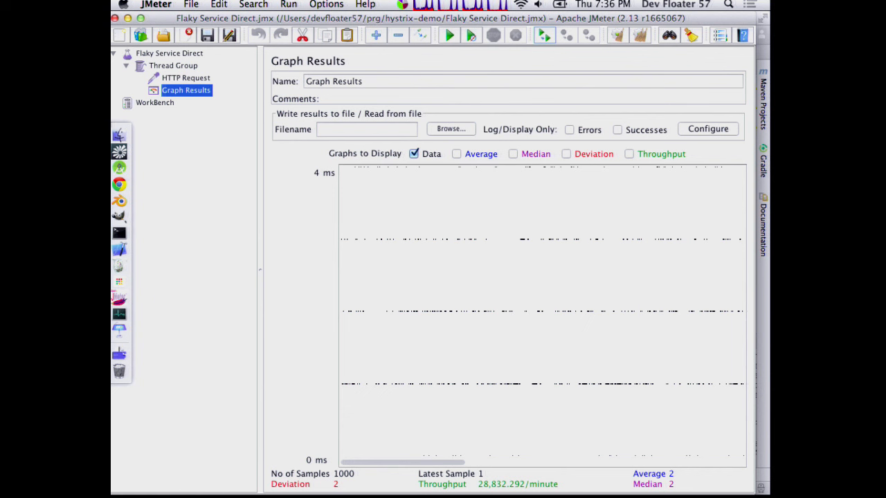
pyautogui.click(119, 184)
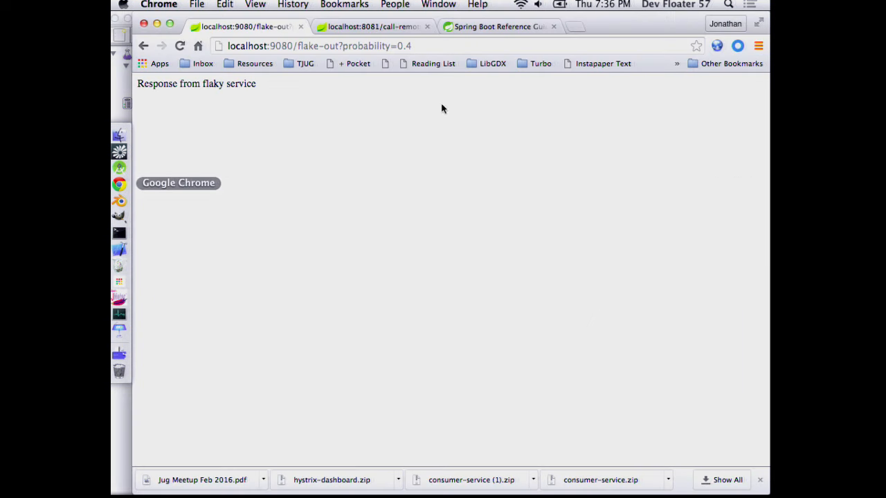
pyautogui.moveTo(280, 144)
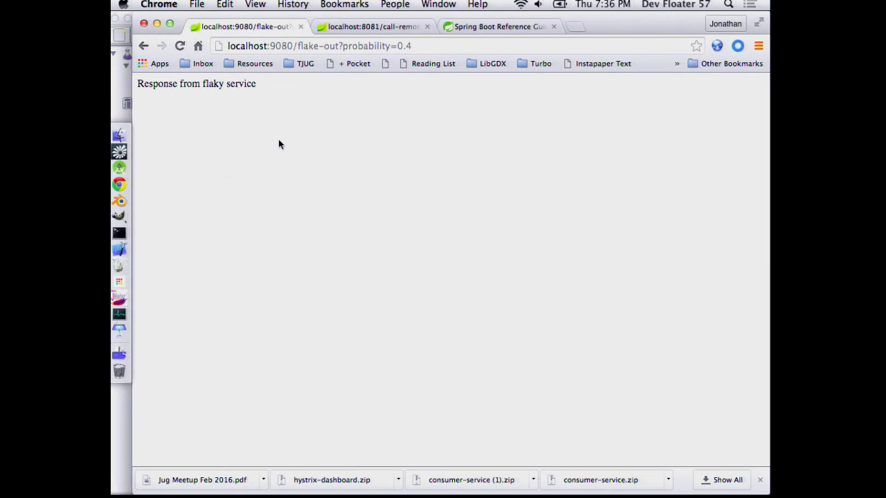
# On the localhost:8081/call-remote tab, change the URL's probability value to 0
pyautogui.click(372, 27)
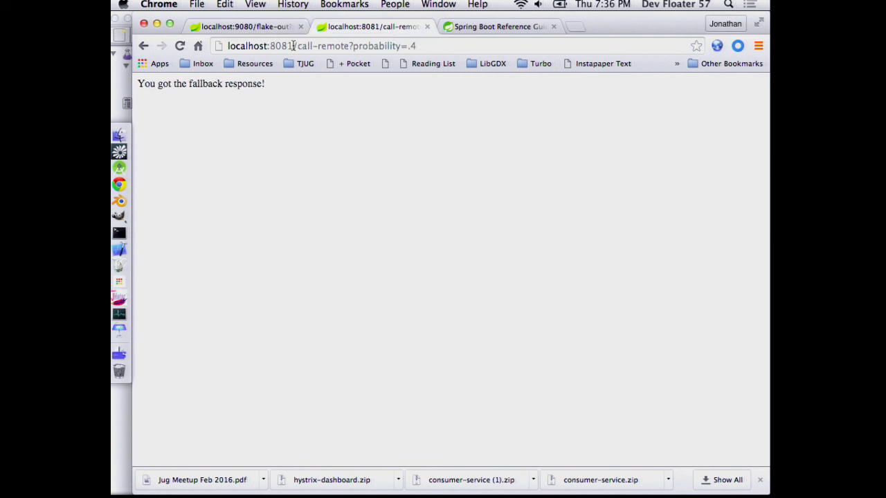
pyautogui.click(346, 46)
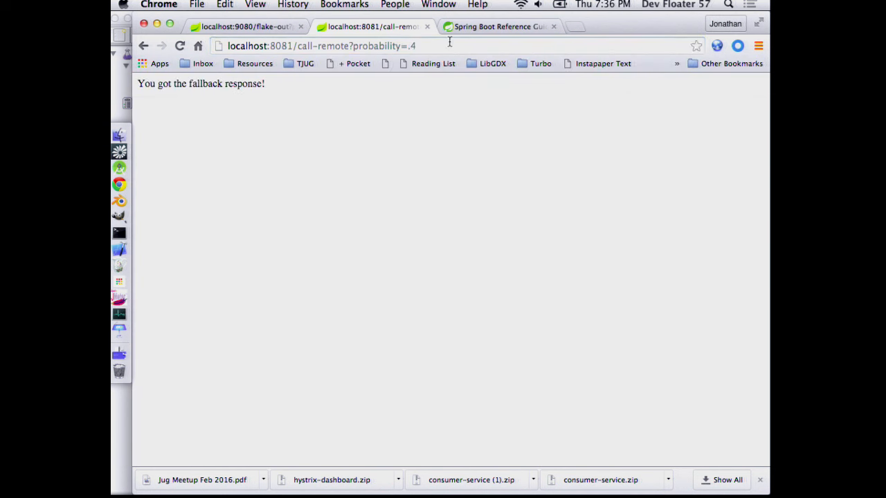
pyautogui.click(318, 45)
pyautogui.write('0')
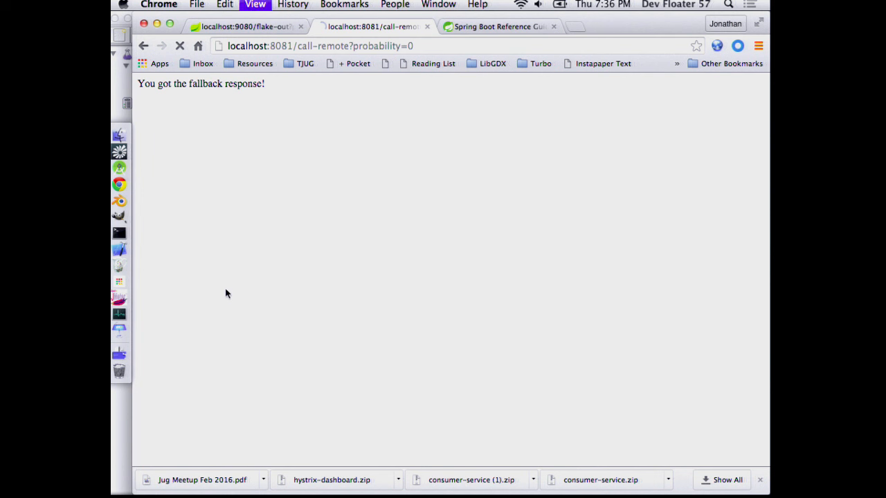
pyautogui.moveTo(119, 200)
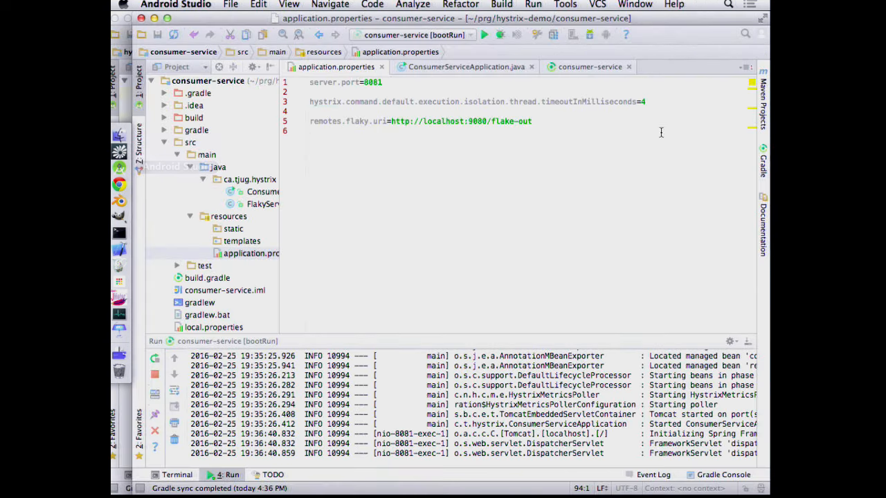
# Set timeoutInMilliseconds to 10 and rerun the consumer service's bootRun
pyautogui.write('10')
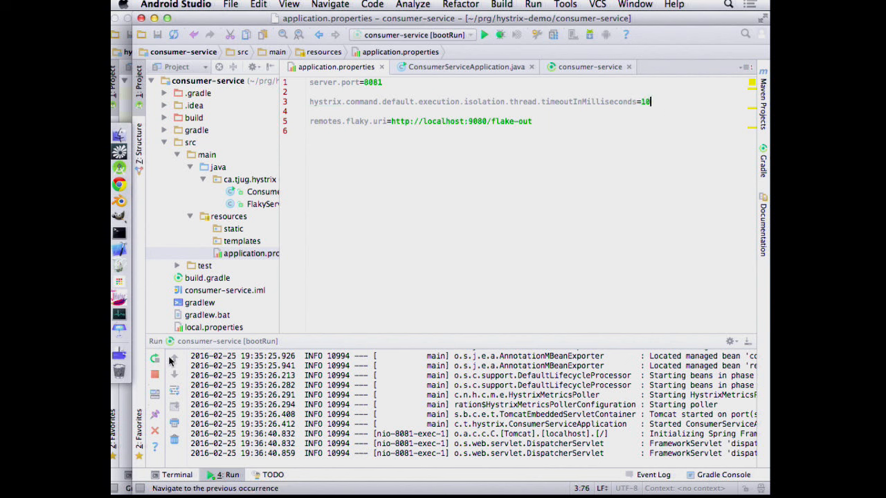
pyautogui.click(155, 358)
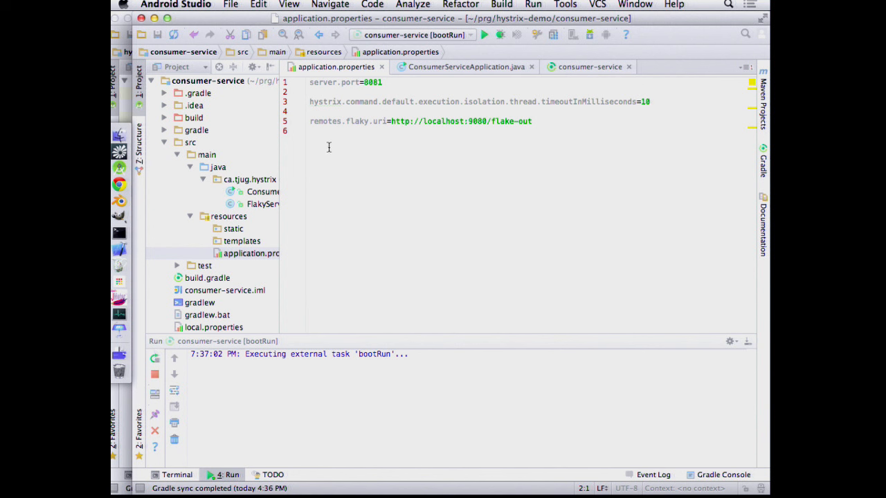
pyautogui.moveTo(397, 358)
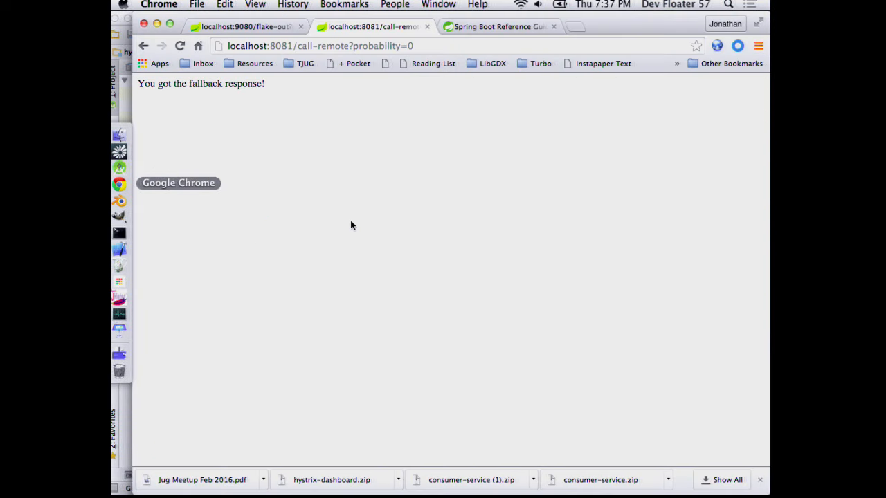
pyautogui.moveTo(463, 265)
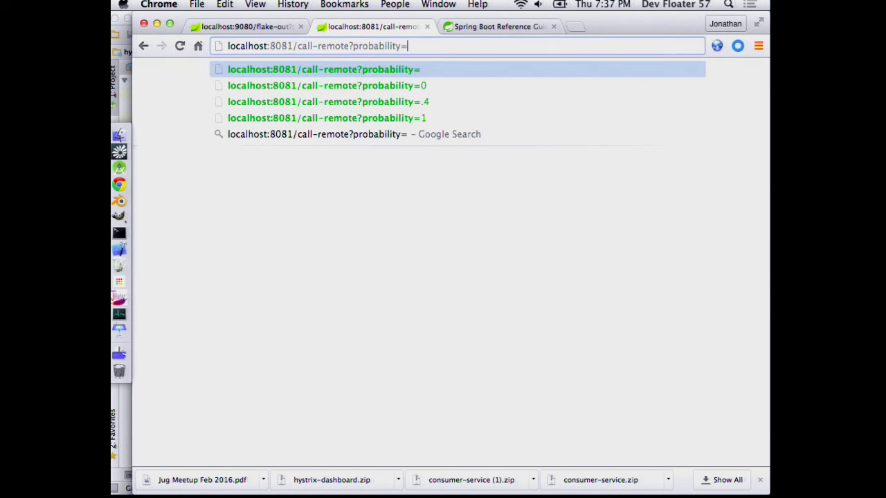
# Load call-remote with probability=.2 and reload until the flaky service really responds
pyautogui.write('.2')
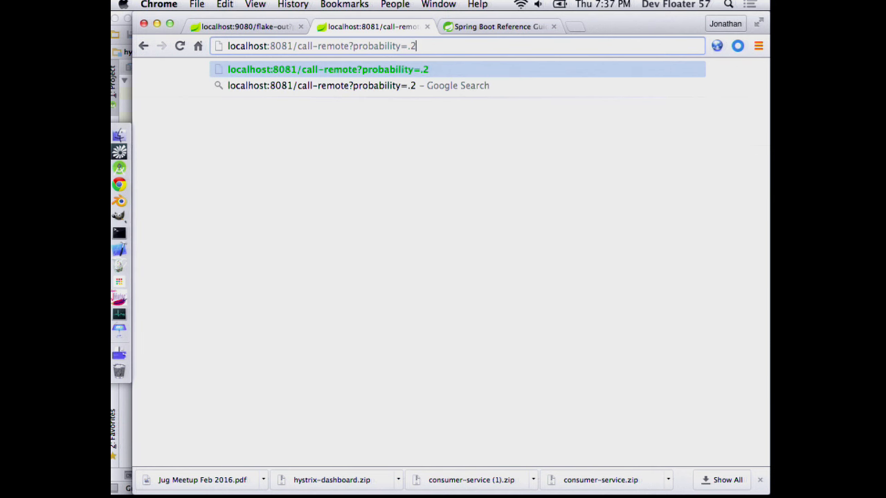
pyautogui.press('Return')
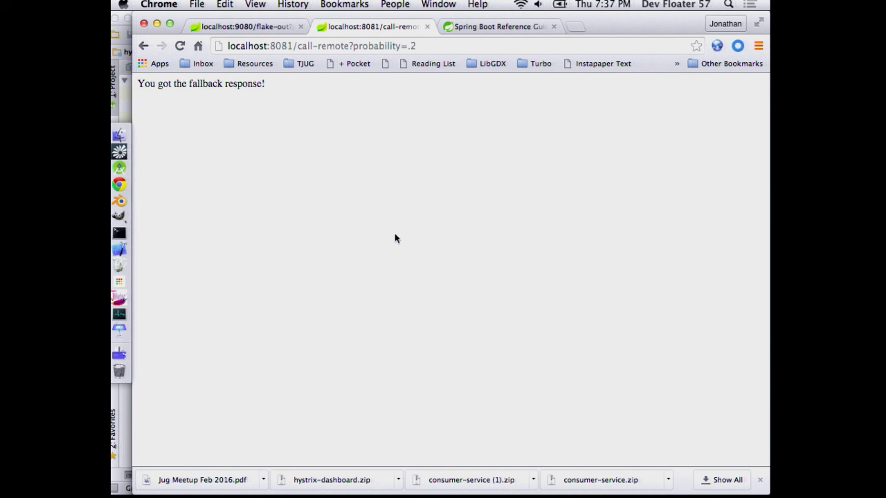
pyautogui.click(179, 46)
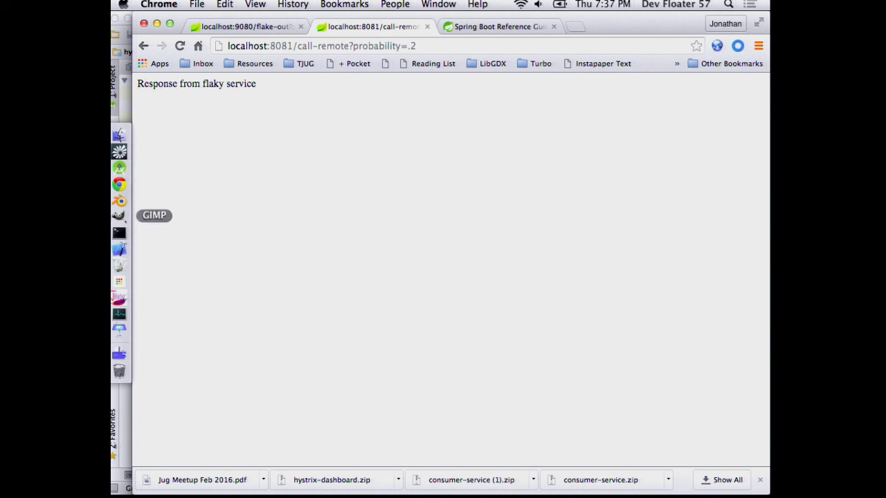
pyautogui.moveTo(119, 185)
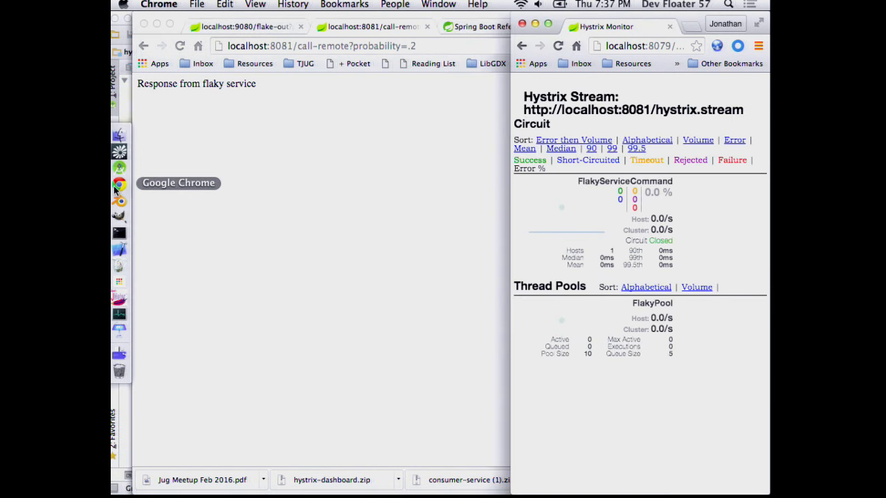
pyautogui.moveTo(644, 415)
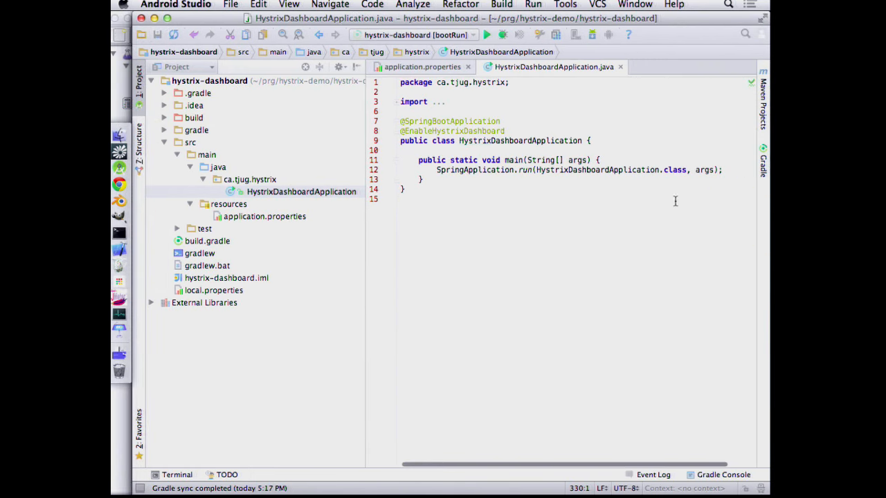
pyautogui.moveTo(364, 246)
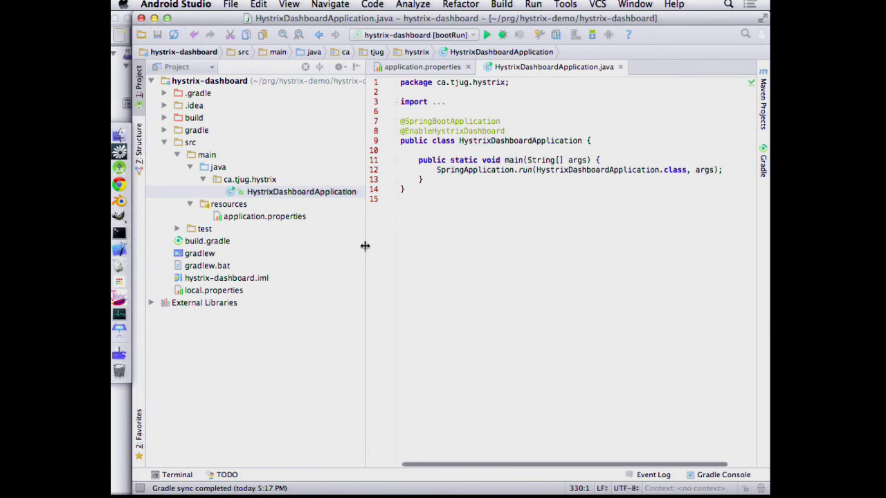
# Drag the Project panel's right edge leftward to widen the code editor
pyautogui.moveTo(364, 246); pyautogui.dragTo(307, 251)
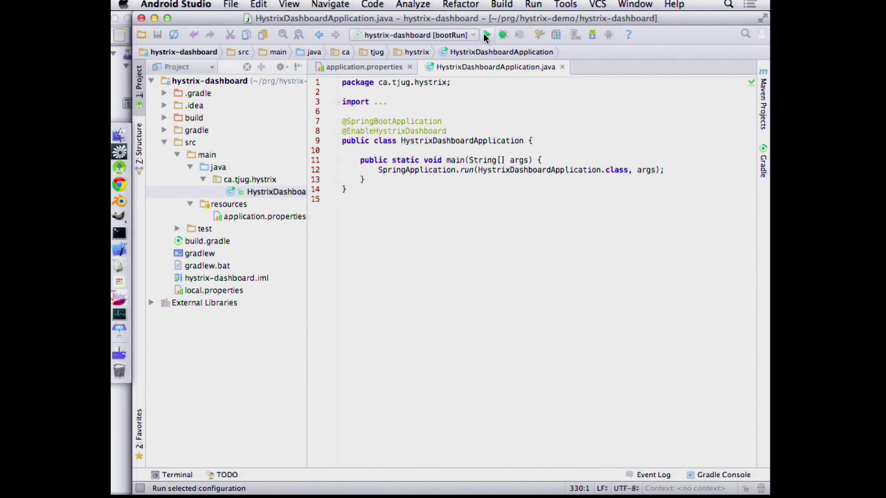
# Run hystrix-dashboard via bootRun and follow the log until Tomcat starts
pyautogui.click(502, 35)
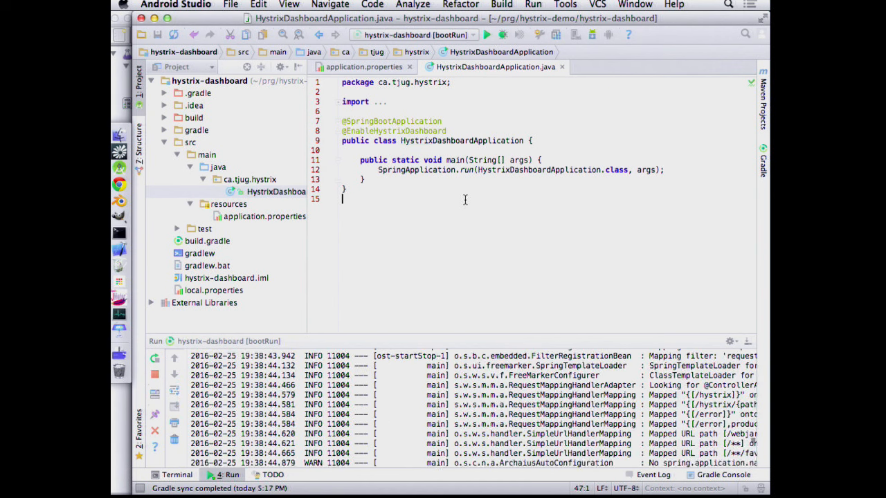
pyautogui.scroll(-3)
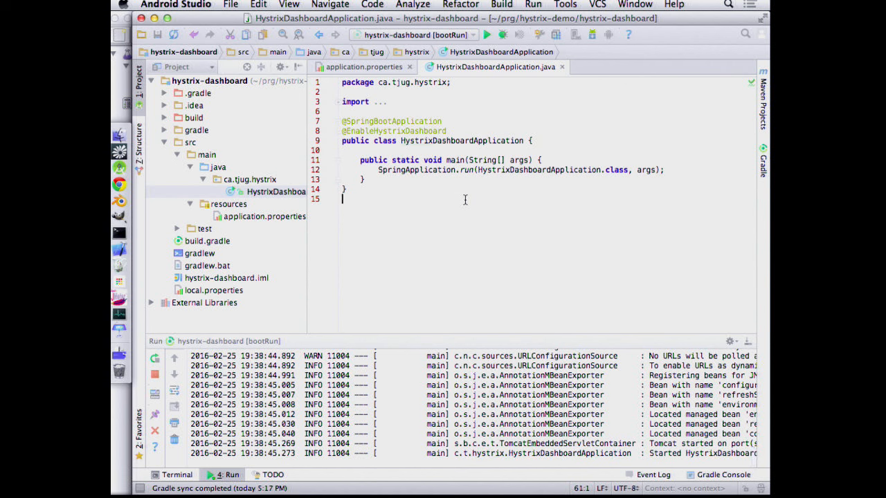
pyautogui.moveTo(386, 265)
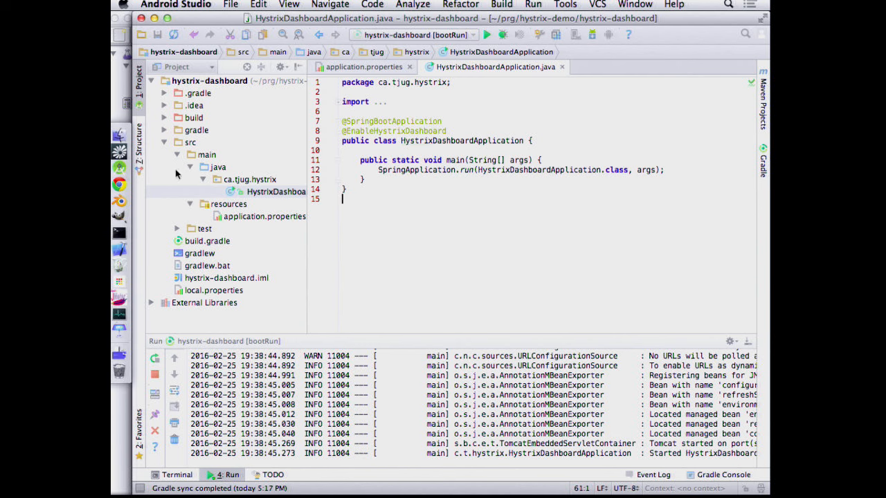
pyautogui.click(119, 183)
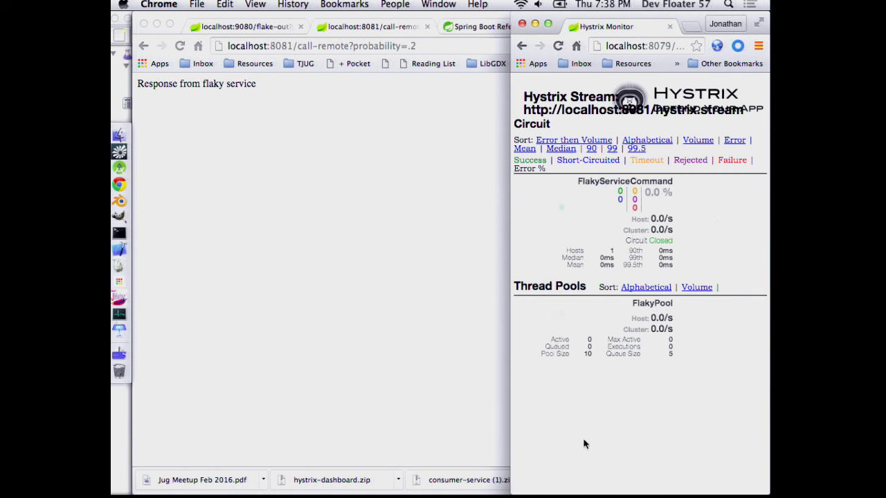
pyautogui.moveTo(471, 194)
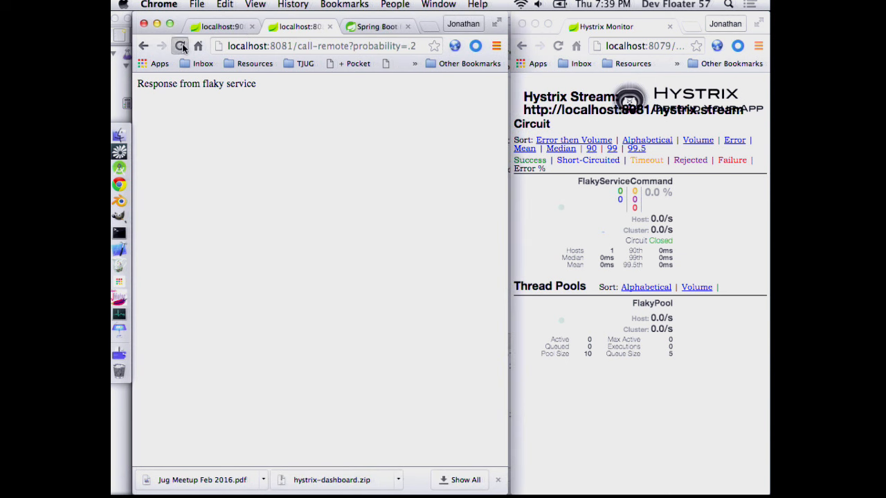
# Reload call-remote?probability=.2 so FlakyServiceCommand logs a success on the Hystrix Monitor
pyautogui.click(180, 46)
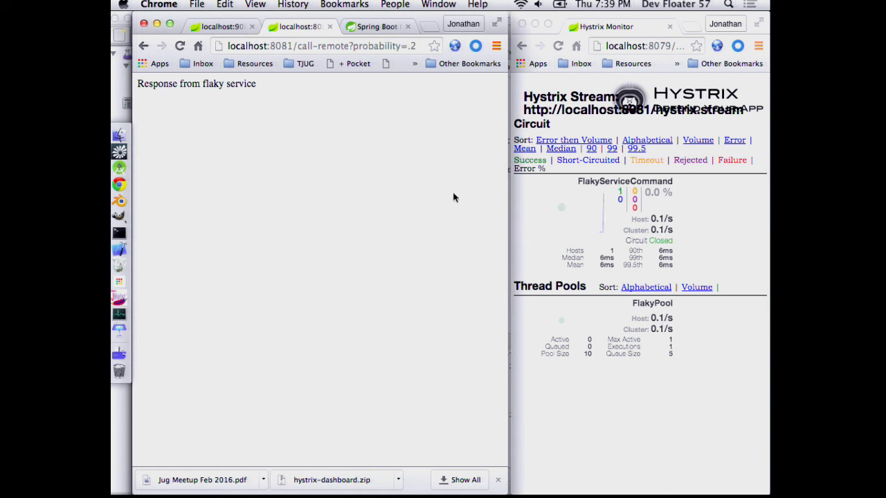
pyautogui.moveTo(552, 172)
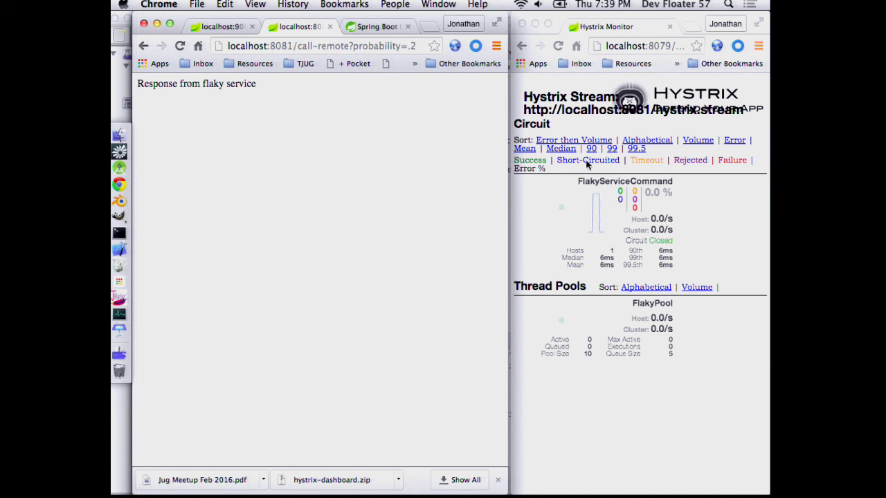
pyautogui.moveTo(564, 142)
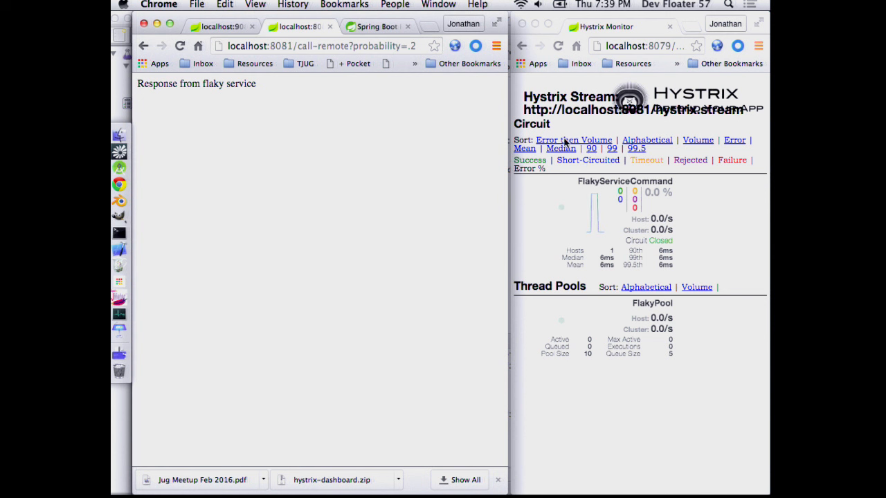
pyautogui.moveTo(633, 188)
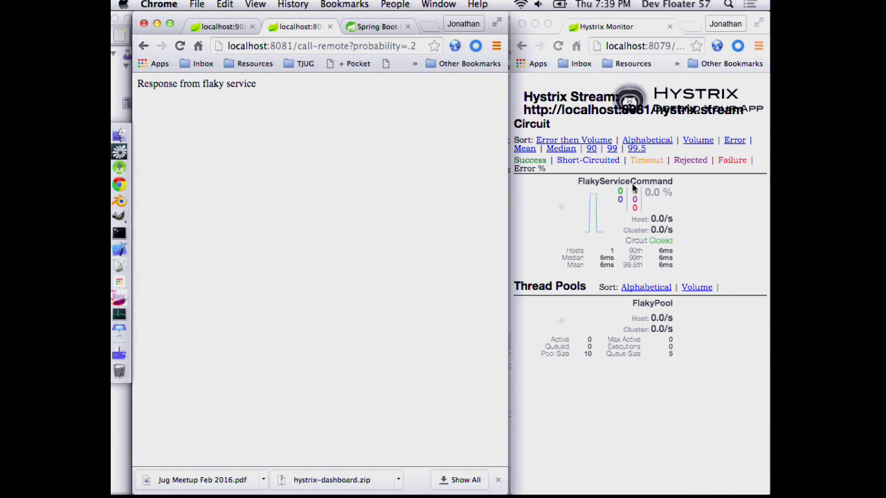
pyautogui.moveTo(651, 164)
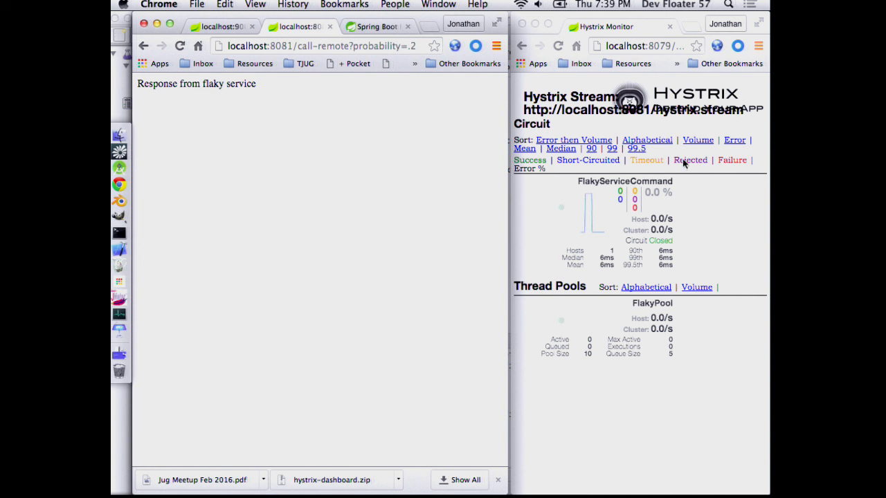
pyautogui.moveTo(581, 350)
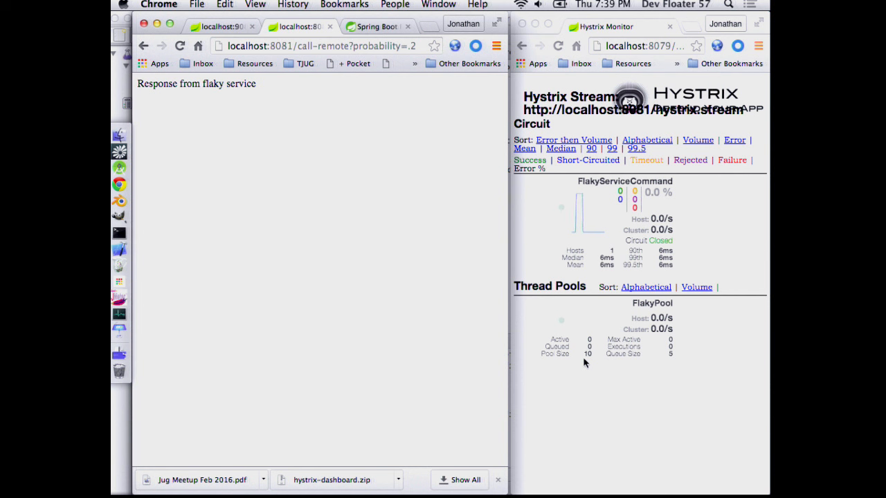
pyautogui.moveTo(592, 363)
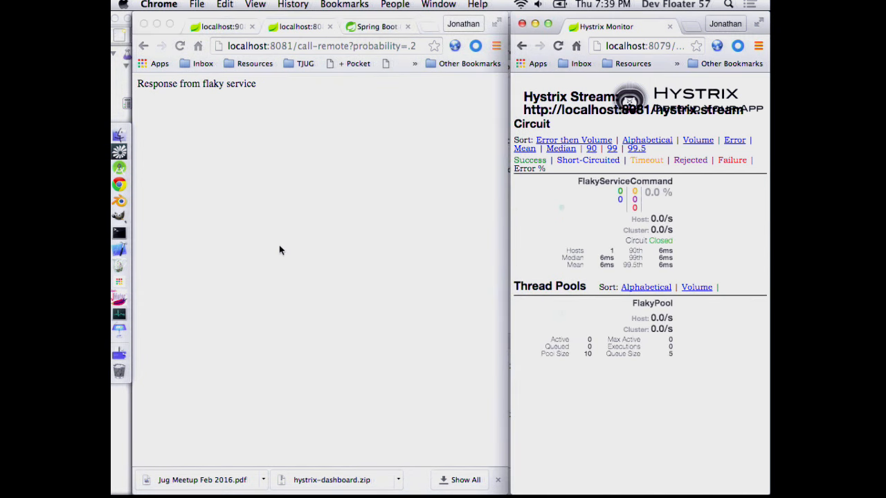
# Reload call-remote repeatedly until the monitor shows 3 successes, one timeout, 25% errors
pyautogui.click(180, 46)
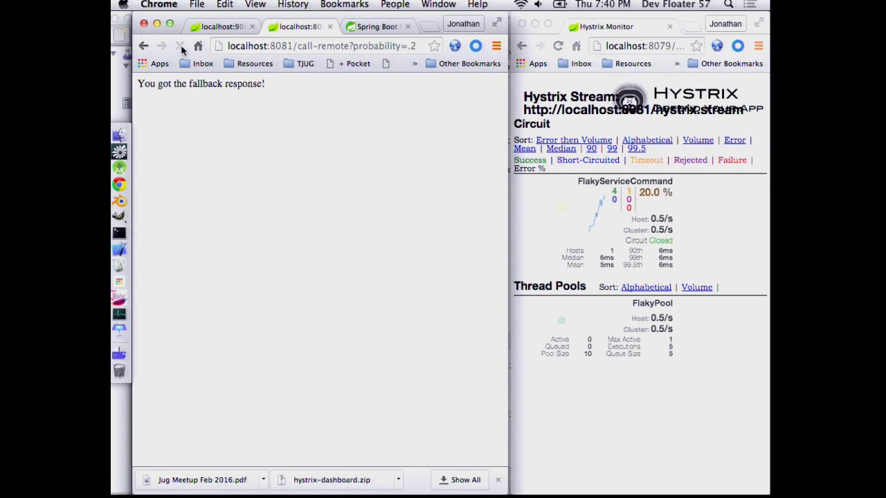
pyautogui.click(180, 46)
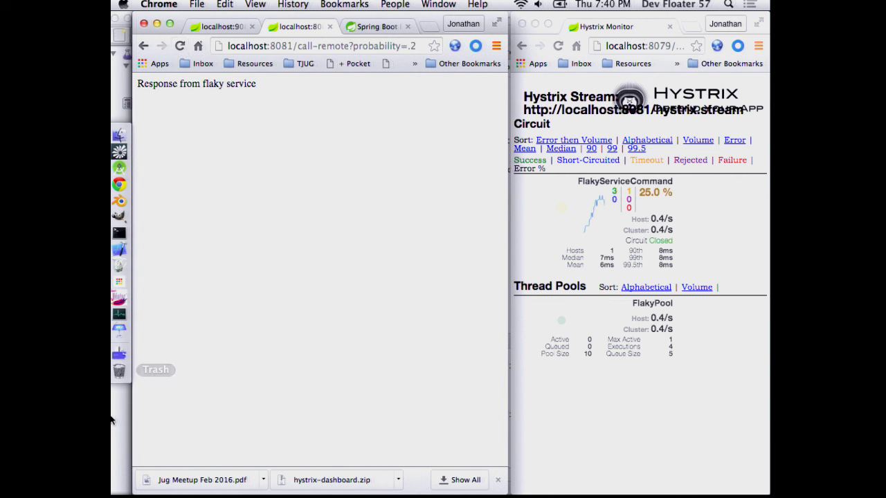
pyautogui.moveTo(119, 297)
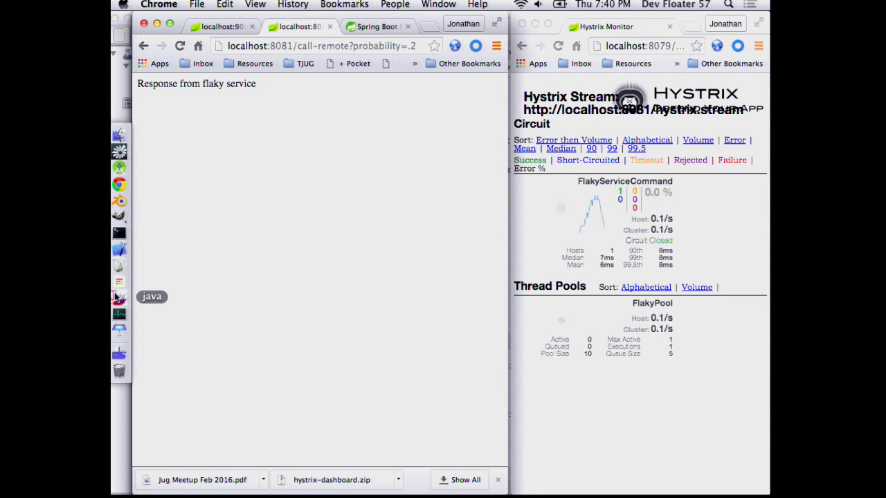
# Return to JMeter and show the HTTP Request to localhost:9080/flake-out
pyautogui.click(119, 298)
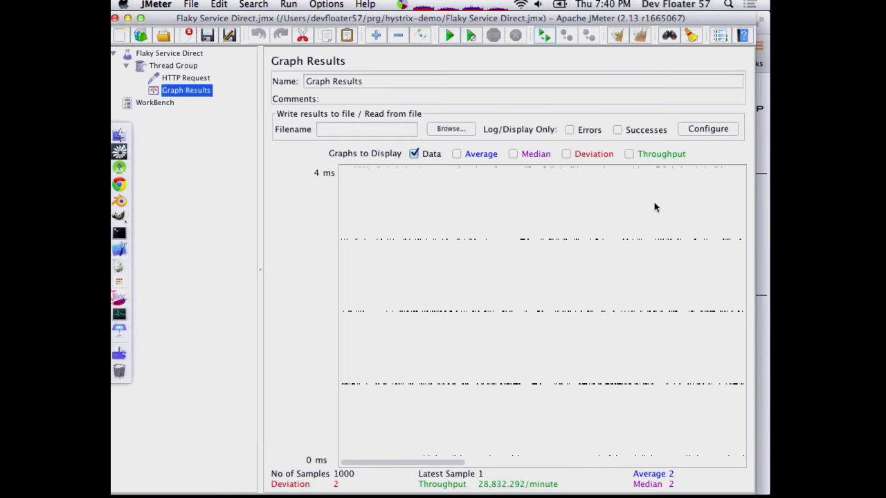
pyautogui.moveTo(301, 23)
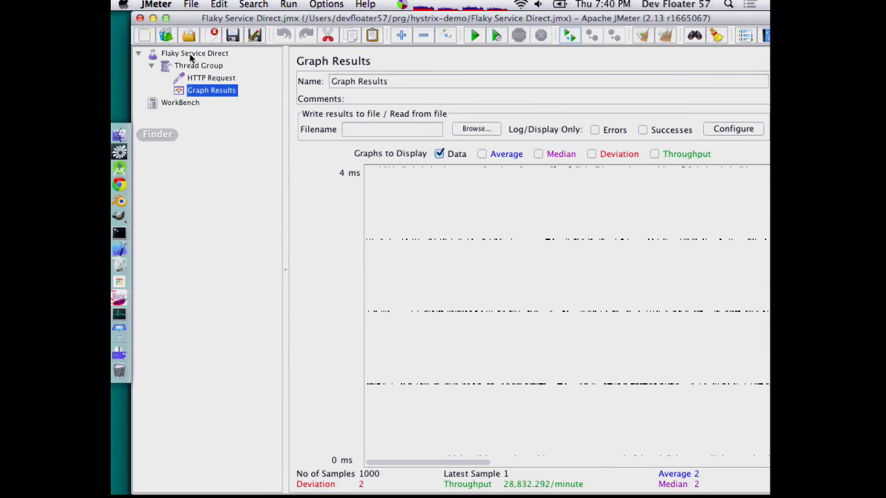
pyautogui.click(211, 77)
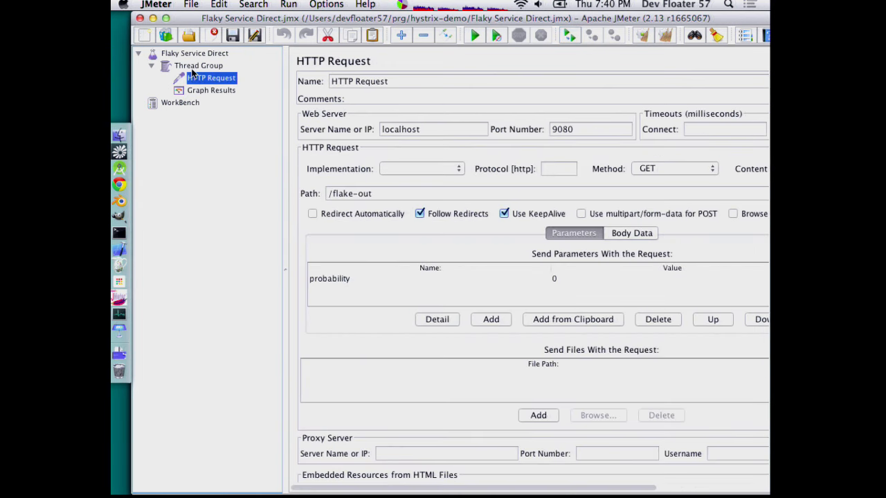
# Open recent 'Flaky Service Via Client.jmx' and view its HTTP Request to localhost:8081/call-remote
pyautogui.click(191, 5)
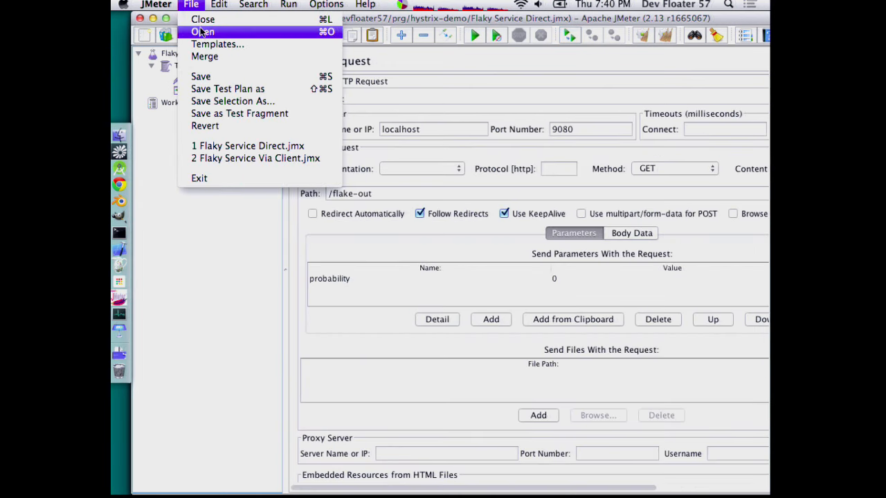
pyautogui.click(204, 31)
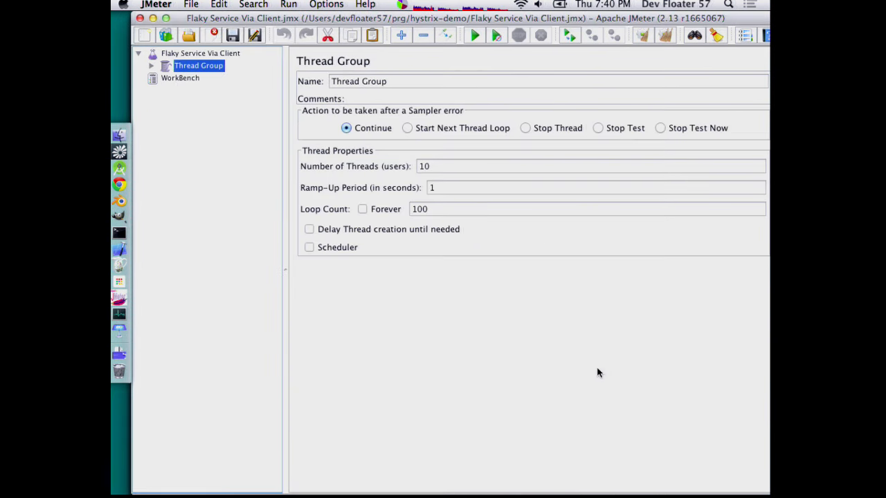
pyautogui.click(151, 66)
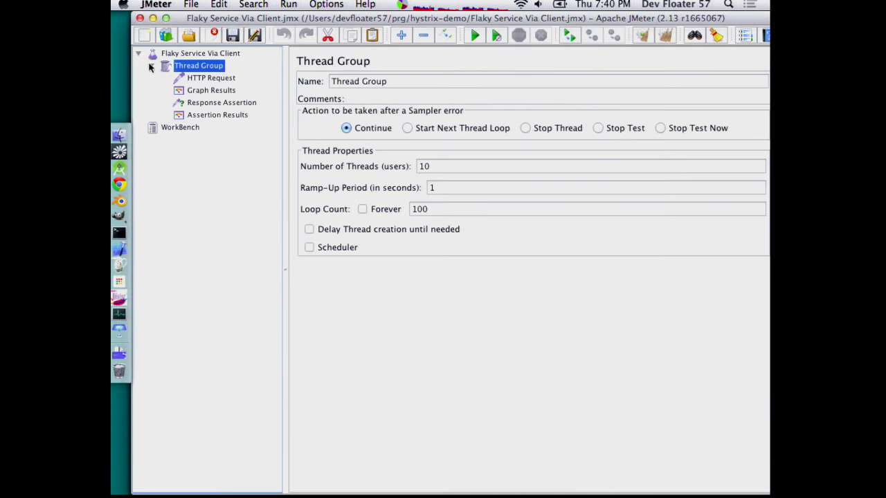
pyautogui.click(211, 77)
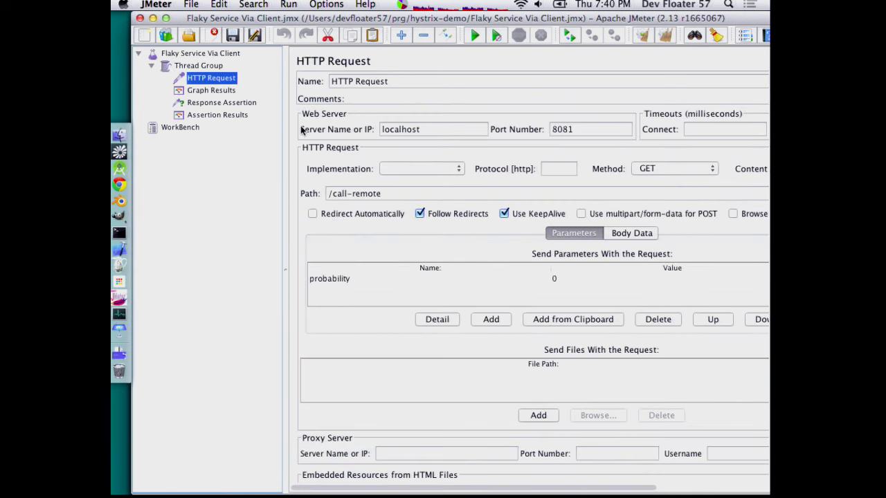
# Inspect the probability parameter, Graph Results listener, and Response Assertion rejecting 'fallback'
pyautogui.click(553, 278)
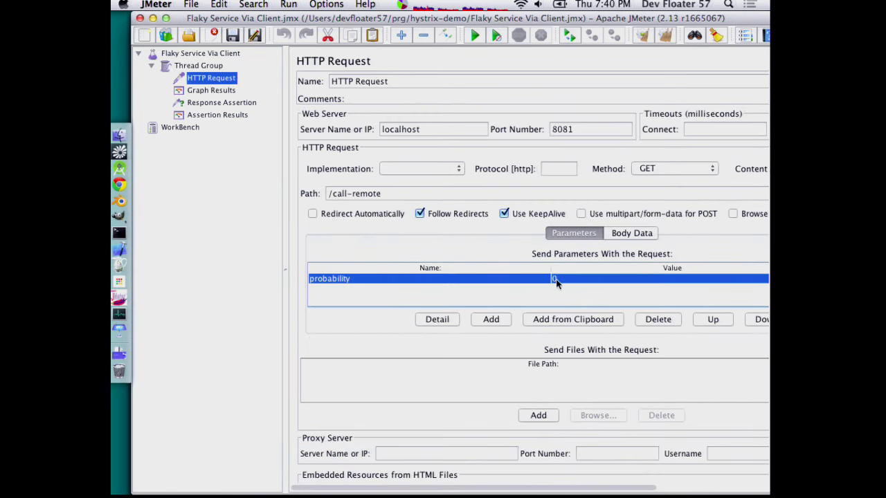
pyautogui.moveTo(155, 76)
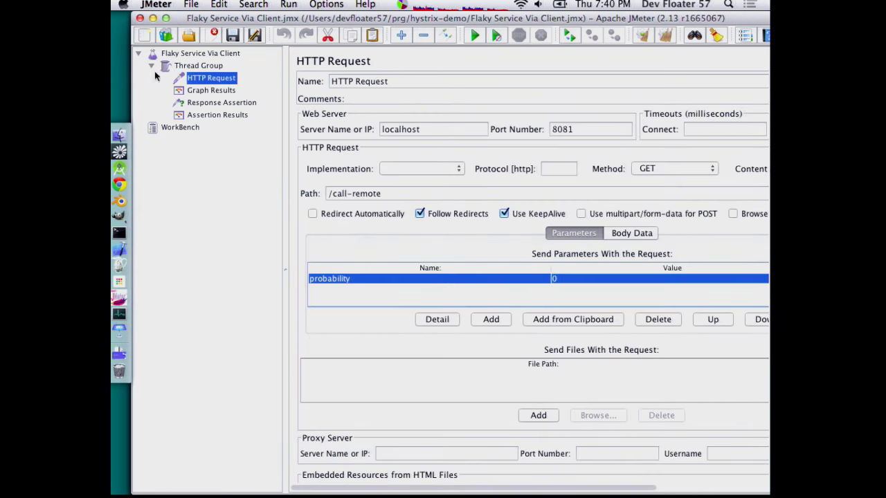
pyautogui.click(211, 90)
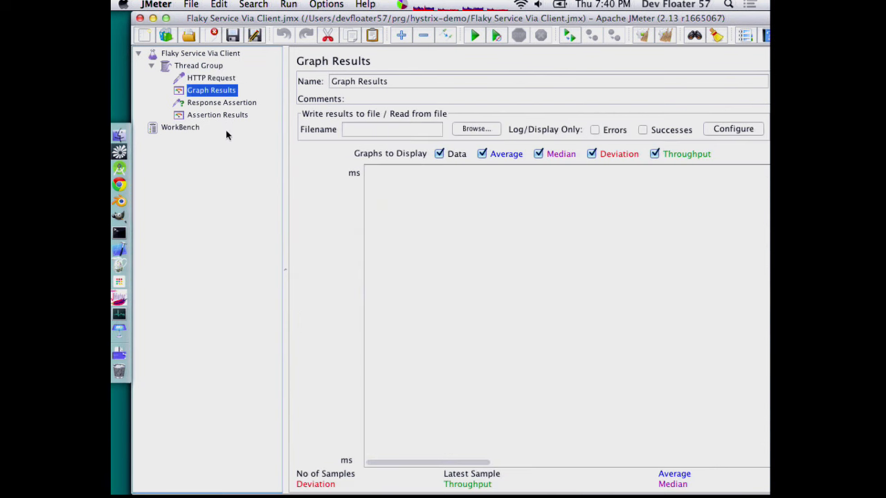
pyautogui.click(221, 102)
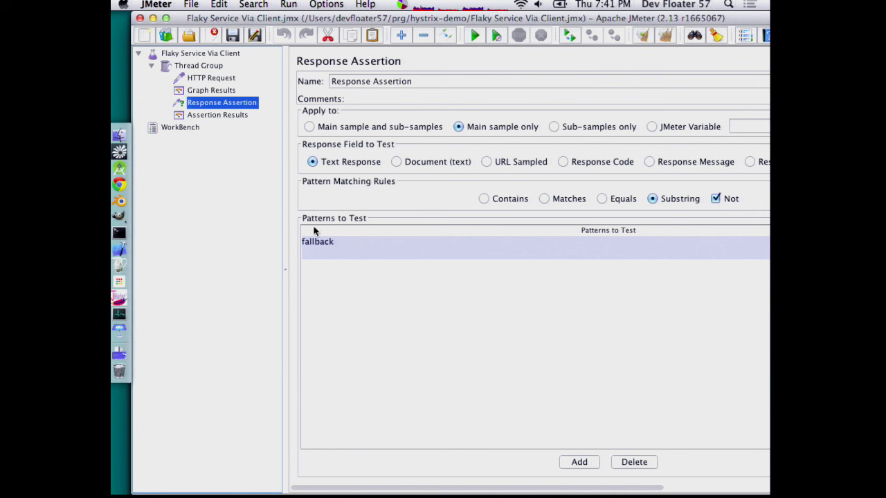
pyautogui.click(211, 89)
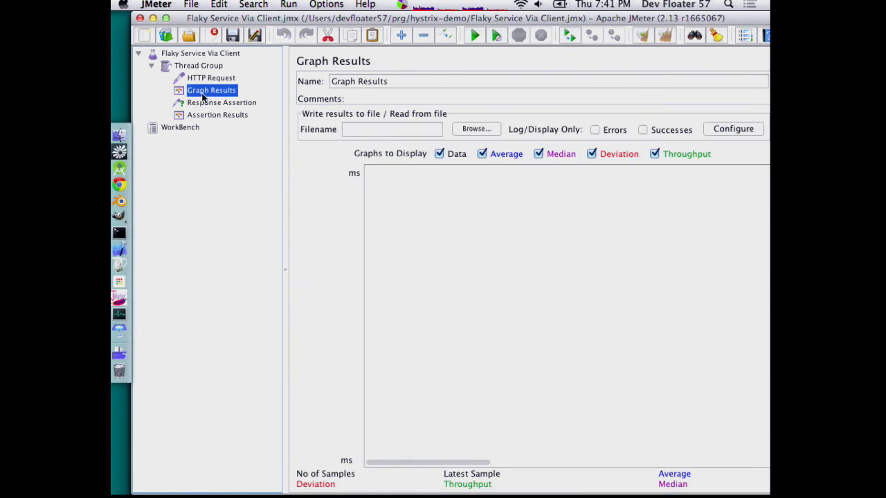
pyautogui.moveTo(497, 58)
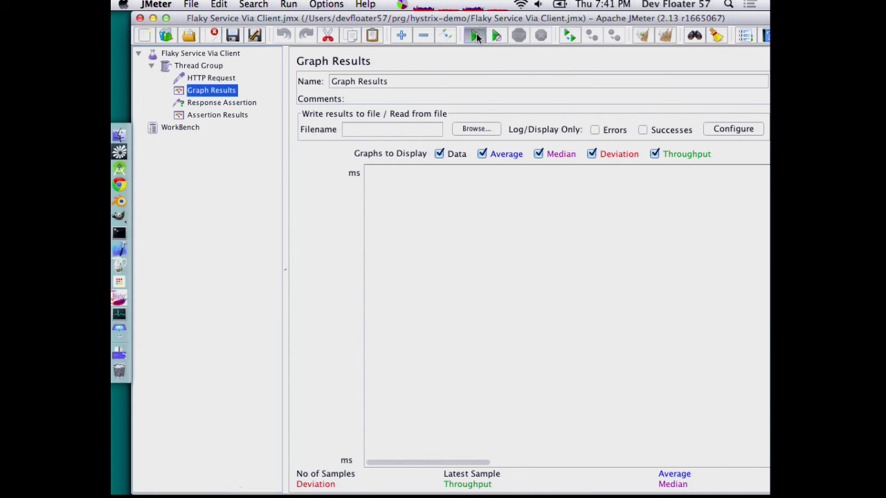
# Run the Via Client test to 1000 samples, hide the throughput line, and view assertion failures
pyautogui.click(474, 35)
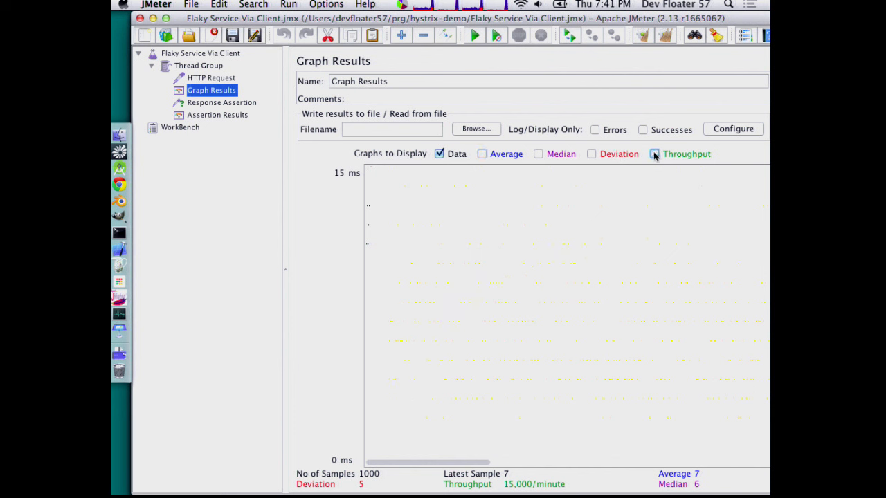
pyautogui.click(654, 154)
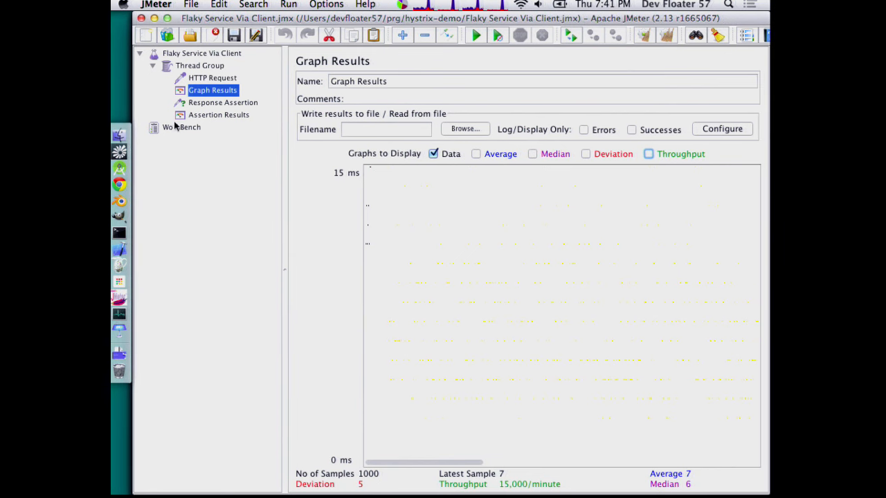
pyautogui.click(223, 102)
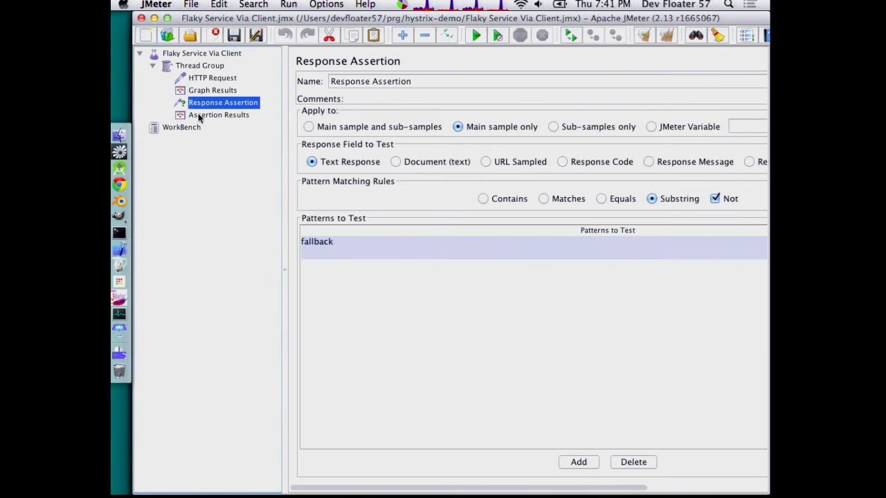
pyautogui.click(218, 115)
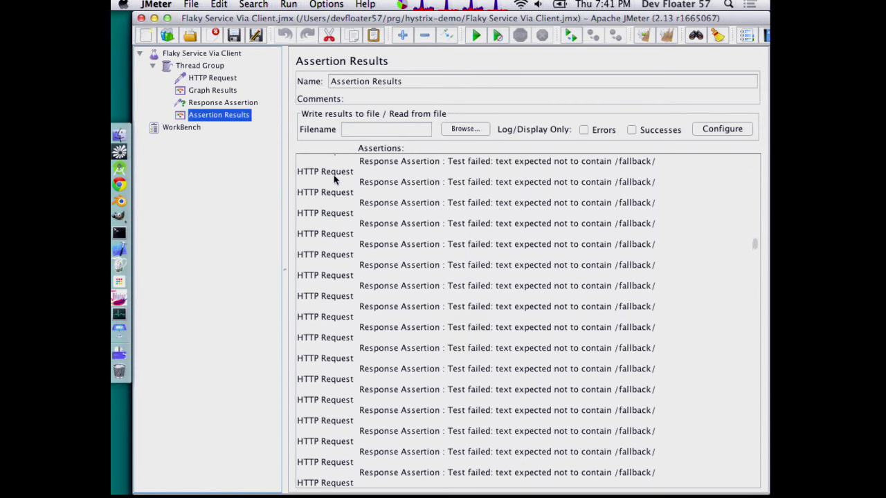
pyautogui.scroll(3)
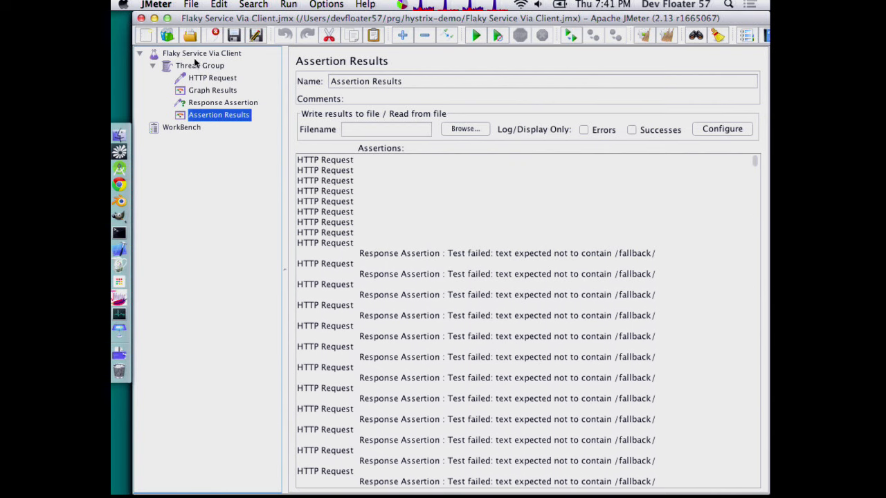
# Check the Thread Group, then view the HTTP Request to localhost:8081/call-remote
pyautogui.click(200, 65)
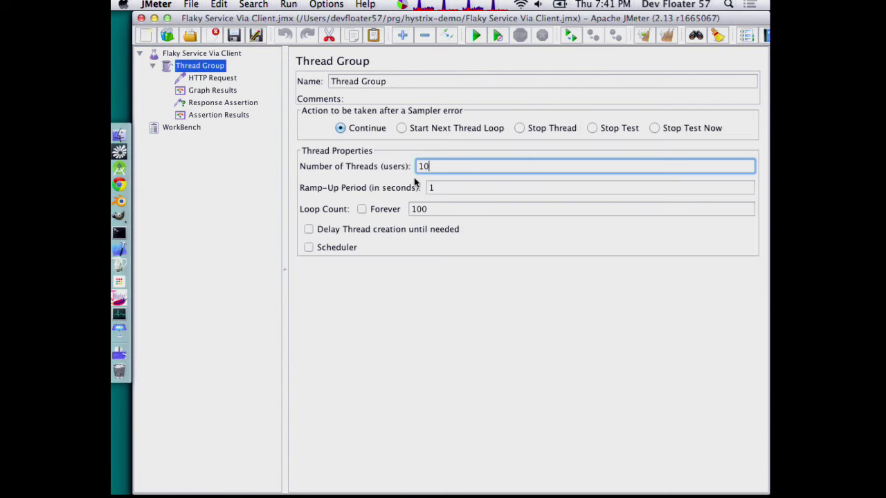
pyautogui.click(212, 77)
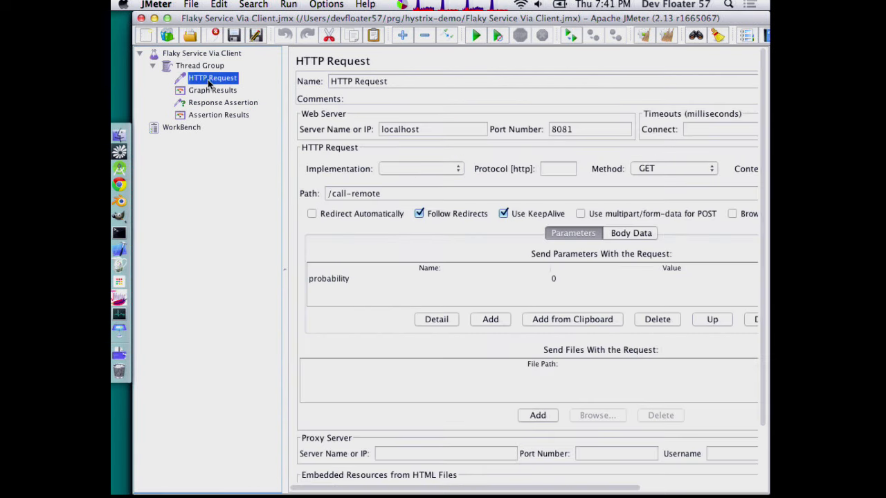
pyautogui.moveTo(120, 199)
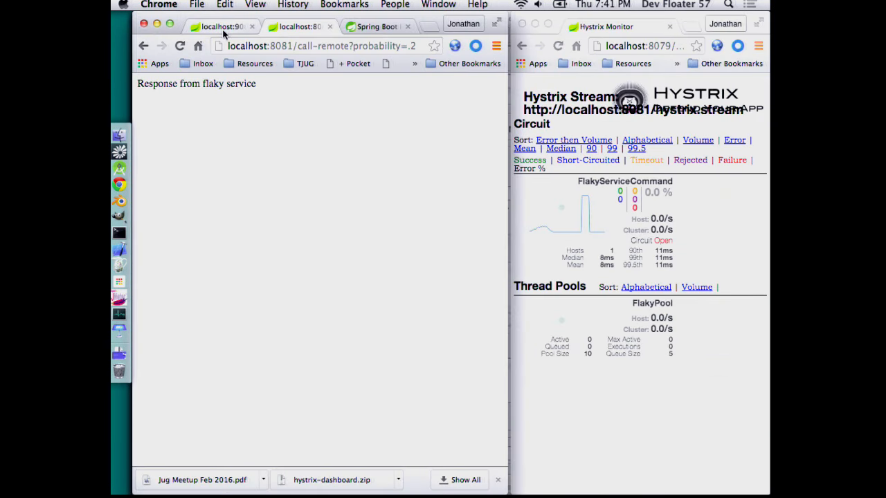
pyautogui.moveTo(461, 203)
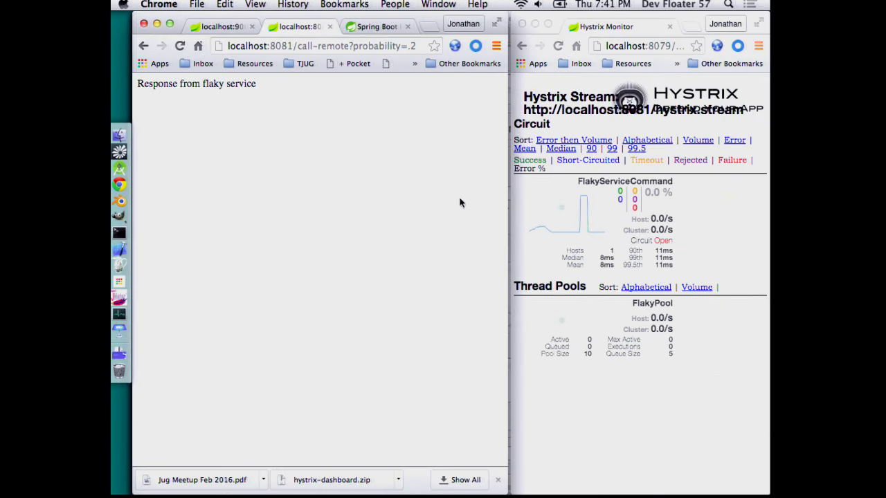
pyautogui.moveTo(119, 299)
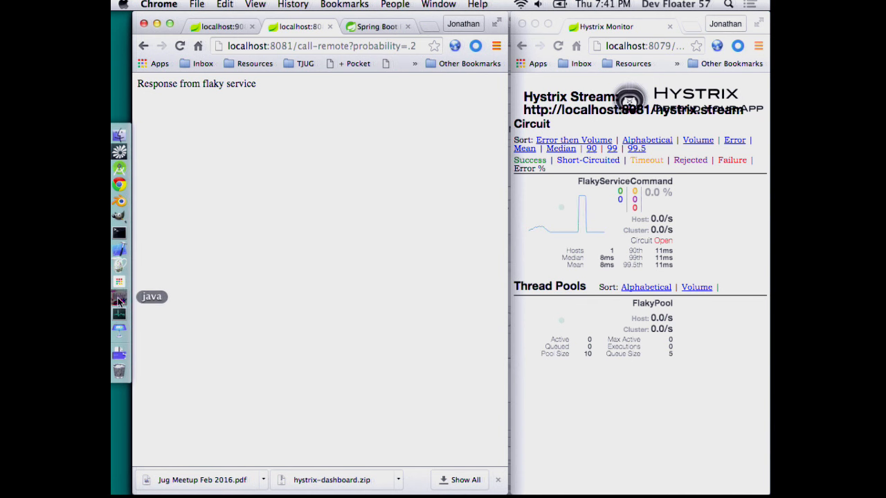
# Review the request, Graph Results and 'fallback' assertion, then start the Via Client load test
pyautogui.click(119, 299)
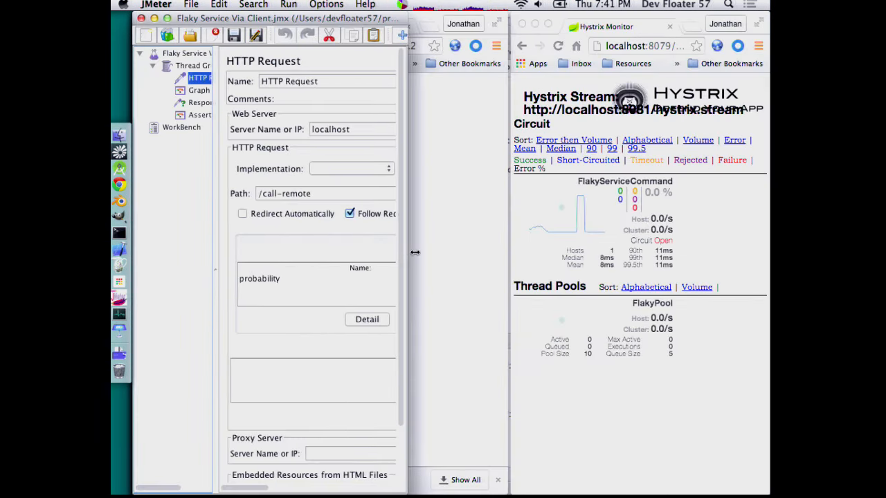
pyautogui.click(207, 91)
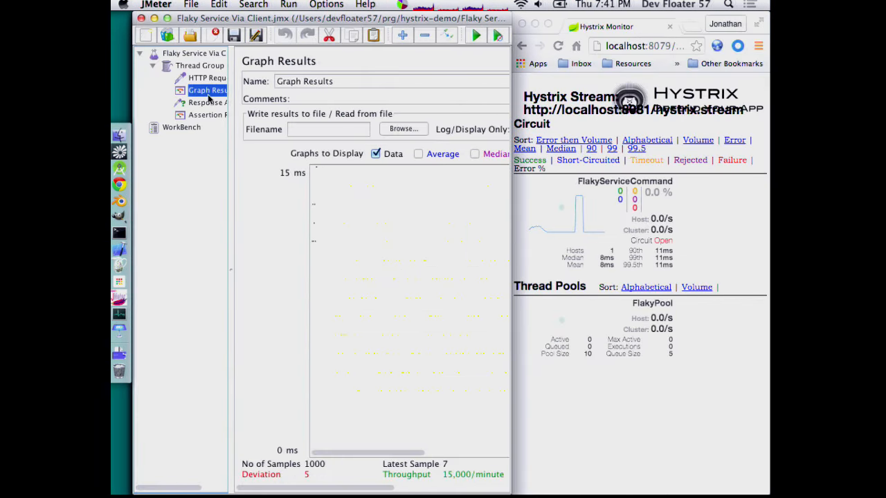
pyautogui.click(204, 102)
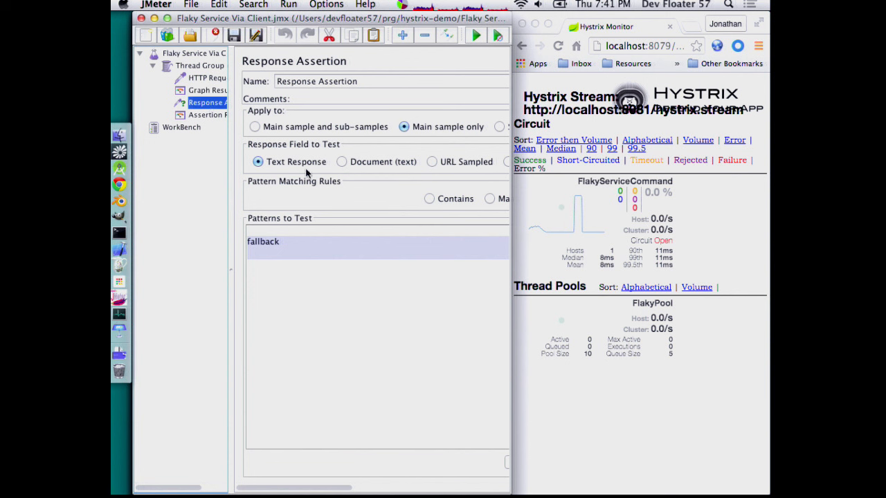
pyautogui.moveTo(713, 326)
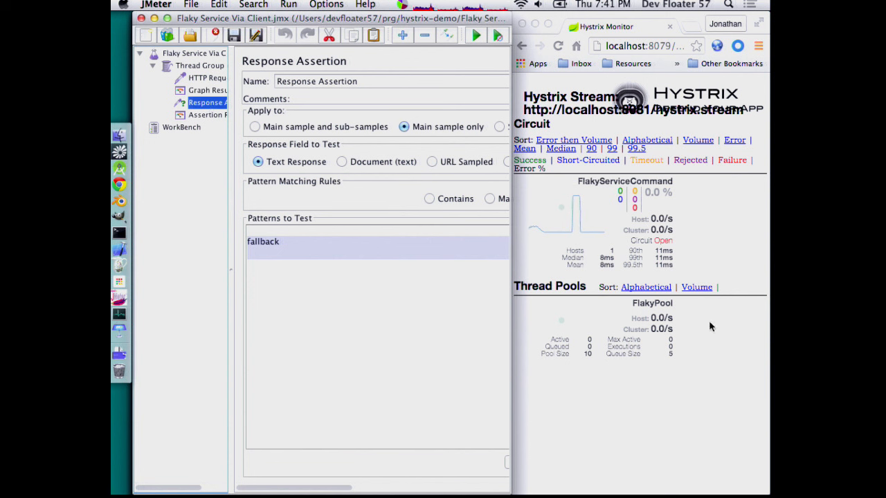
pyautogui.moveTo(688, 327)
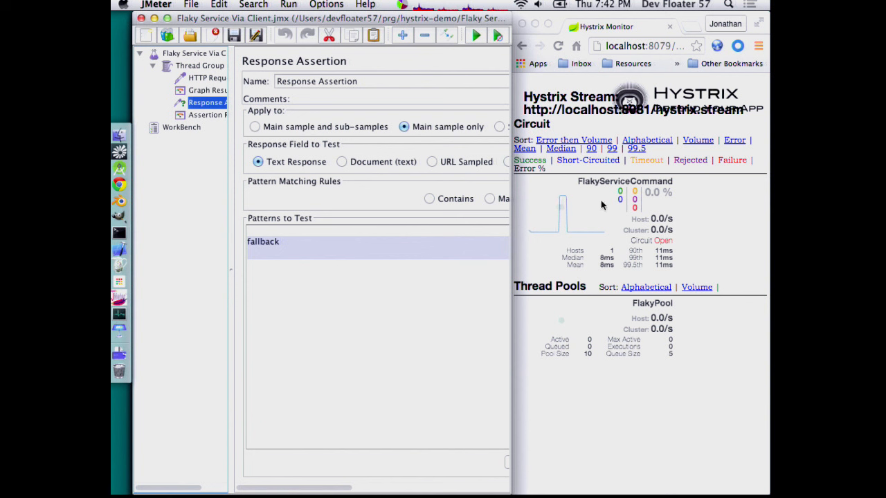
pyautogui.moveTo(732, 304)
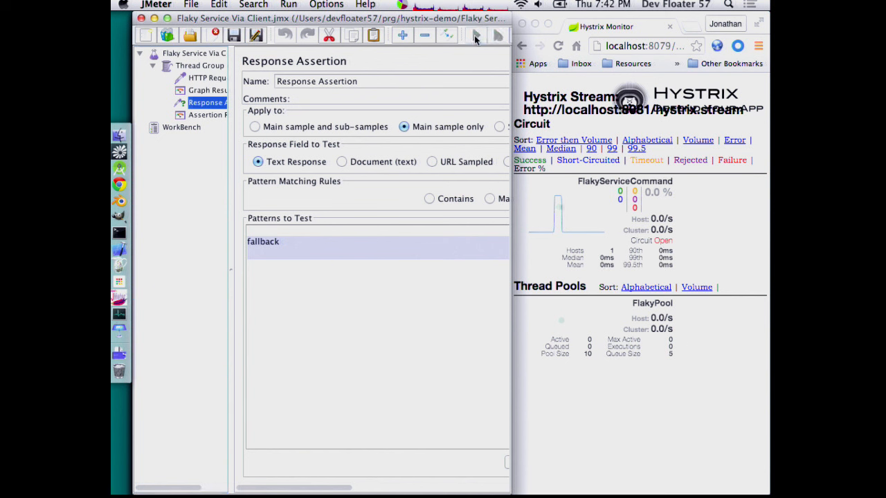
pyautogui.click(476, 35)
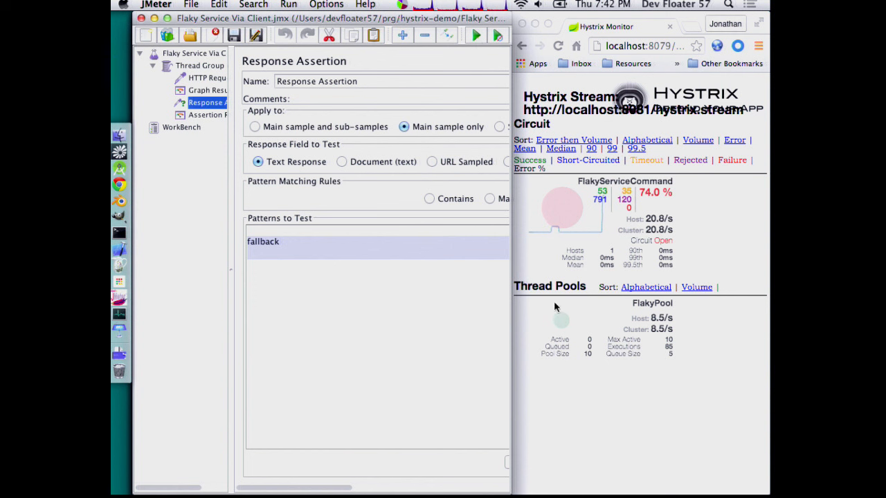
pyautogui.moveTo(559, 416)
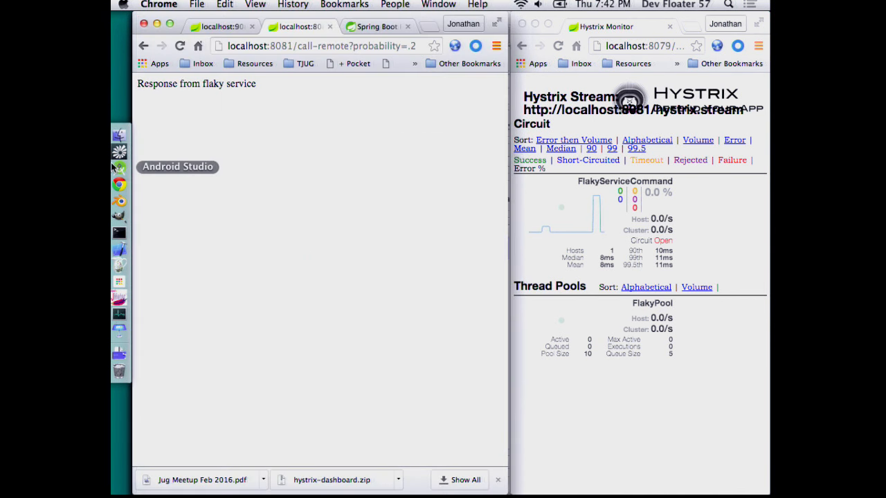
# Switch to the localhost:9080 flaky service tab, then bring Android Studio forward
pyautogui.click(221, 27)
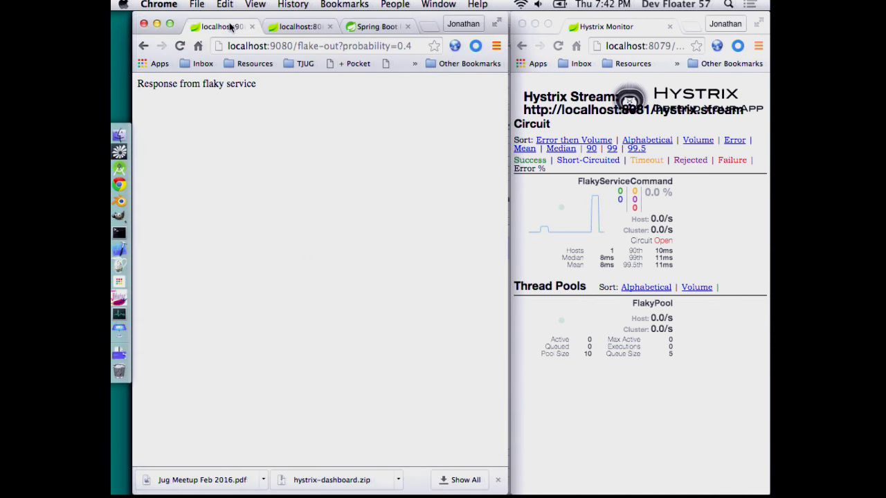
pyautogui.moveTo(119, 167)
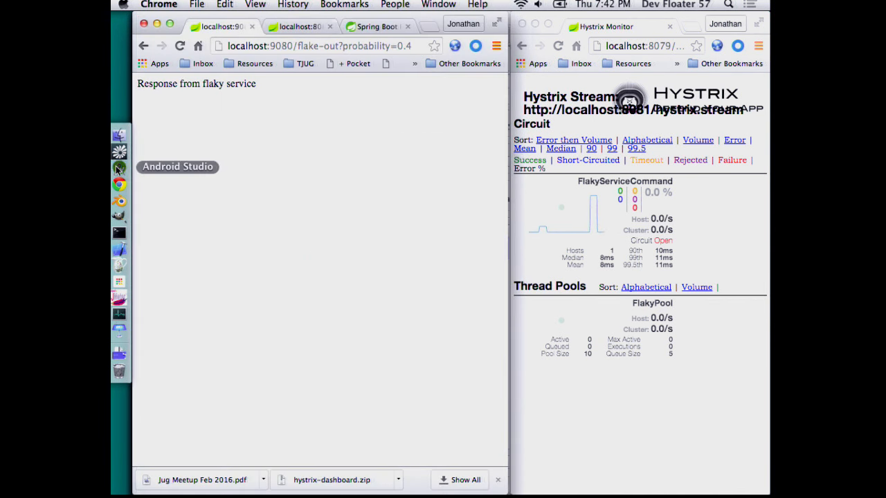
pyautogui.click(120, 168)
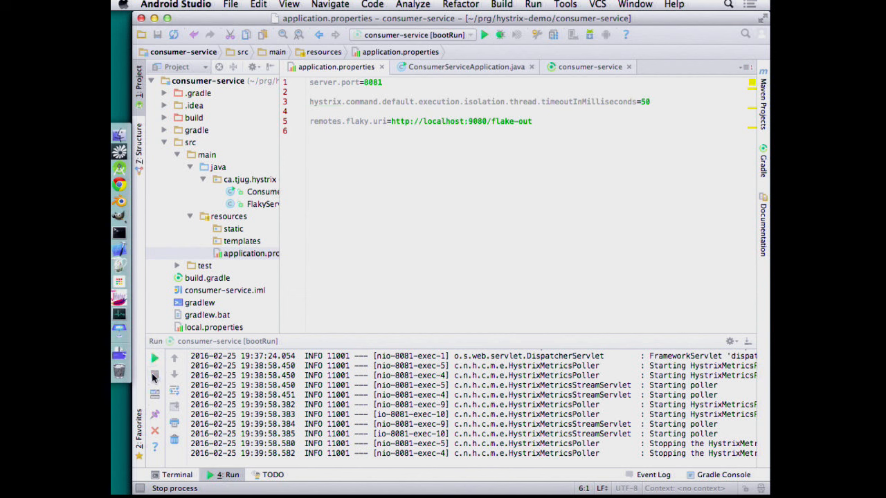
# Rerun the consumer service bootRun with the 50 ms timeout, then switch to Chrome
pyautogui.click(155, 358)
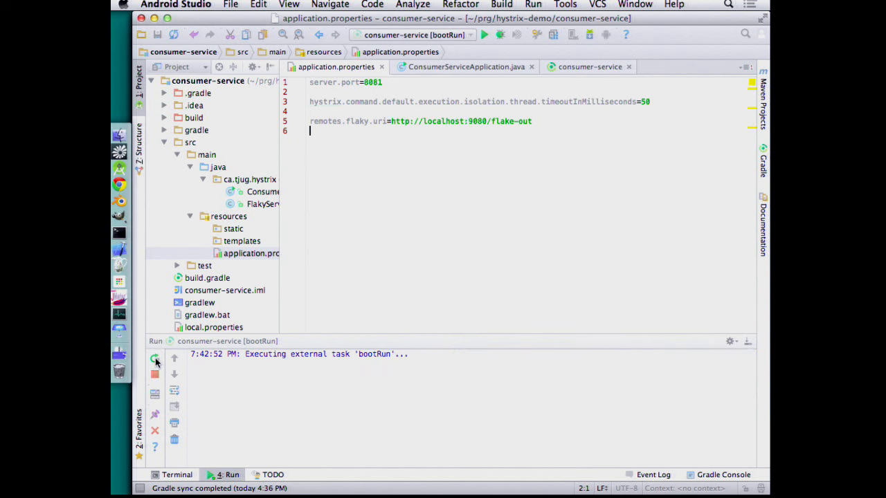
pyautogui.moveTo(380, 316)
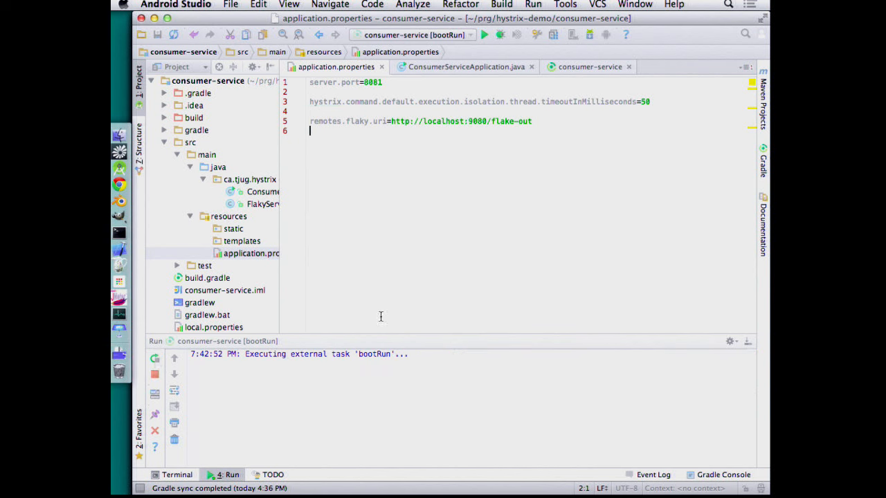
pyautogui.moveTo(395, 271)
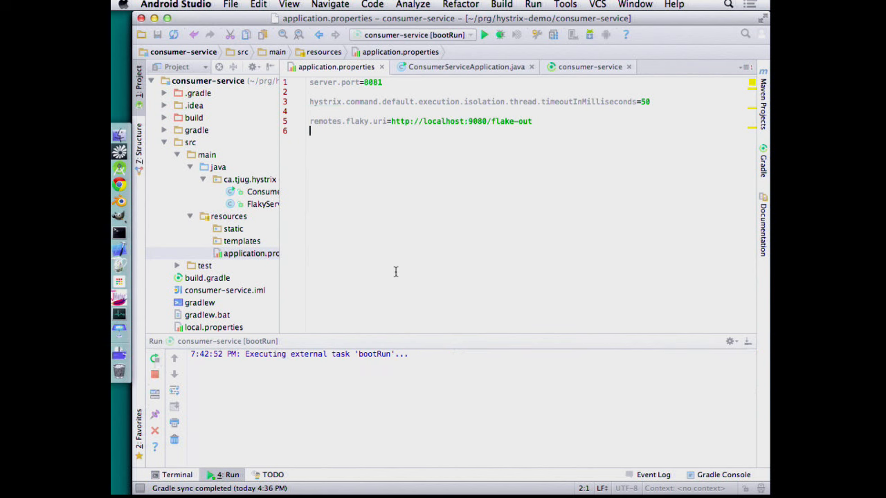
pyautogui.moveTo(412, 477)
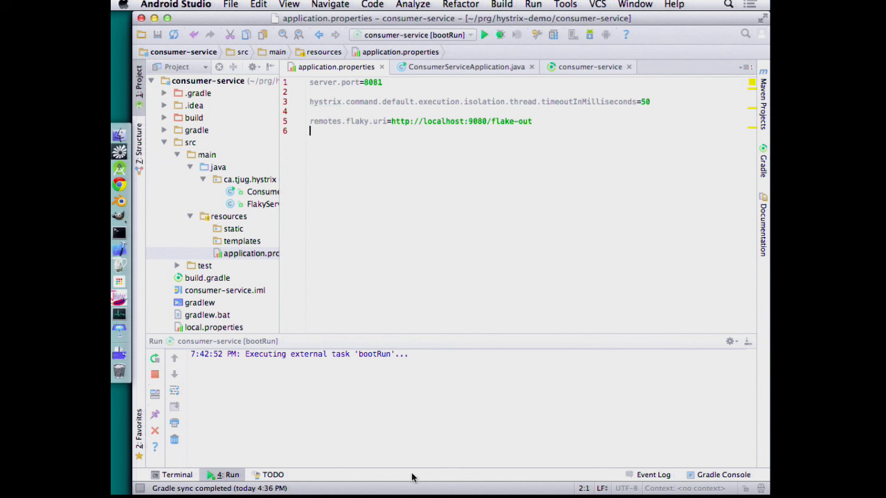
pyautogui.moveTo(379, 194)
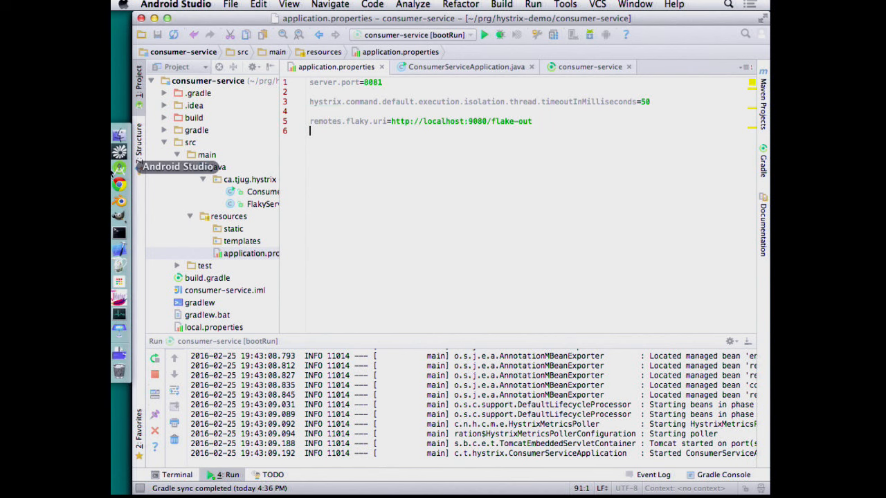
pyautogui.moveTo(120, 297)
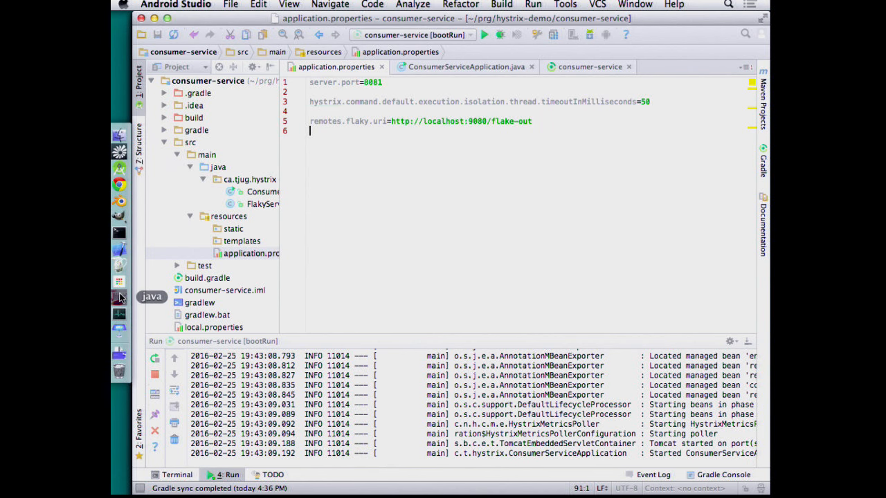
pyautogui.click(120, 184)
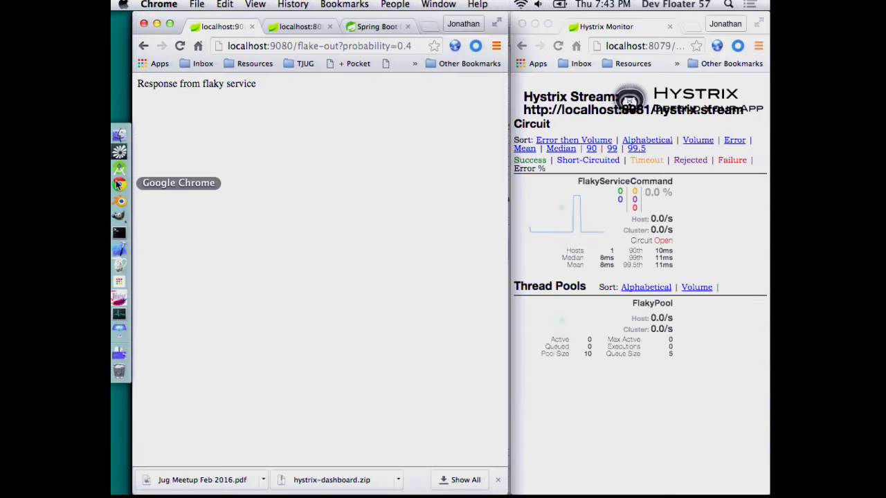
# Return to JMeter and view Graph Results for the 4000-sample run
pyautogui.click(120, 296)
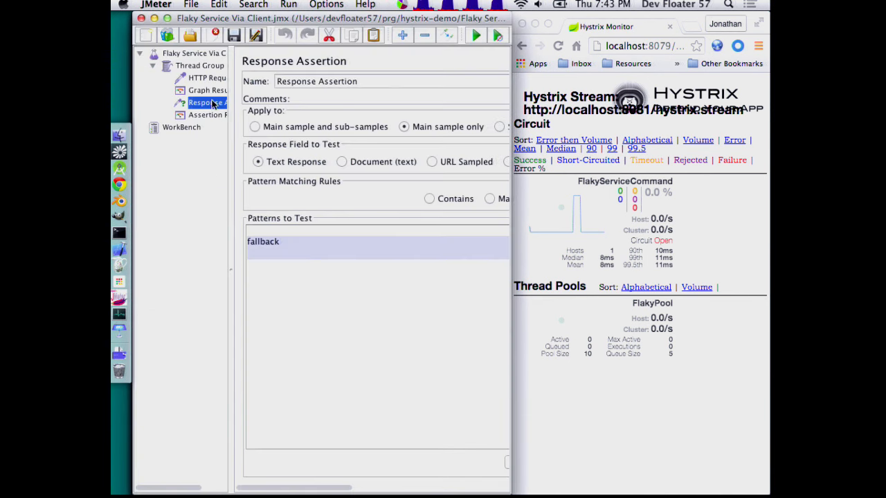
pyautogui.click(206, 90)
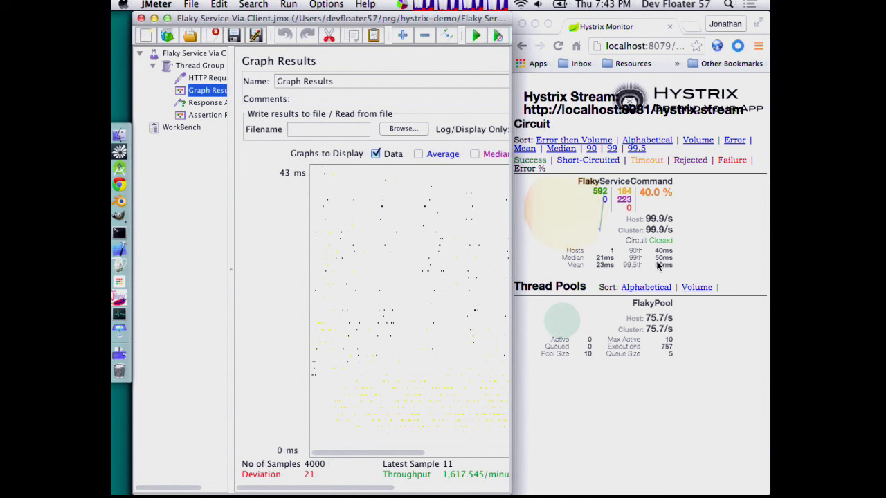
pyautogui.moveTo(206, 107)
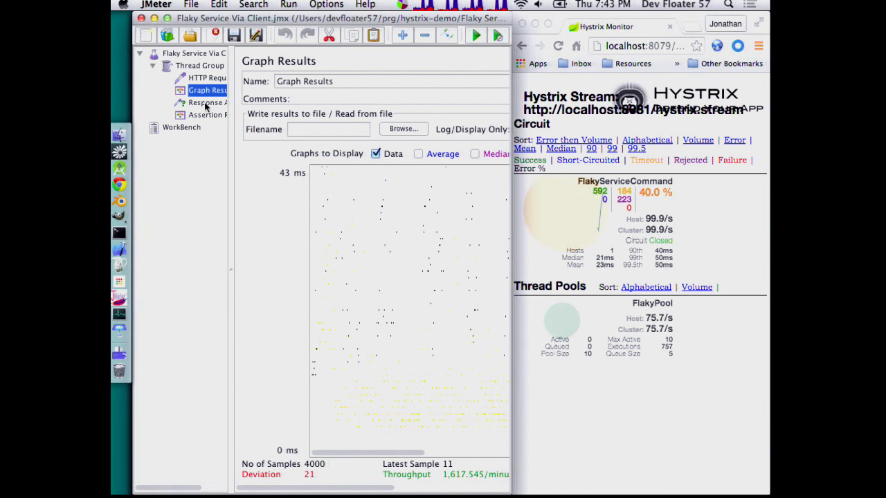
# Show the HTTP Request sampler and point out its /call-remote path
pyautogui.click(206, 78)
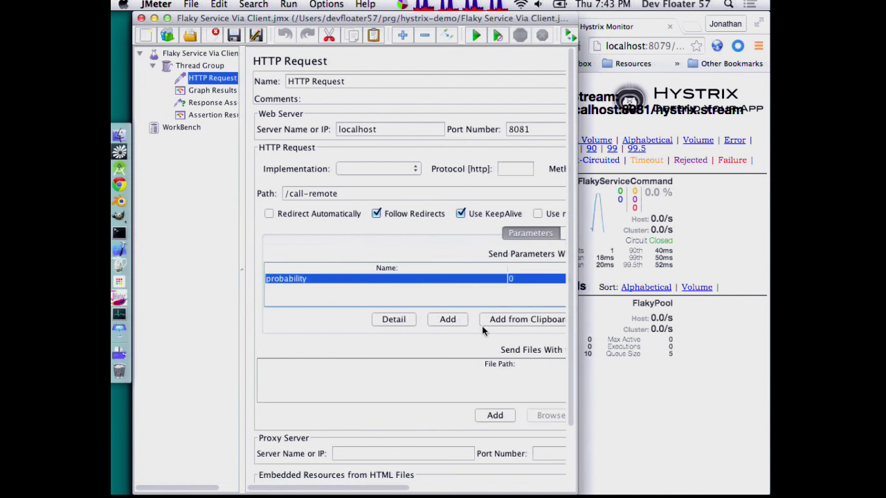
pyautogui.moveTo(119, 329)
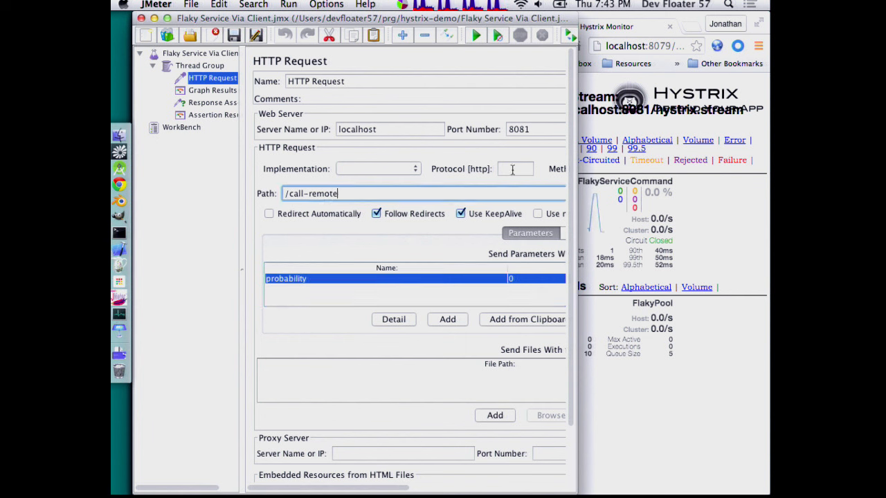
pyautogui.click(609, 26)
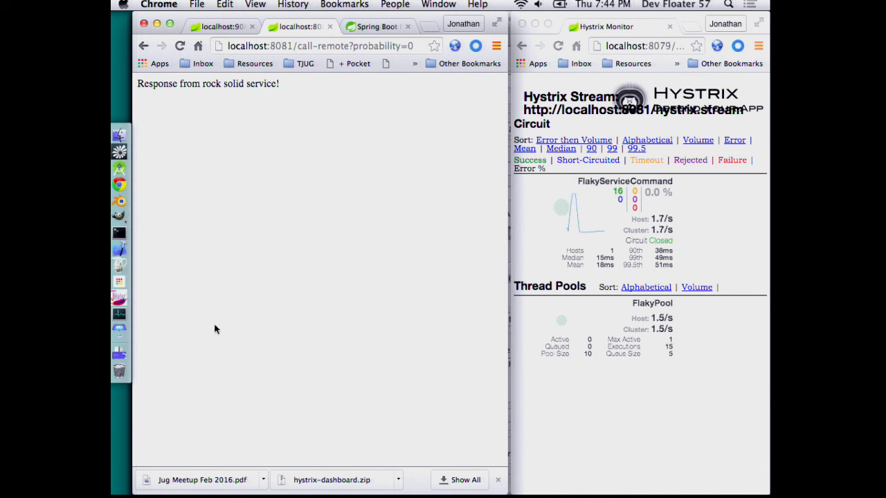
pyautogui.moveTo(120, 313)
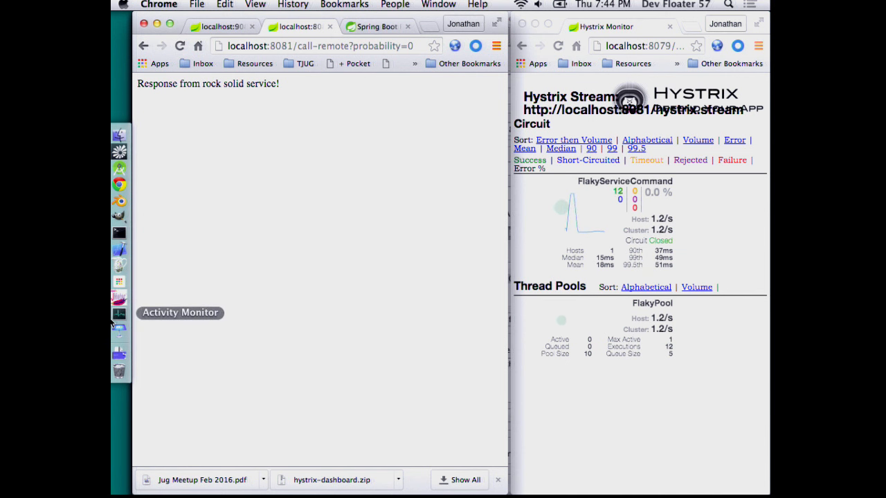
pyautogui.moveTo(120, 200)
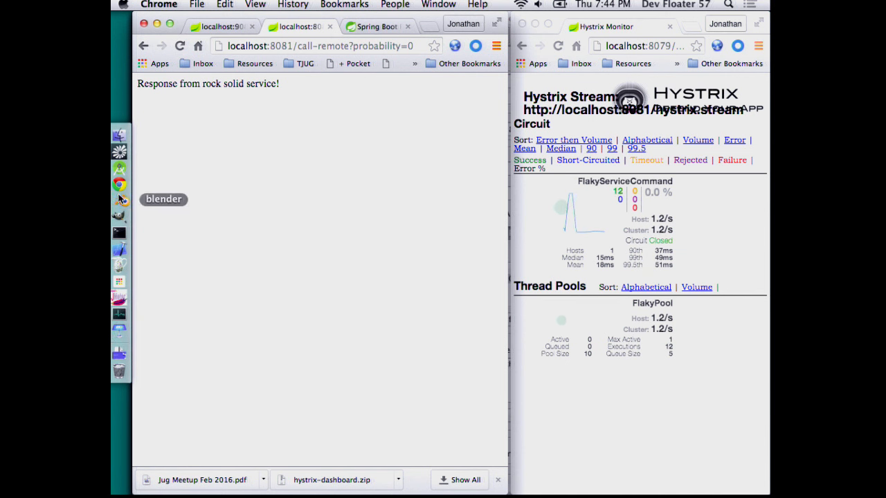
# Bring Android Studio back to application.properties with the 50 ms Hystrix timeout
pyautogui.rightClick(120, 199)
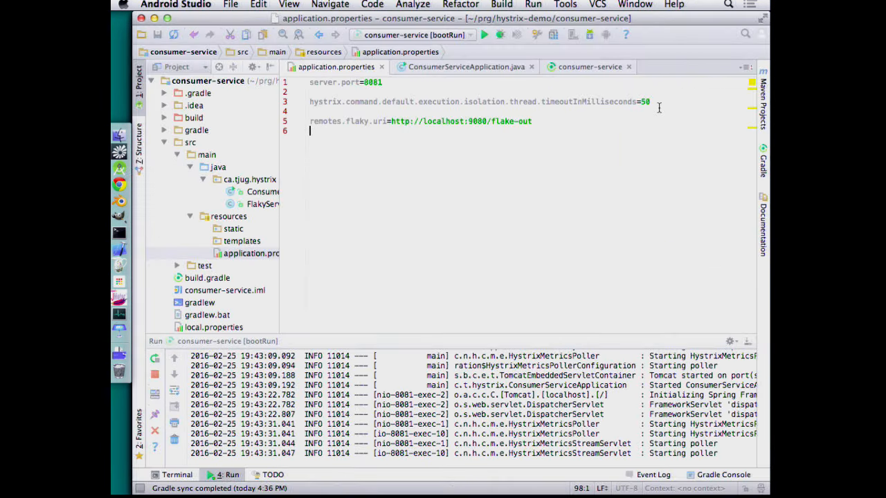
# Change the Hystrix timeoutInMilliseconds property from 50 to 1000 in application.properties
pyautogui.write('100')
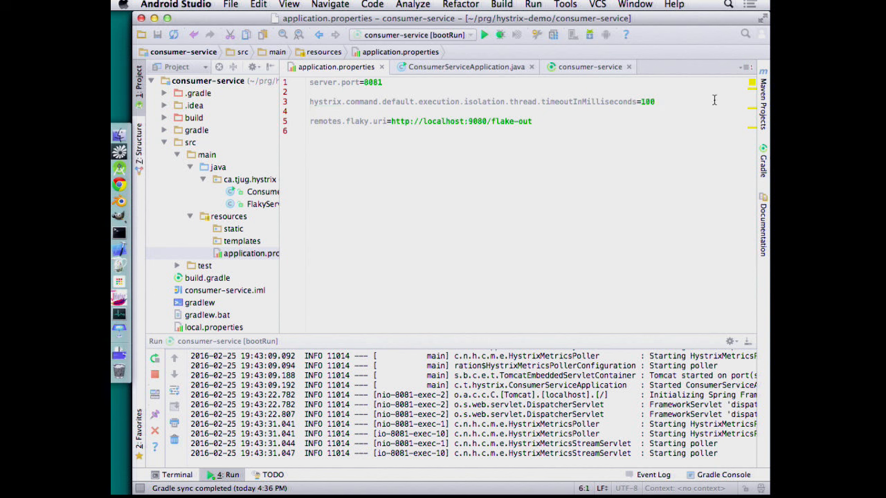
pyautogui.click(650, 102)
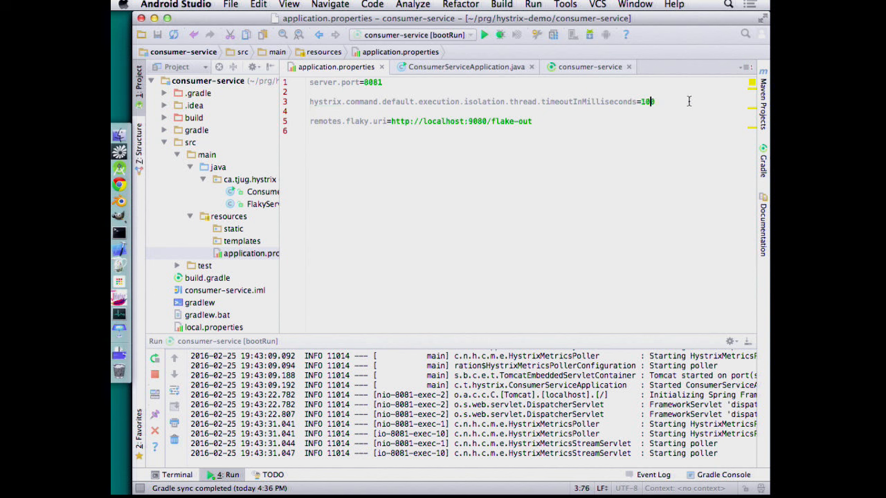
pyautogui.write('0')
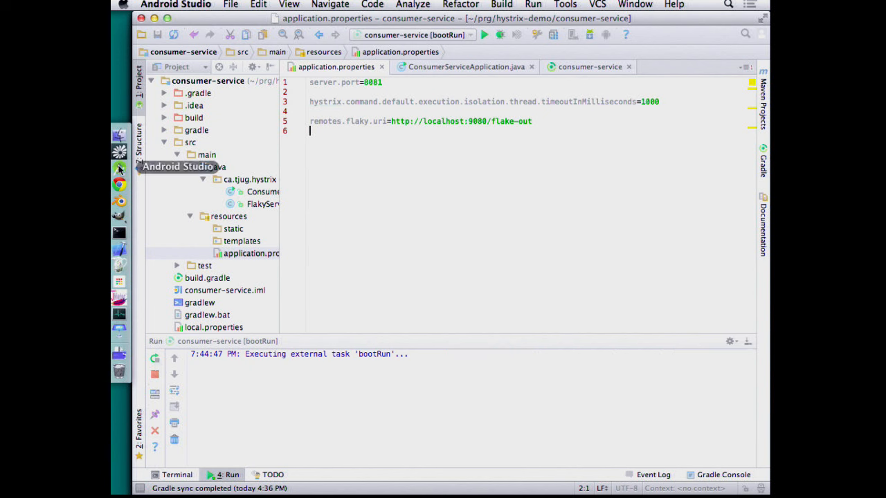
pyautogui.moveTo(120, 183)
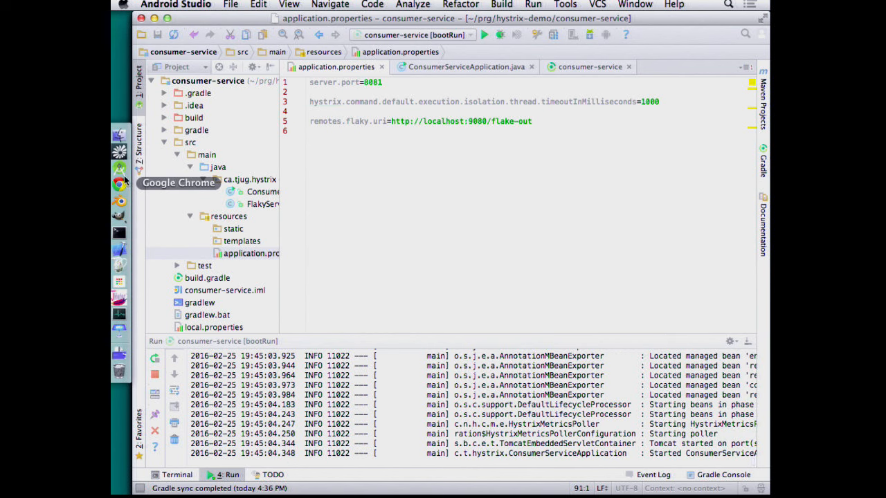
pyautogui.moveTo(120, 186)
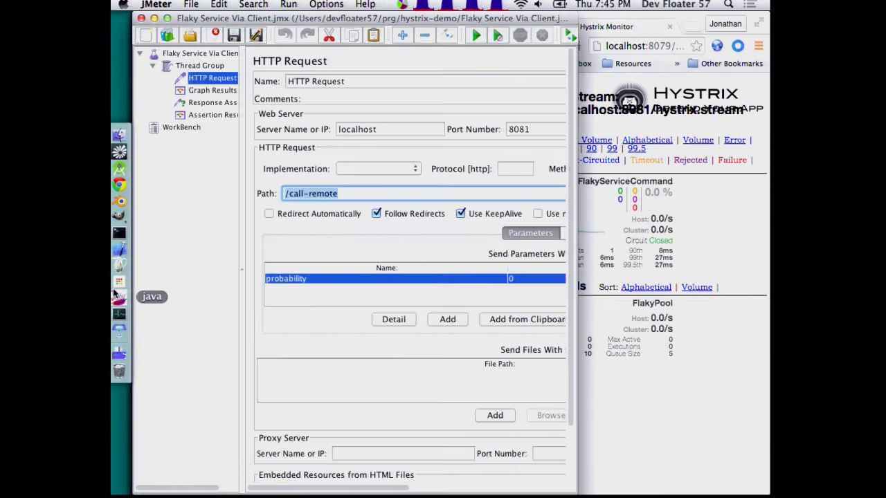
# Clear Graph Results and rerun the JMeter load test against the 1000 ms-timeout service
pyautogui.click(213, 89)
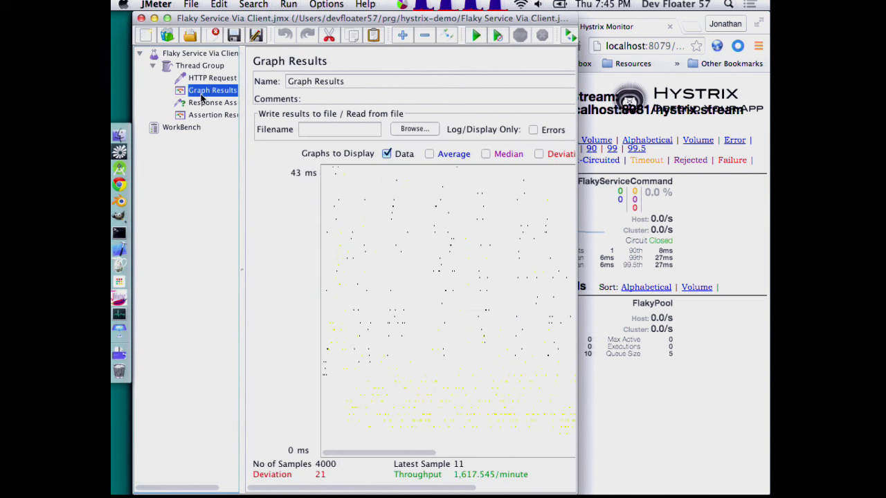
pyautogui.moveTo(578, 223)
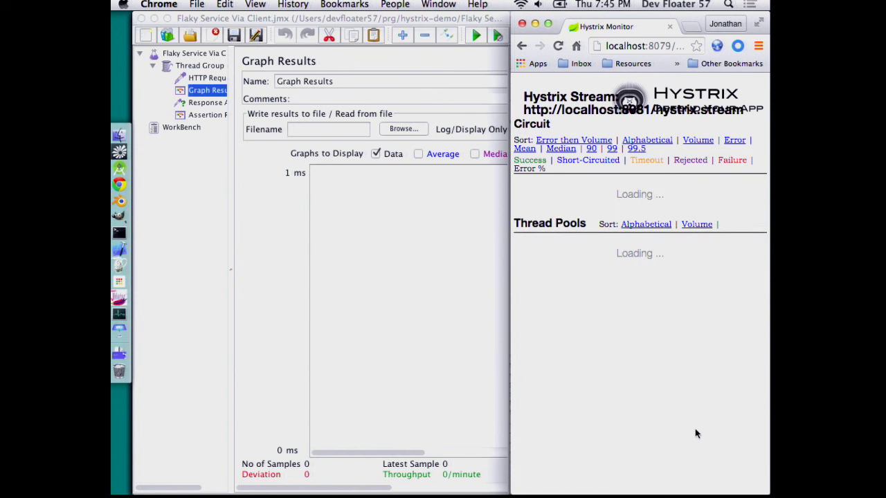
pyautogui.moveTo(264, 270)
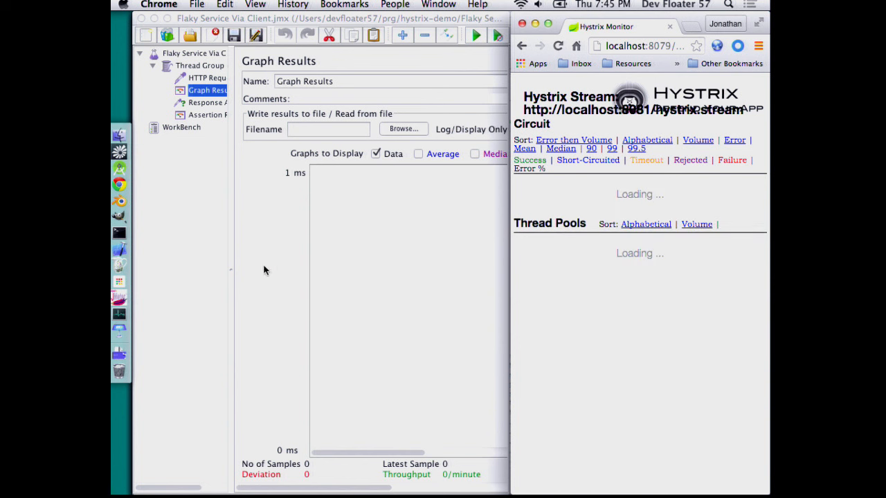
pyautogui.moveTo(715, 312)
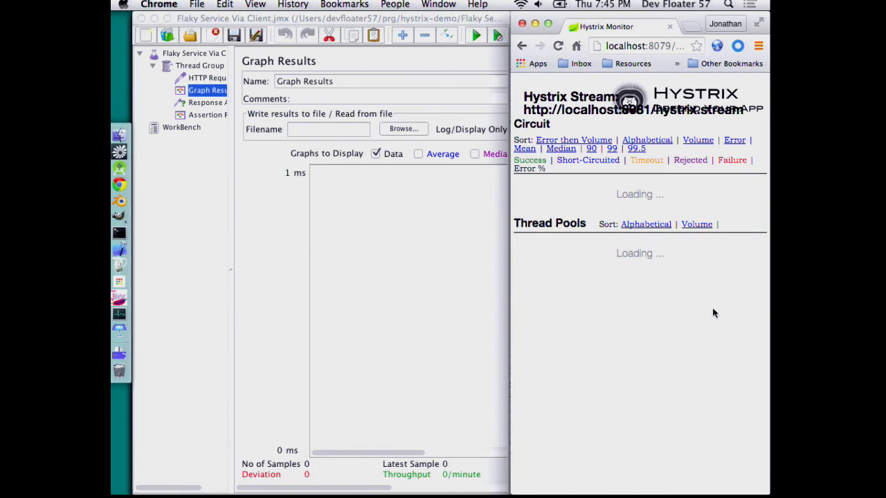
pyautogui.click(303, 184)
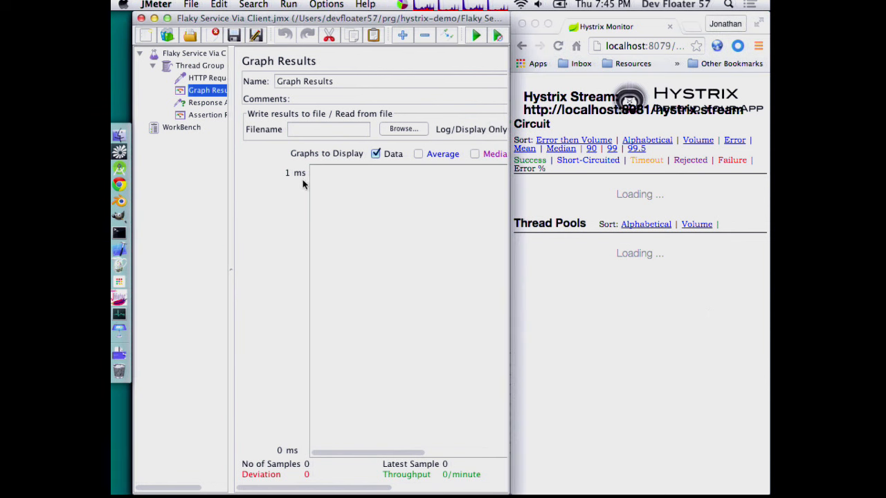
pyautogui.click(476, 35)
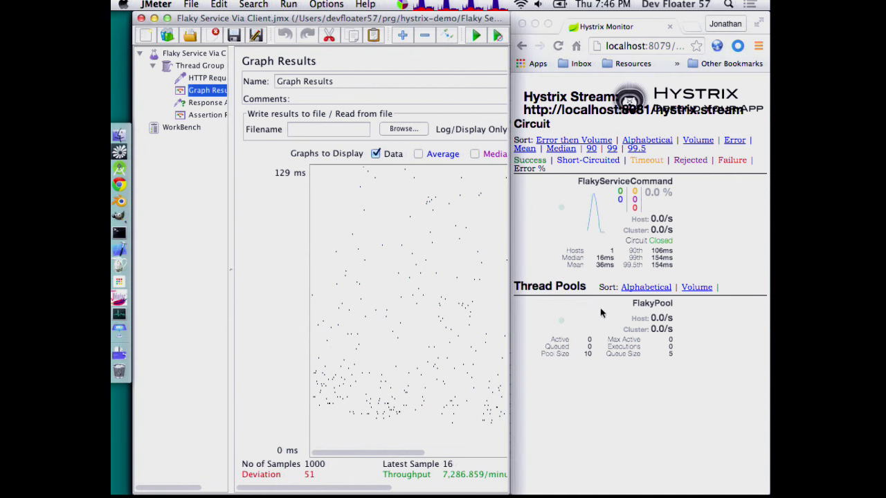
pyautogui.moveTo(676, 263)
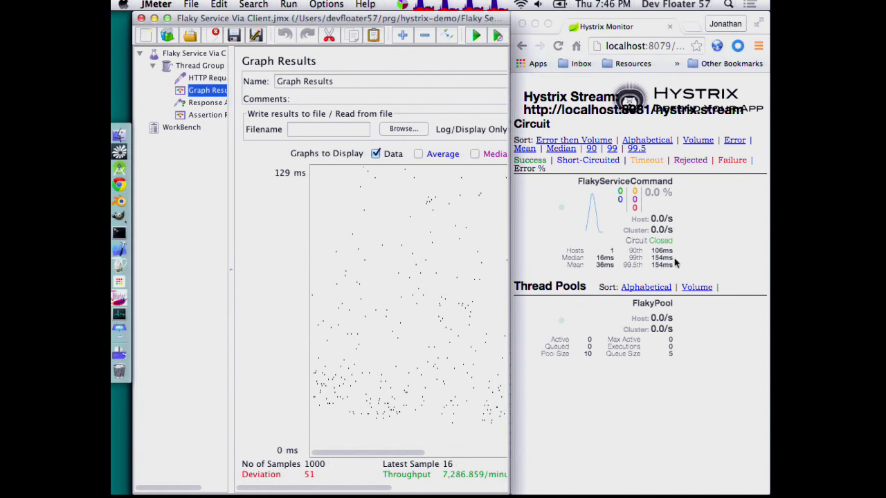
pyautogui.moveTo(252, 381)
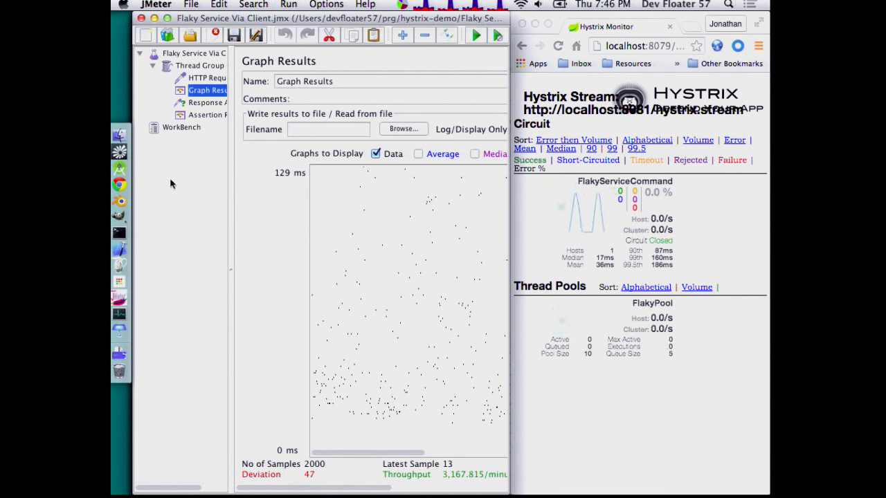
pyautogui.moveTo(280, 234)
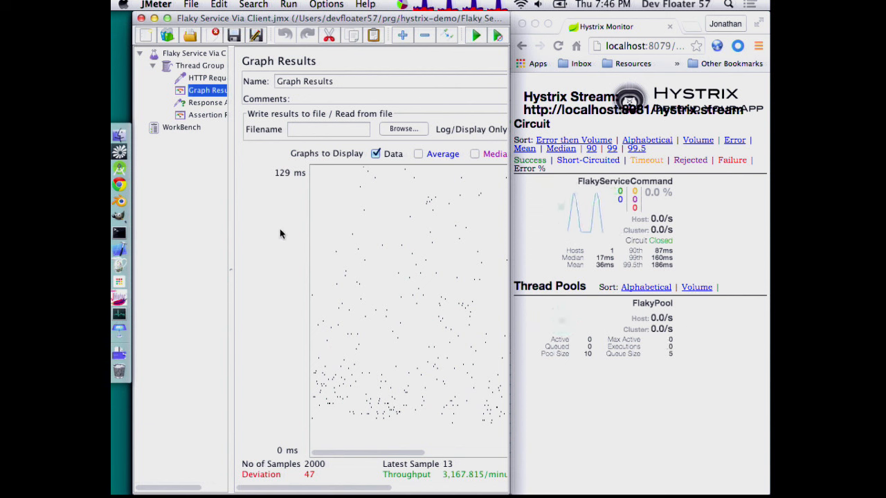
pyautogui.moveTo(254, 213)
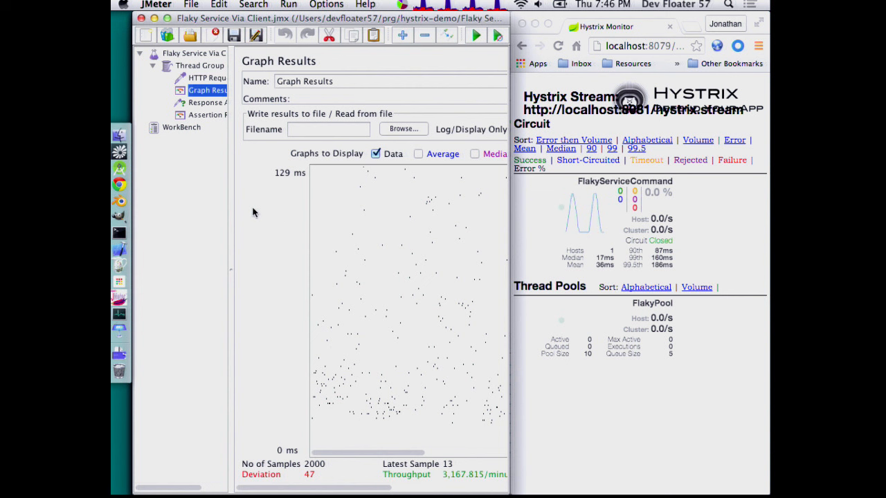
pyautogui.moveTo(269, 247)
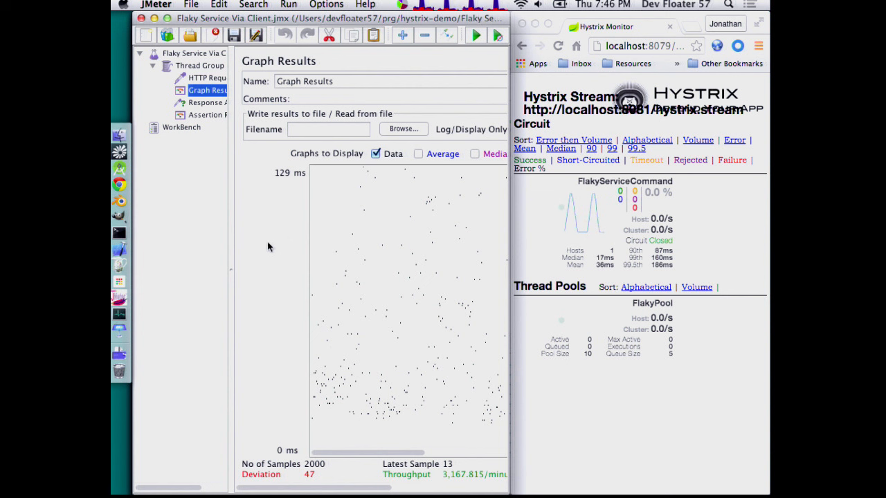
pyautogui.moveTo(279, 143)
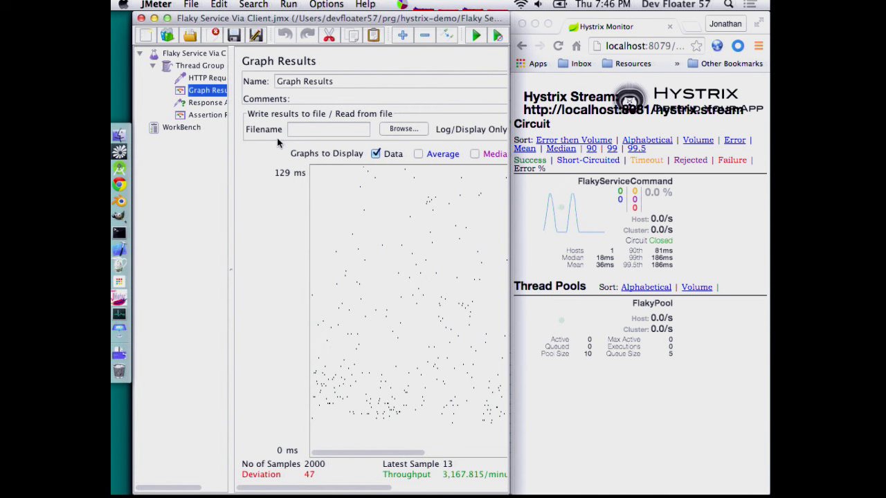
pyautogui.moveTo(120, 183)
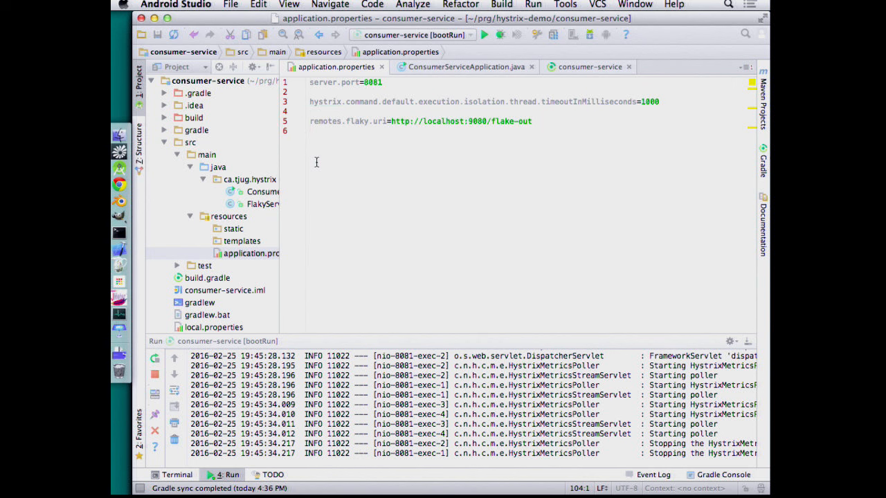
pyautogui.moveTo(197, 166)
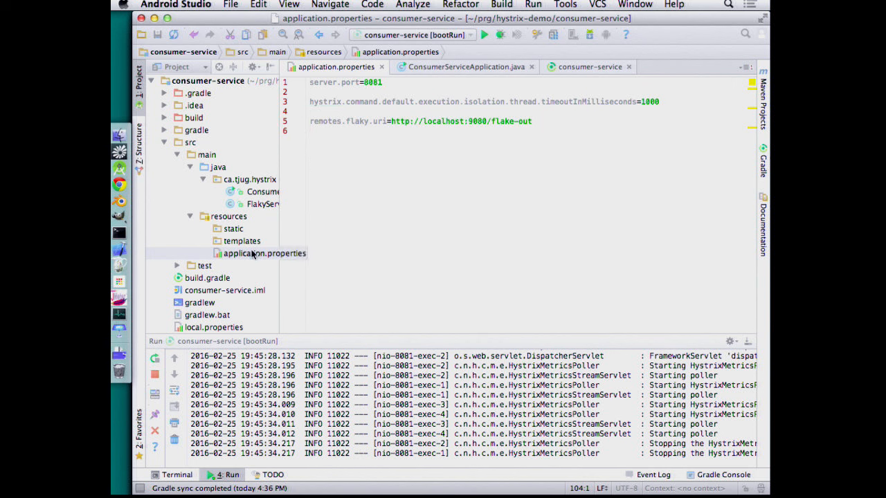
# Open FlakyServiceCommand.java, showing its Flaky group and FlakyPool thread pool keys
pyautogui.click(465, 67)
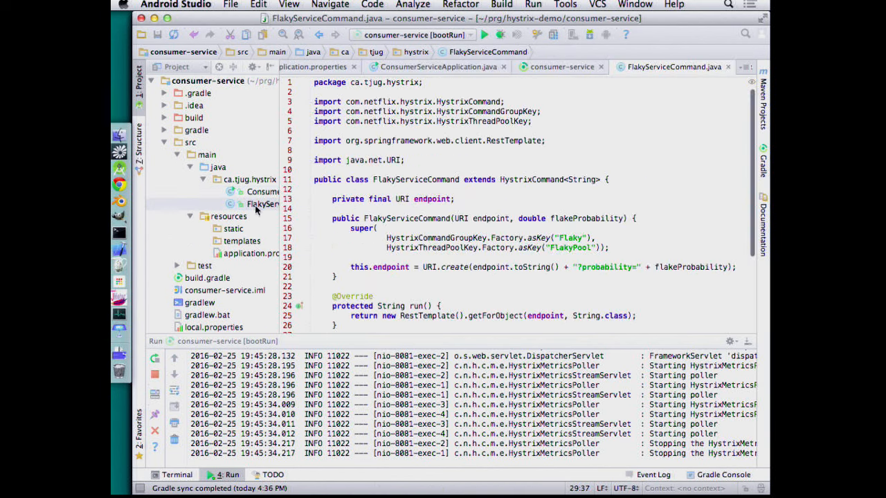
# Scroll FlakyServiceCommand down to getFallback() and highlight the FlakyPool thread pool name
pyautogui.scroll(-3)
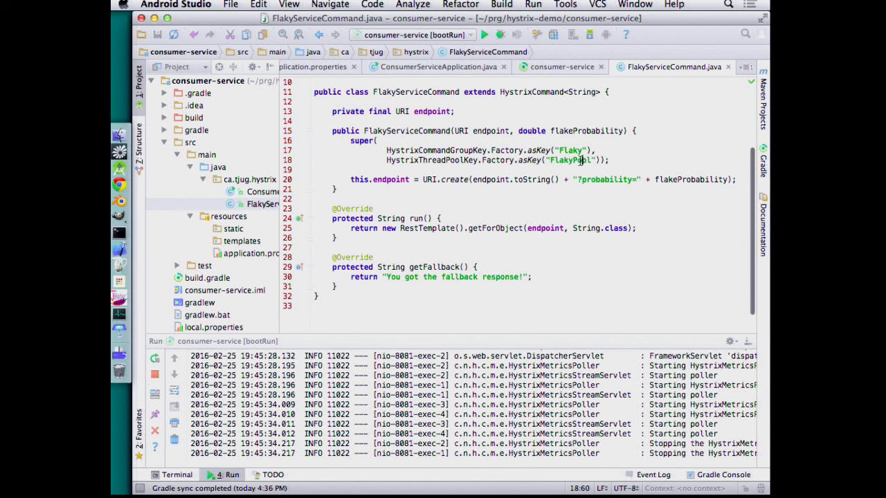
pyautogui.doubleClick(572, 159)
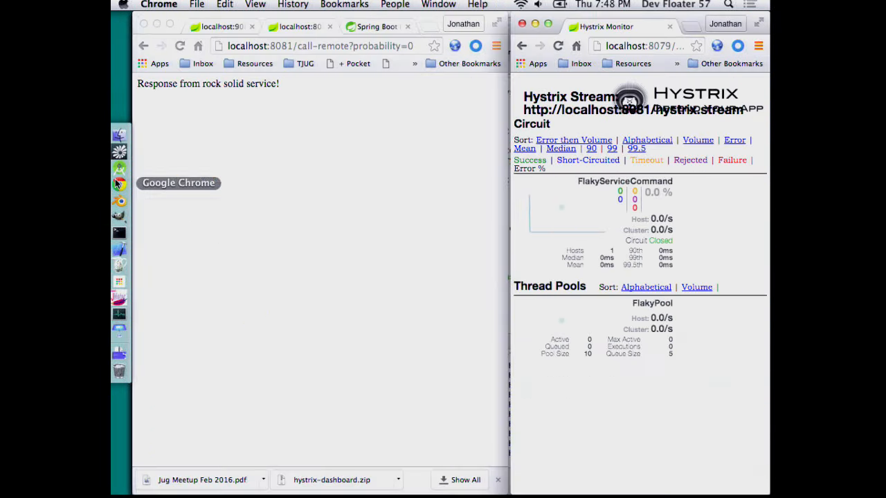
pyautogui.moveTo(581, 374)
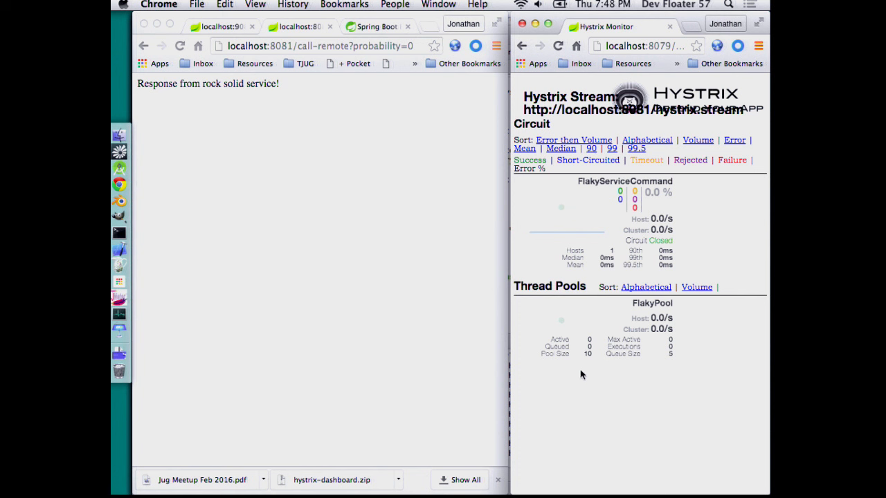
pyautogui.moveTo(600, 364)
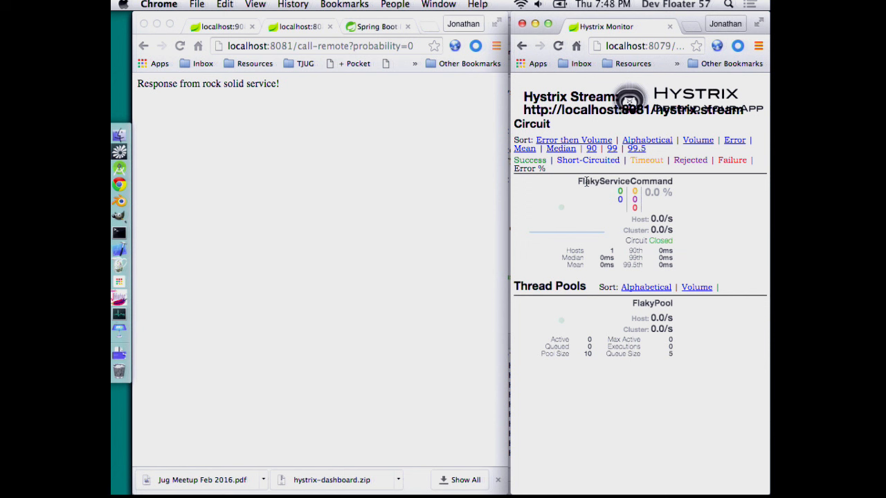
pyautogui.moveTo(707, 366)
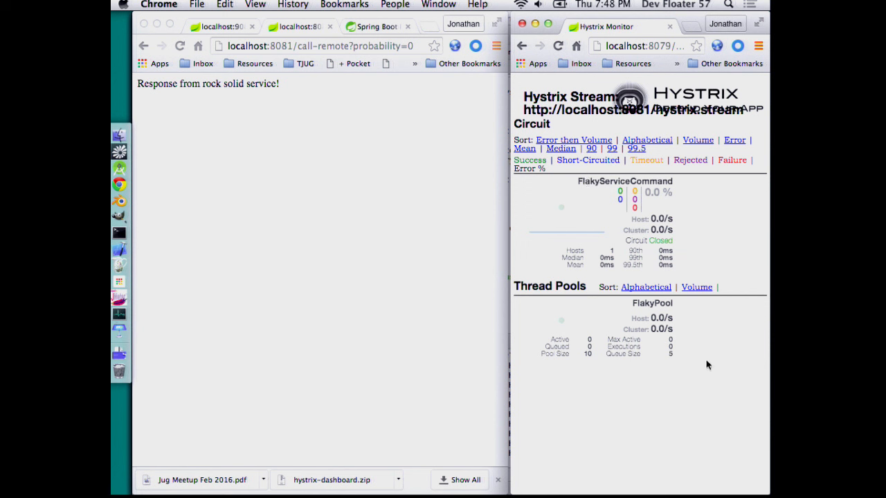
pyautogui.moveTo(604, 328)
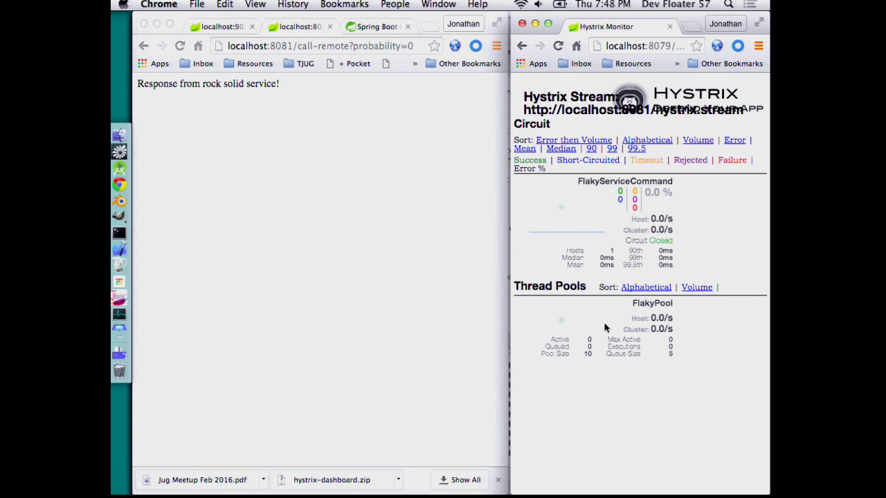
pyautogui.moveTo(636, 228)
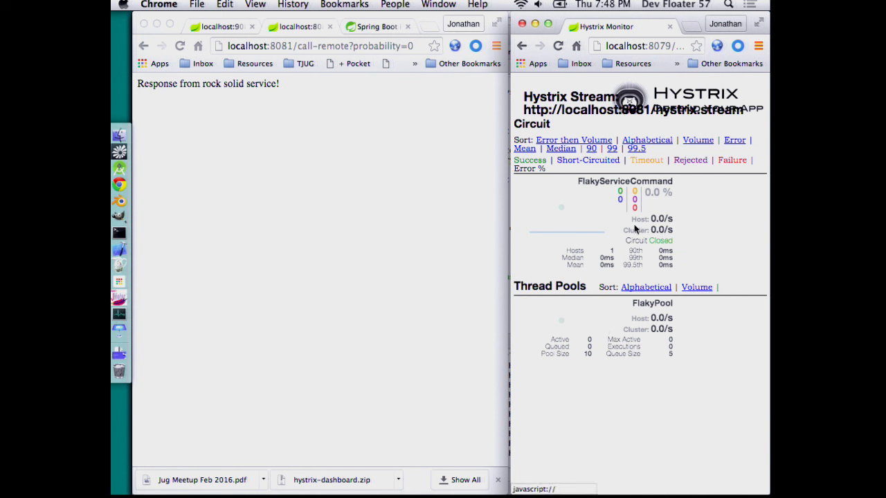
pyautogui.moveTo(660, 229)
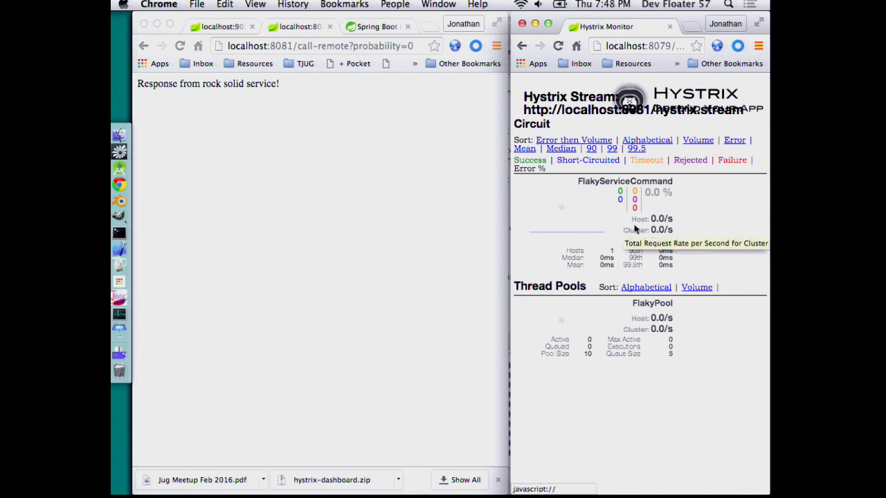
pyautogui.moveTo(668, 194)
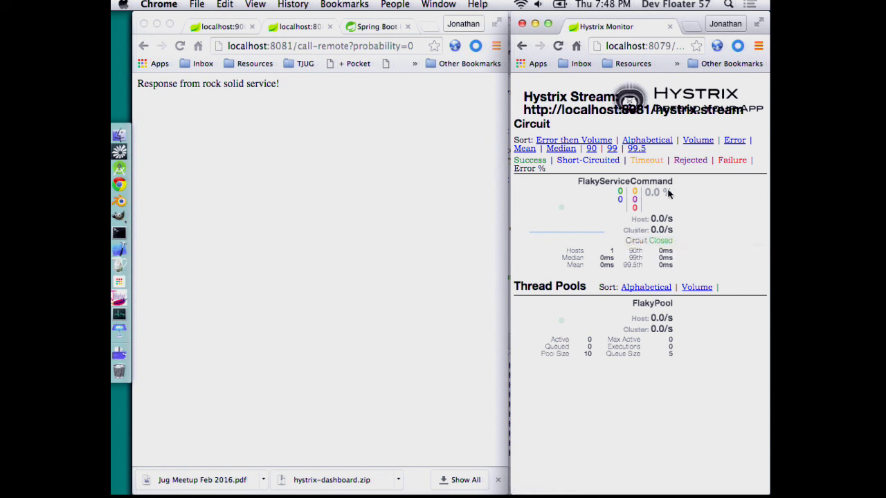
pyautogui.moveTo(611, 400)
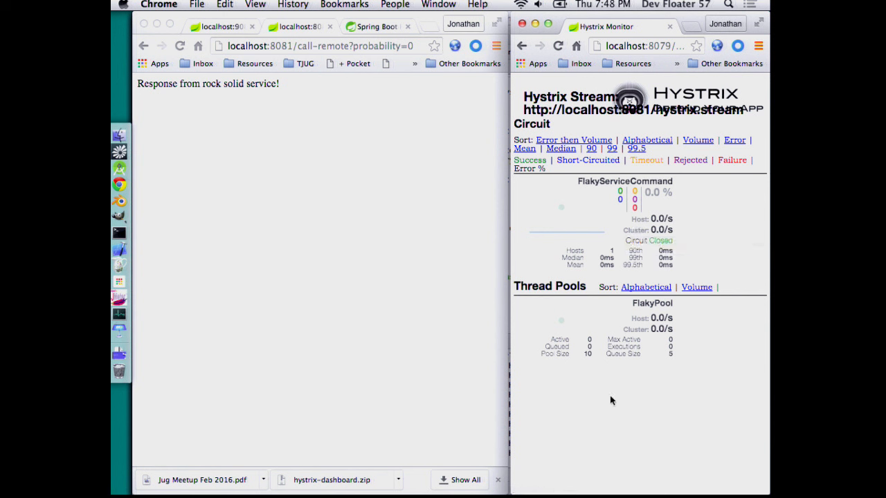
pyautogui.moveTo(598, 359)
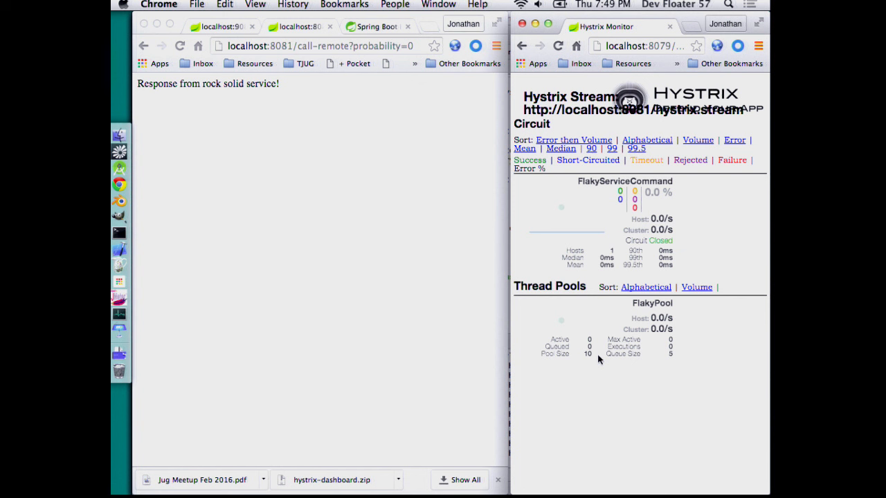
pyautogui.moveTo(542, 320)
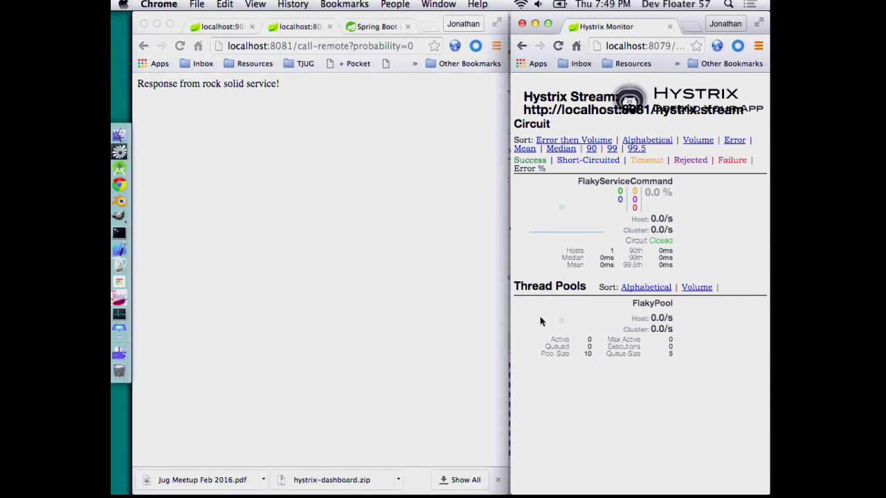
pyautogui.moveTo(332, 245)
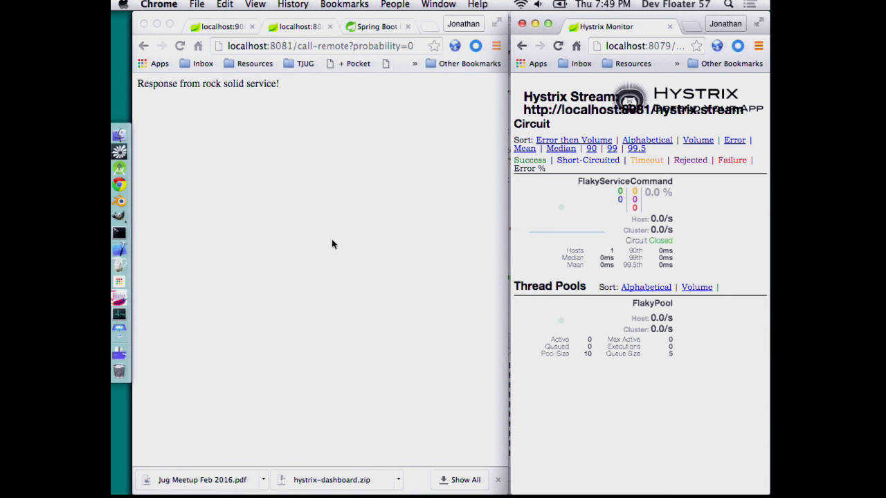
pyautogui.moveTo(694, 278)
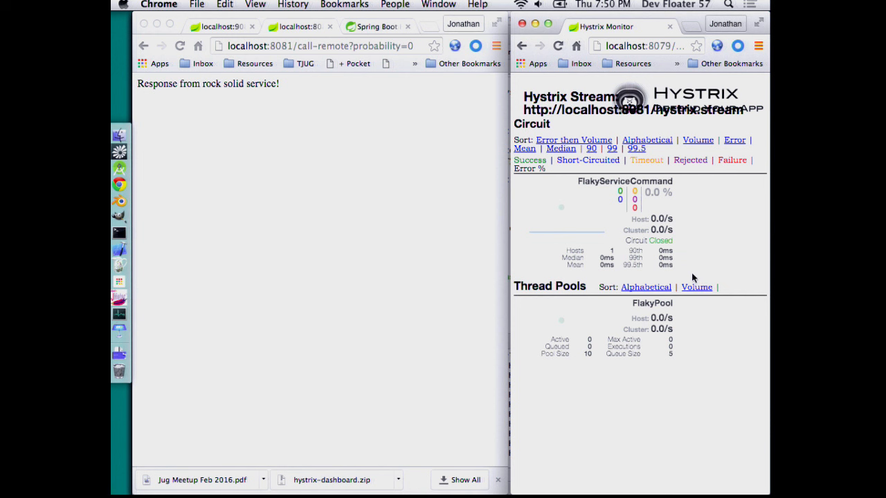
pyautogui.moveTo(697, 321)
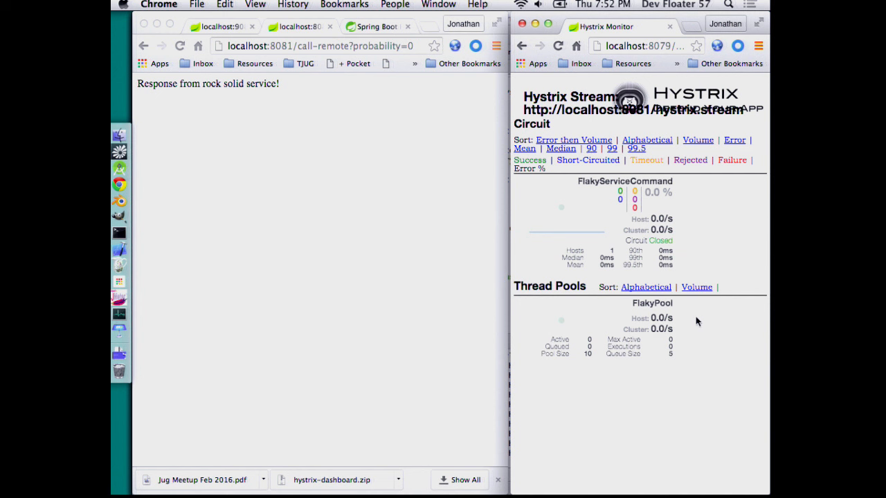
pyautogui.moveTo(194, 222)
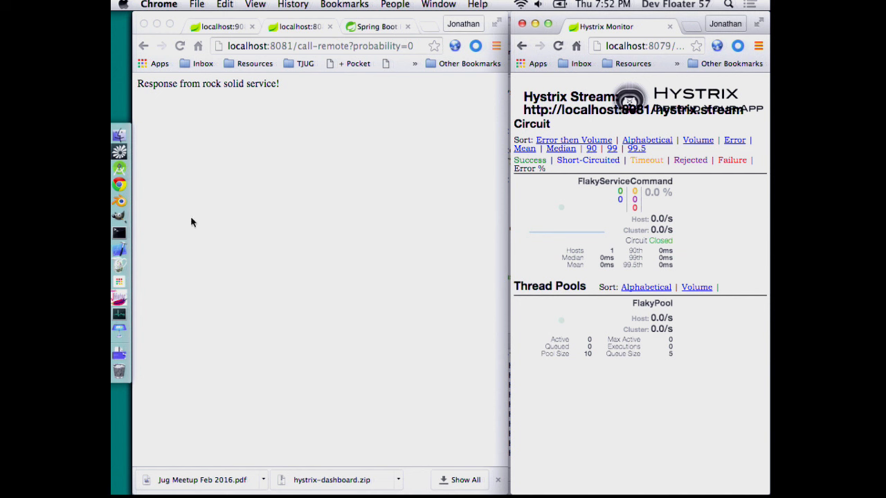
pyautogui.moveTo(119, 177)
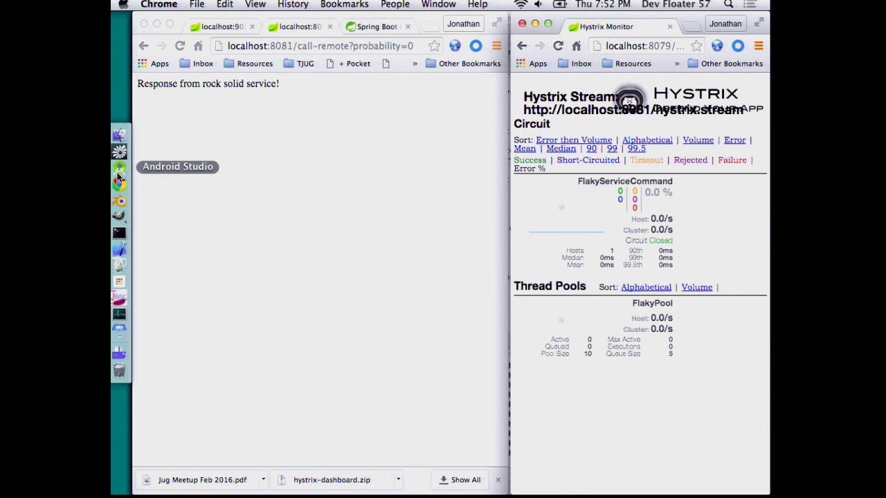
pyautogui.moveTo(119, 182)
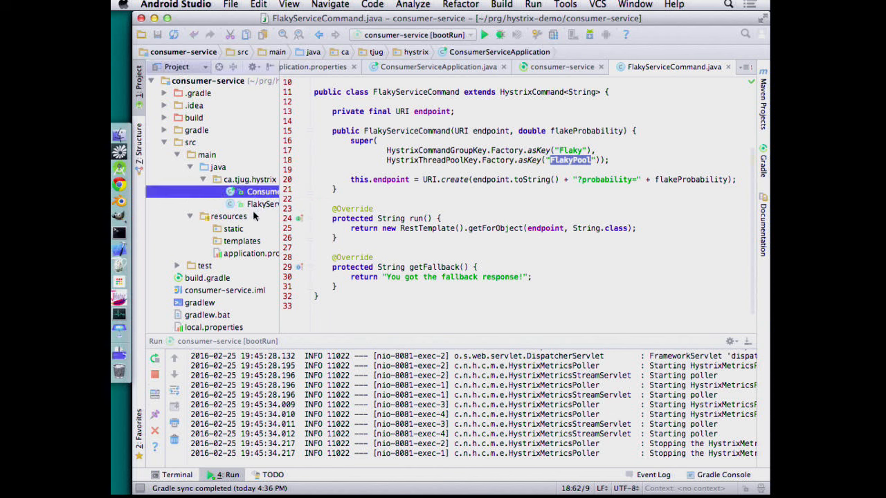
# Show ConsumerServiceApplication.java with its call-remote method in the editor
pyautogui.click(438, 67)
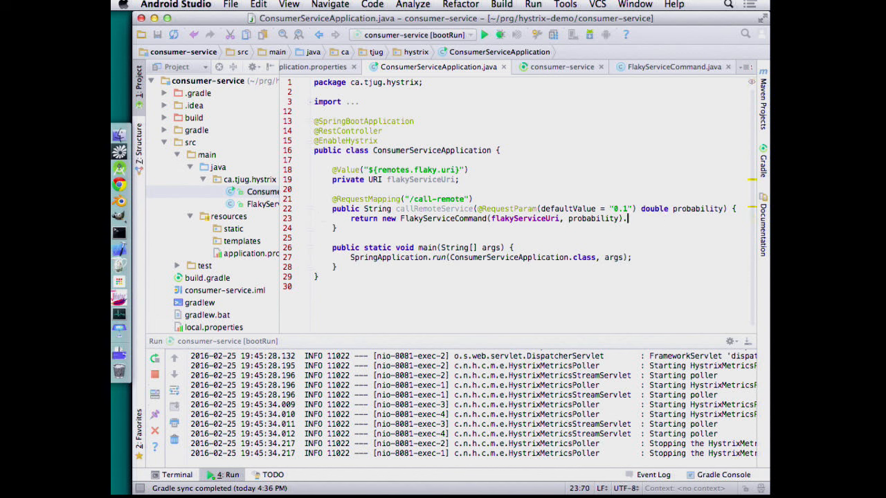
# Queue FlakyServiceCommand as ObservableFuture<String> queue and make call-remote return DeferredResult<String>
pyautogui.write('qu')
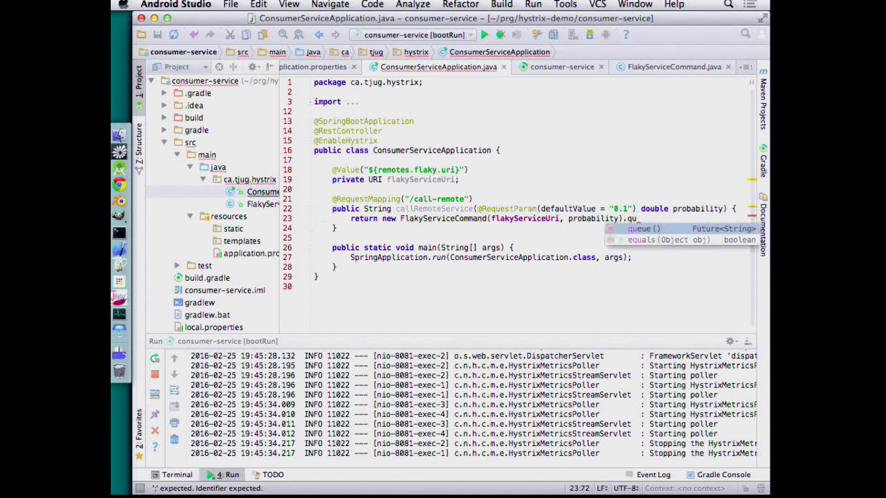
pyautogui.click(644, 229)
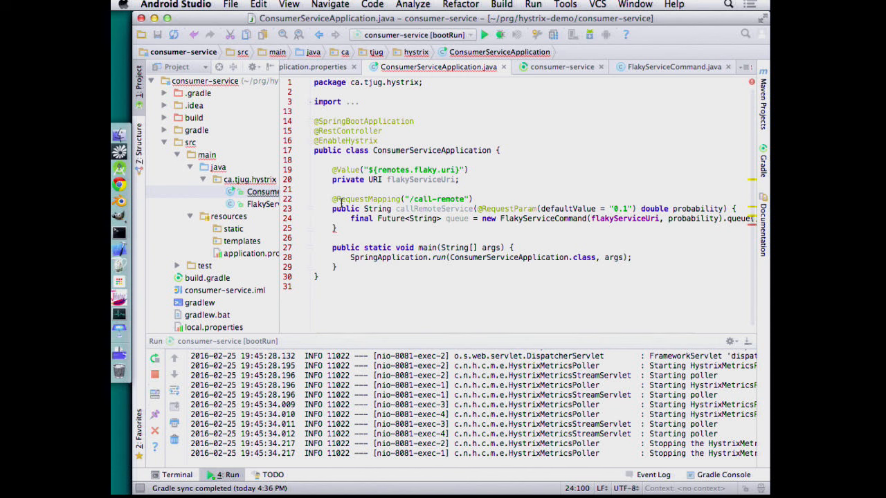
pyautogui.doubleClick(375, 208)
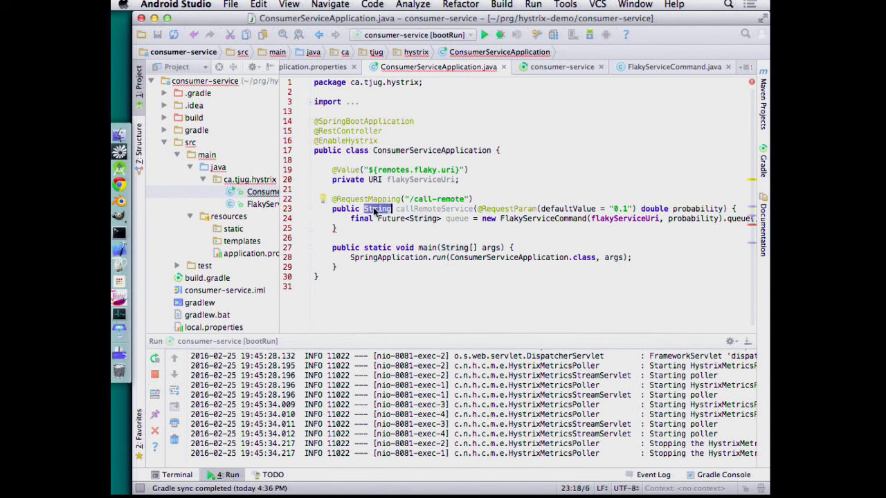
pyautogui.write('DeferredResult<')
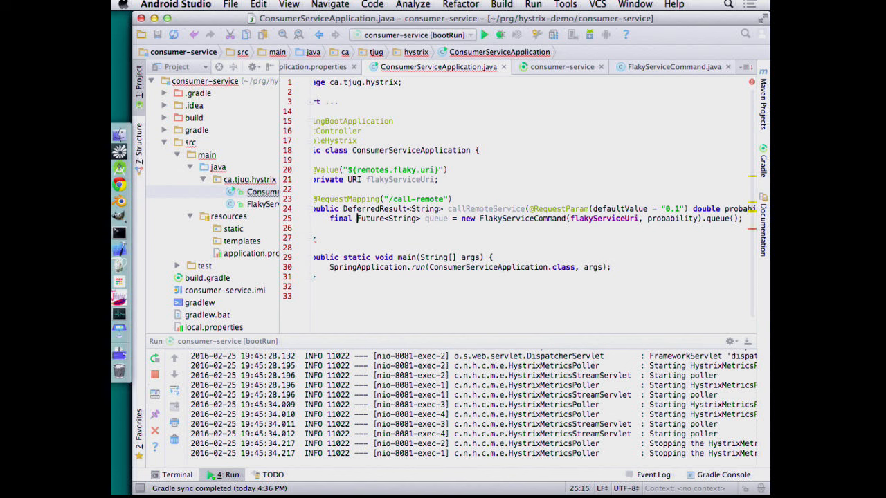
pyautogui.write('Observable')
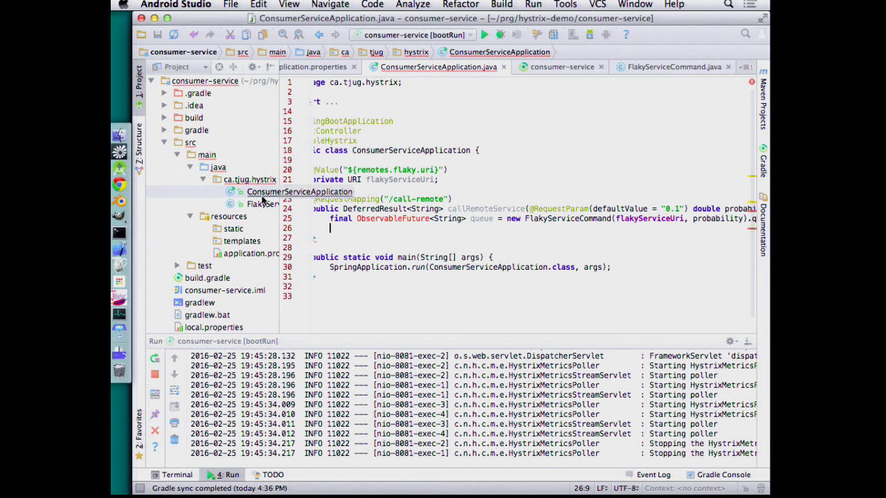
pyautogui.click(671, 66)
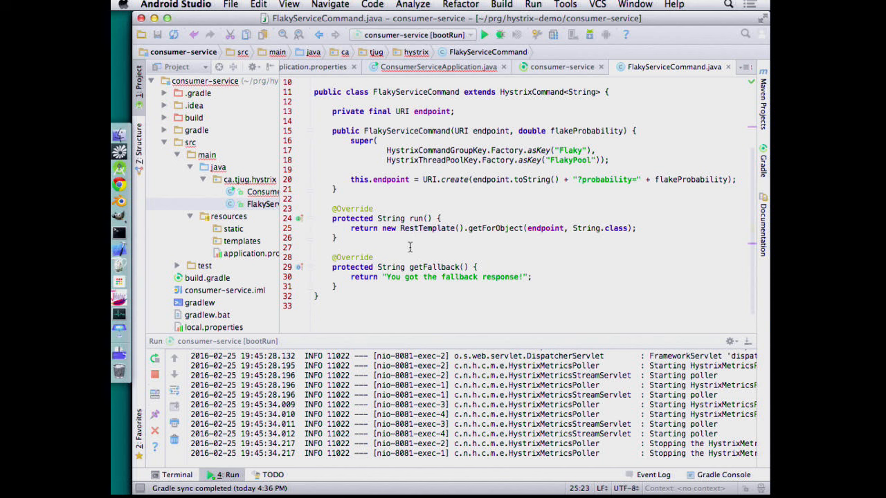
pyautogui.moveTo(412, 253)
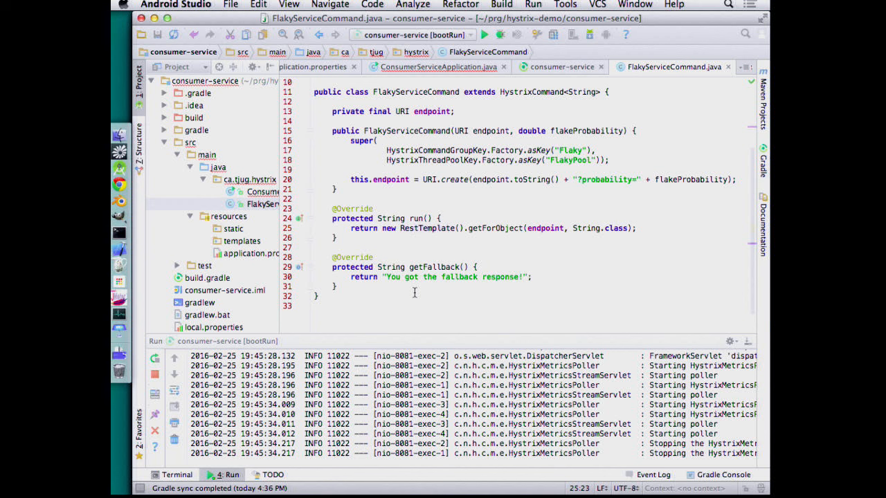
pyautogui.moveTo(453, 261)
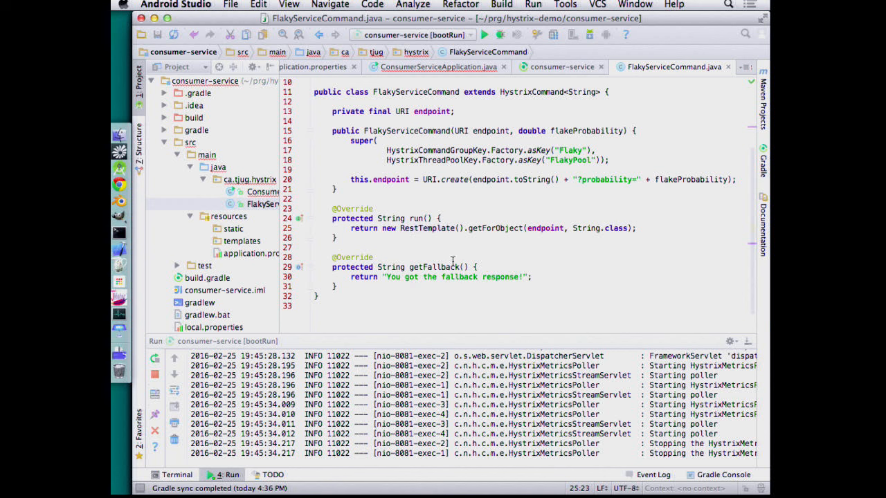